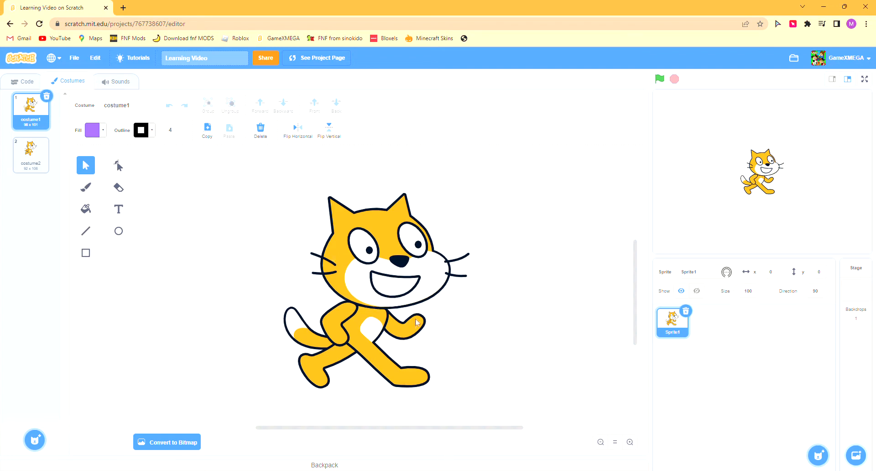
mouse_move(463, 309)
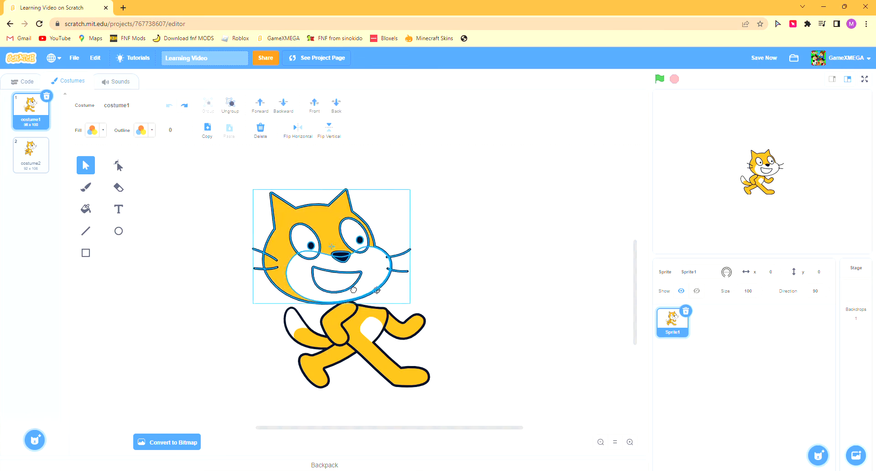
Step: Spread the cat's body parts apart and position a leg under the body
left_click_drag(353, 290, 294, 287)
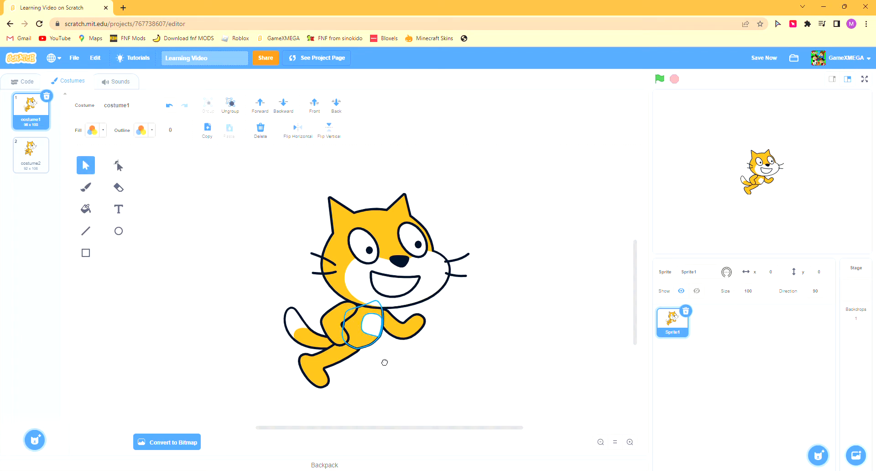
left_click_drag(360, 262, 457, 210)
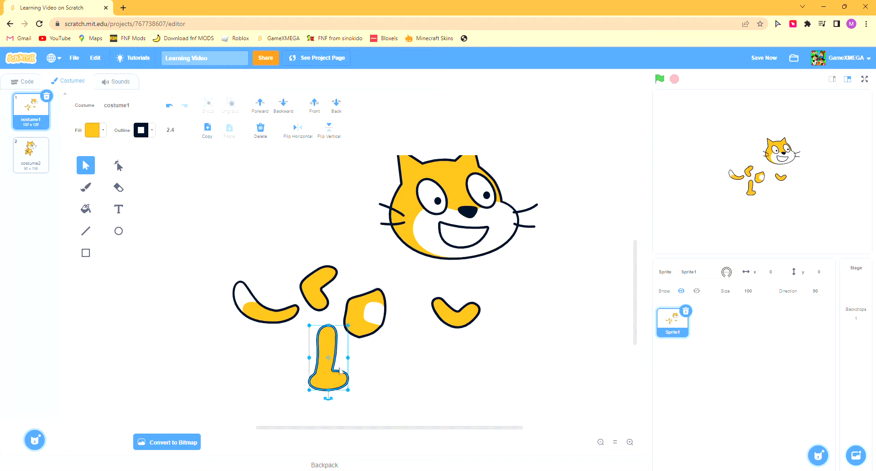
left_click_drag(329, 358, 369, 349)
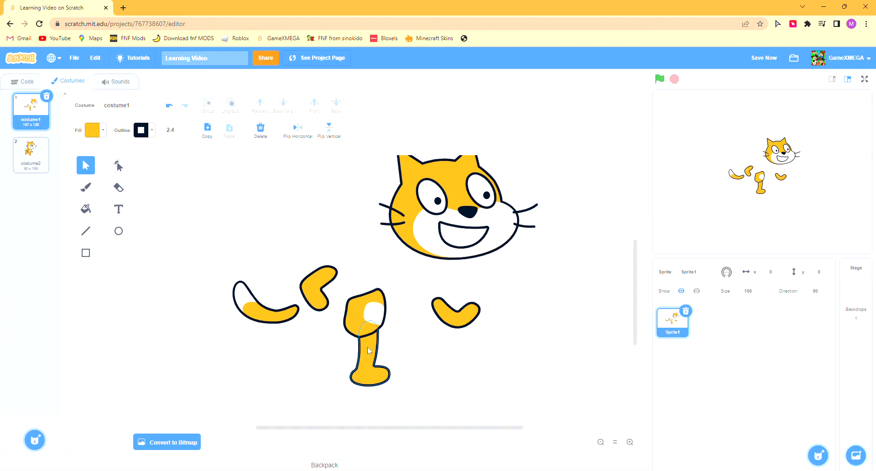
left_click(369, 344)
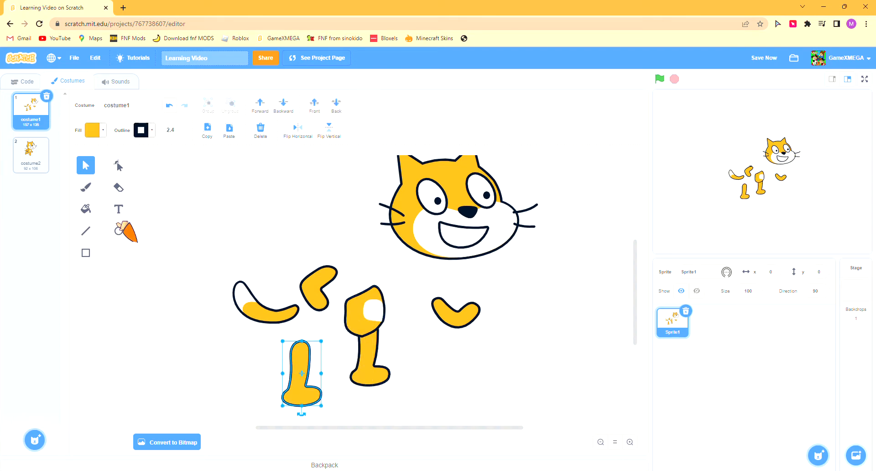
Step: Select both legs together, group them, and set them at the lower left
left_click(142, 130)
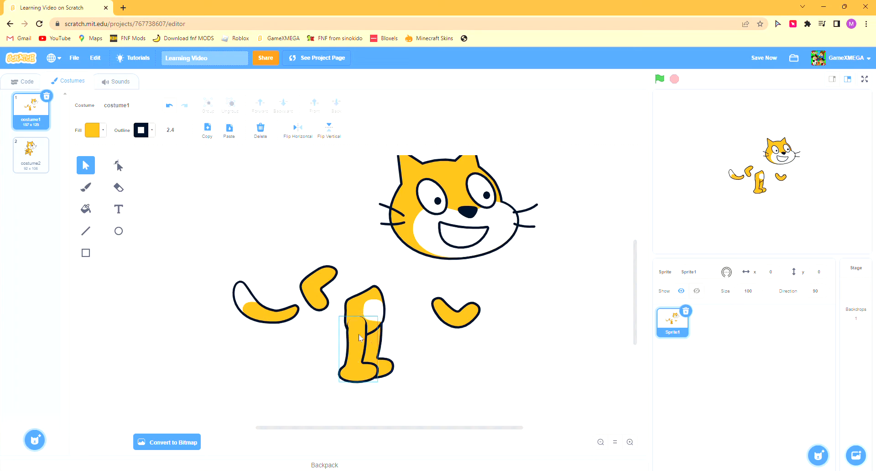
left_click(119, 165)
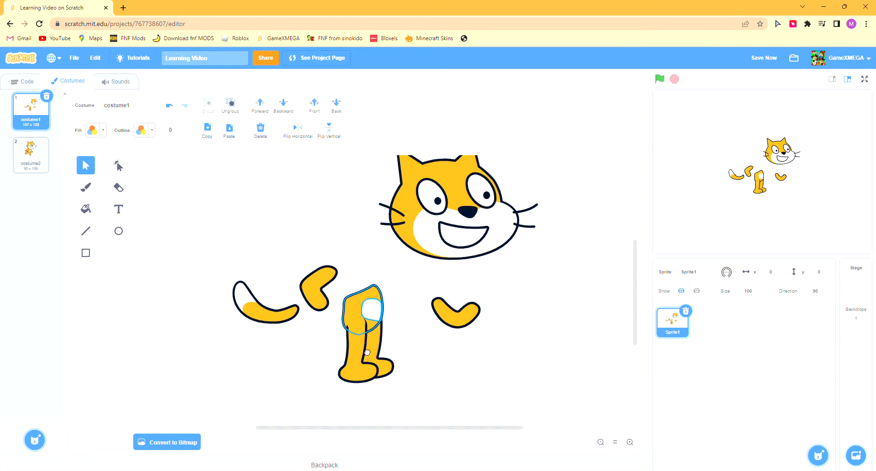
left_click(362, 308)
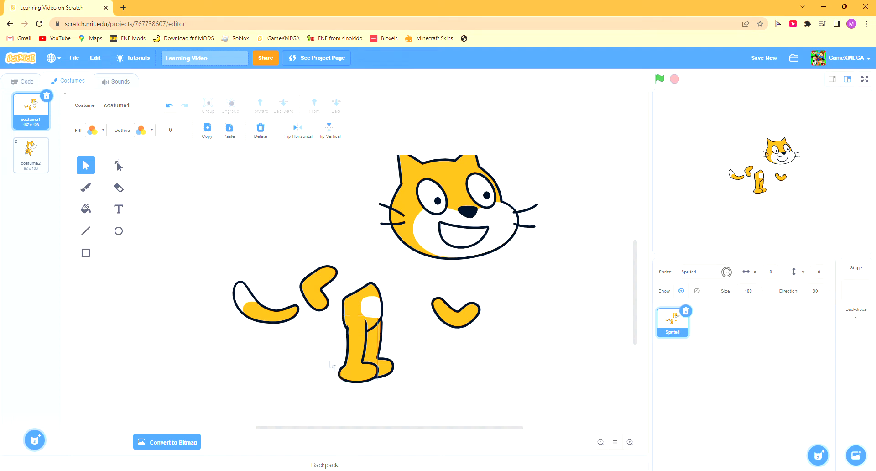
left_click(363, 335)
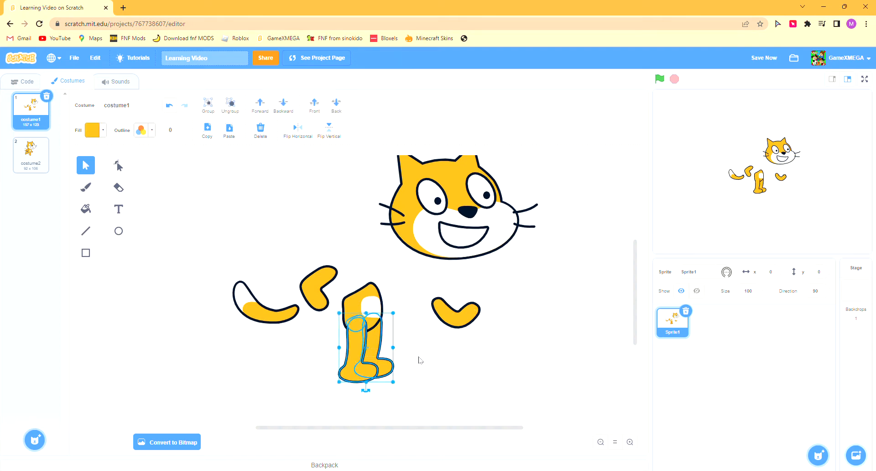
left_click(458, 207)
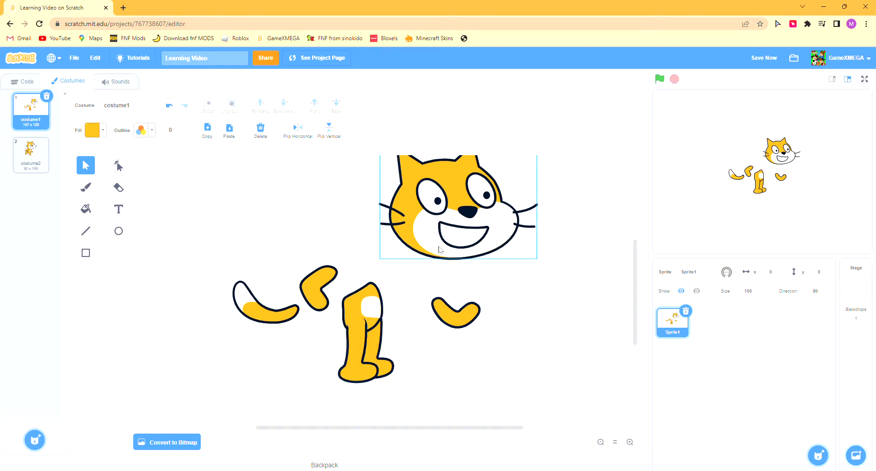
left_click(319, 288)
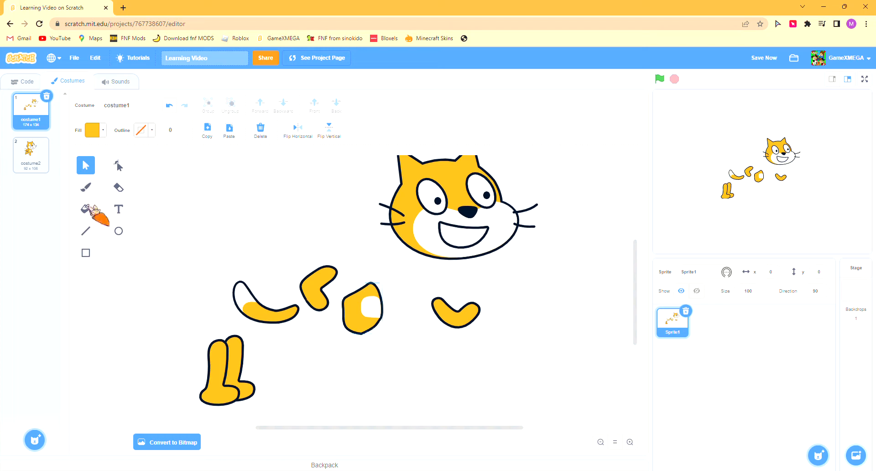
Step: Draw a blue ellipse and reshape it into shorts on the cat's body
left_click(119, 231)
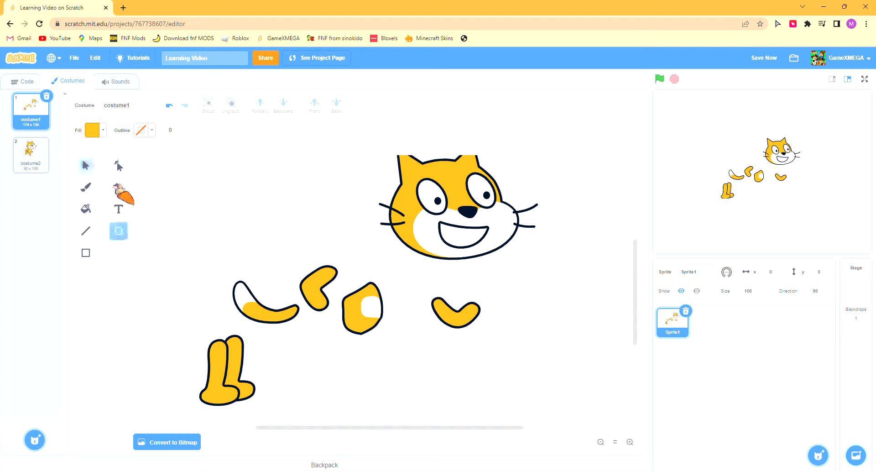
left_click(91, 130)
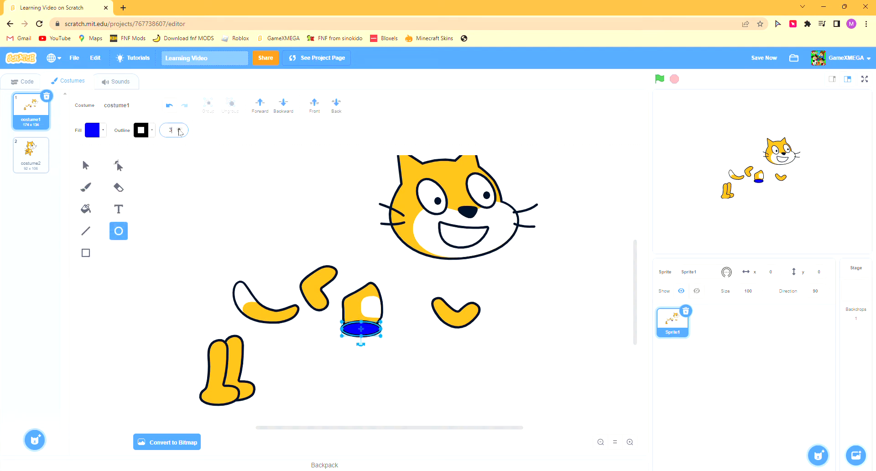
left_click(118, 165)
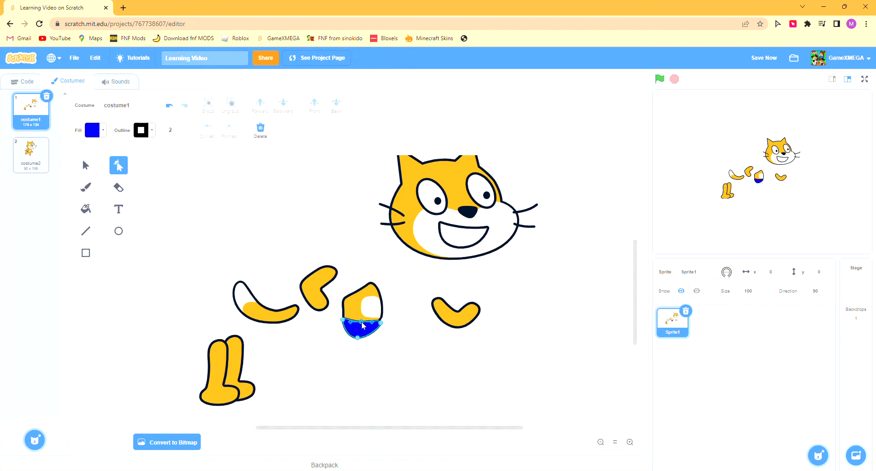
left_click(85, 165)
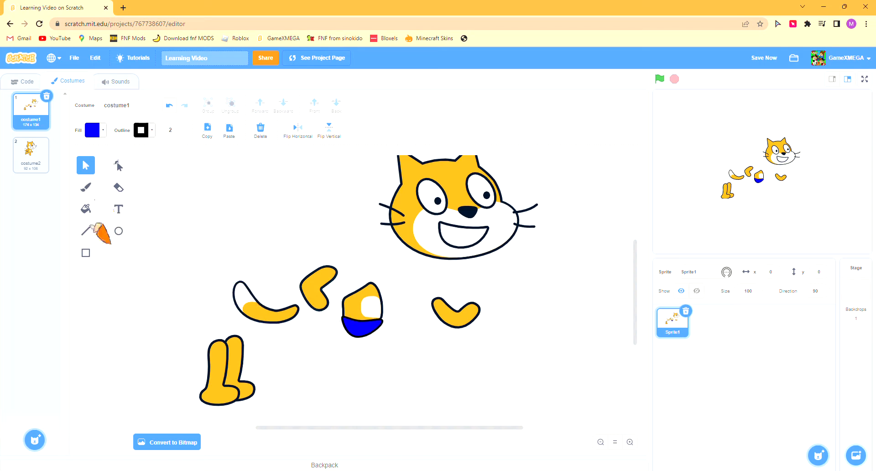
Step: Draw a blue-filled trouser leg beneath the shorts and reshape its top
left_click(85, 231)
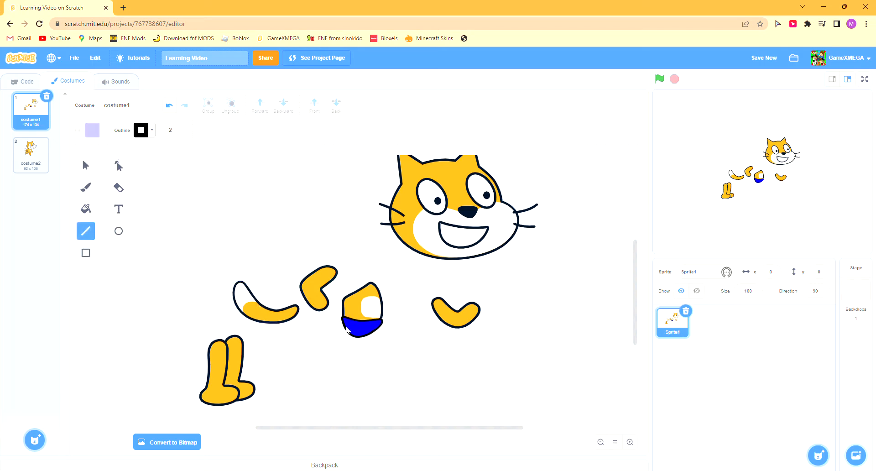
left_click_drag(350, 324, 361, 373)
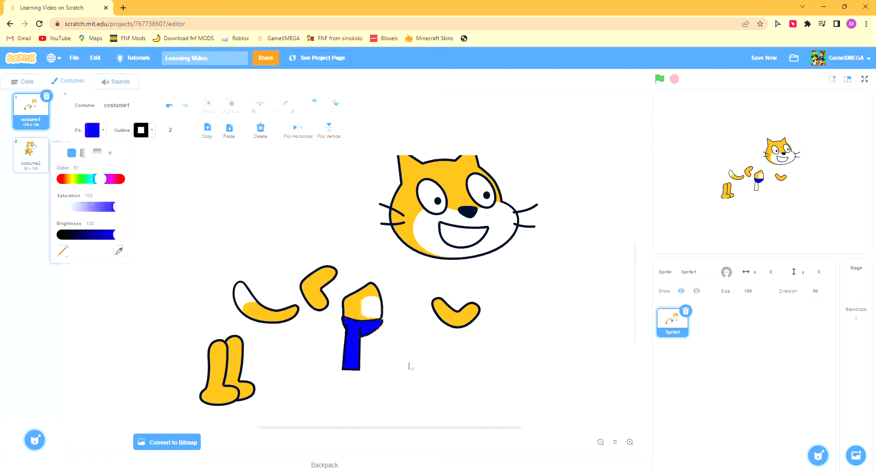
left_click(357, 325)
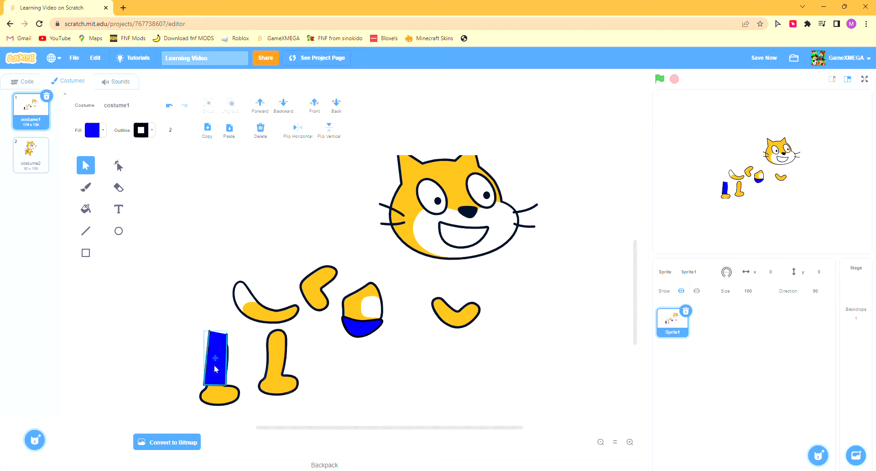
left_click(118, 165)
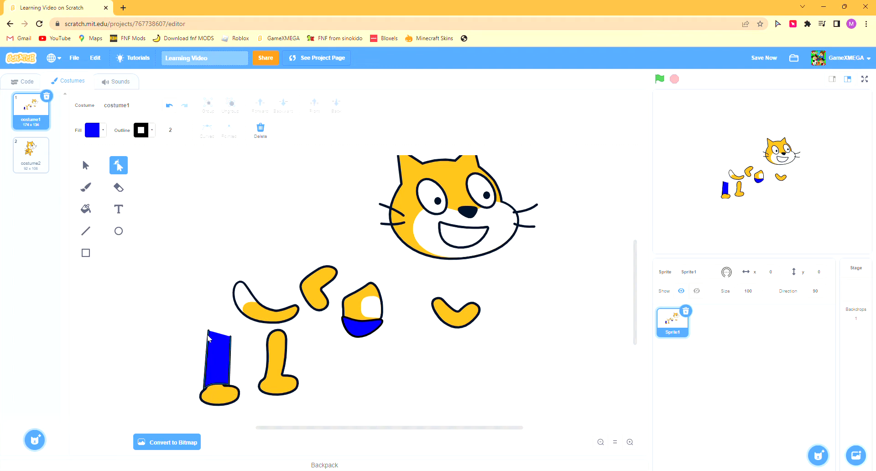
left_click_drag(218, 367, 338, 358)
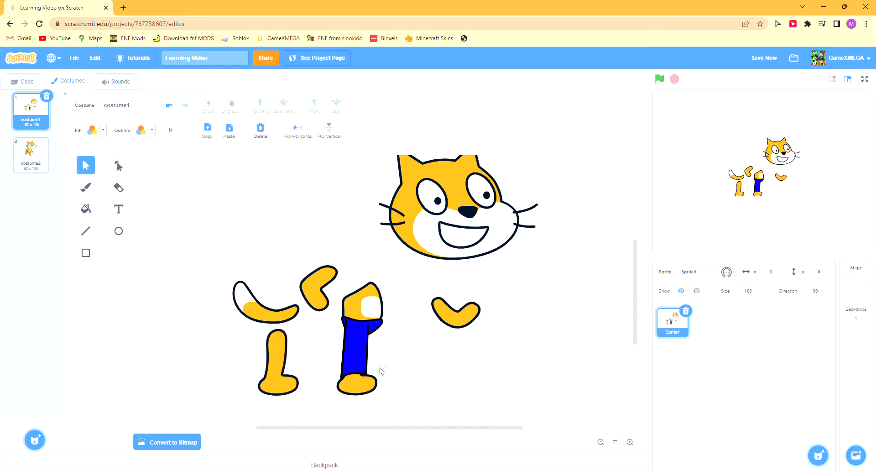
left_click(313, 369)
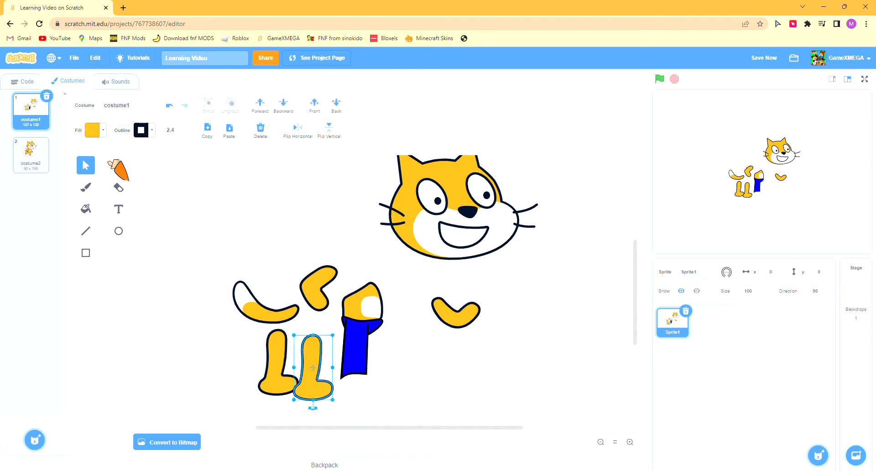
Step: Draw a second blue trouser leg beside the first
left_click(118, 165)
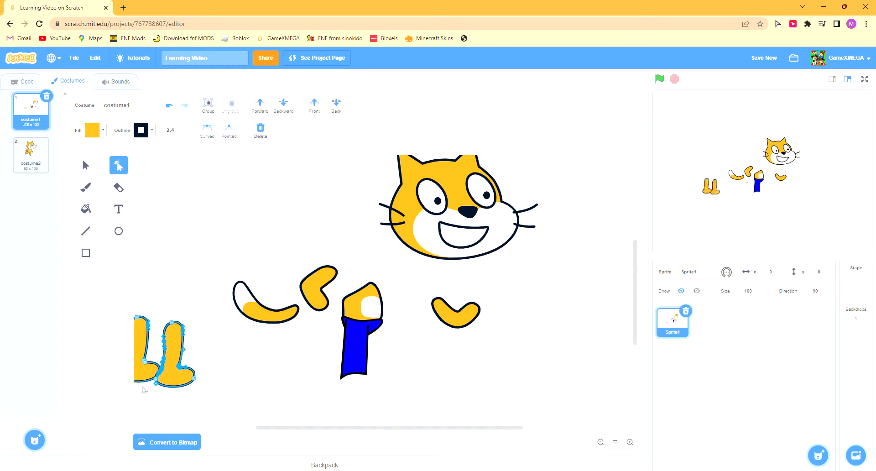
left_click(119, 231)
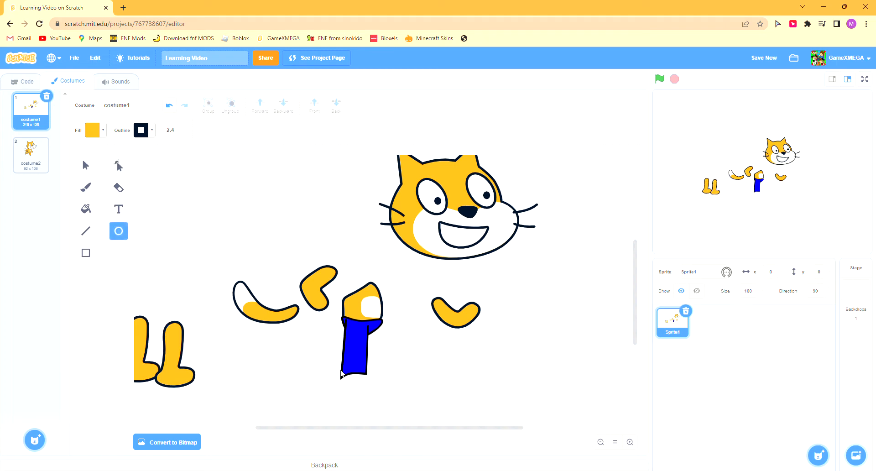
left_click_drag(341, 374, 369, 391)
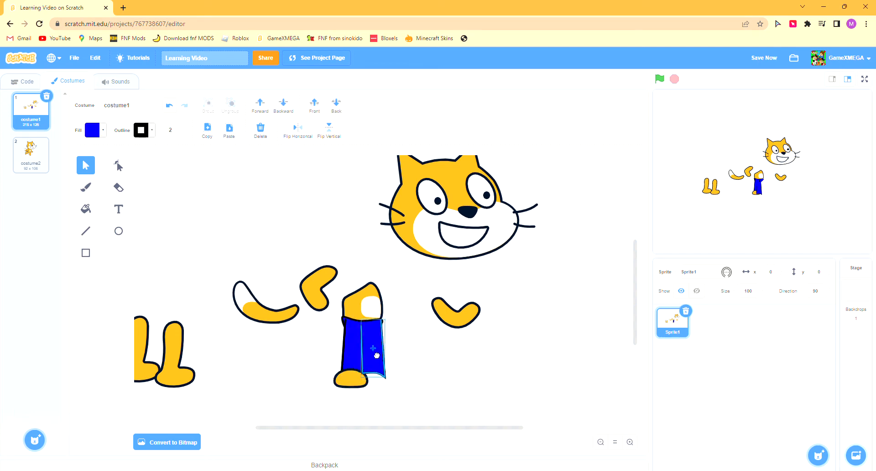
left_click(358, 346)
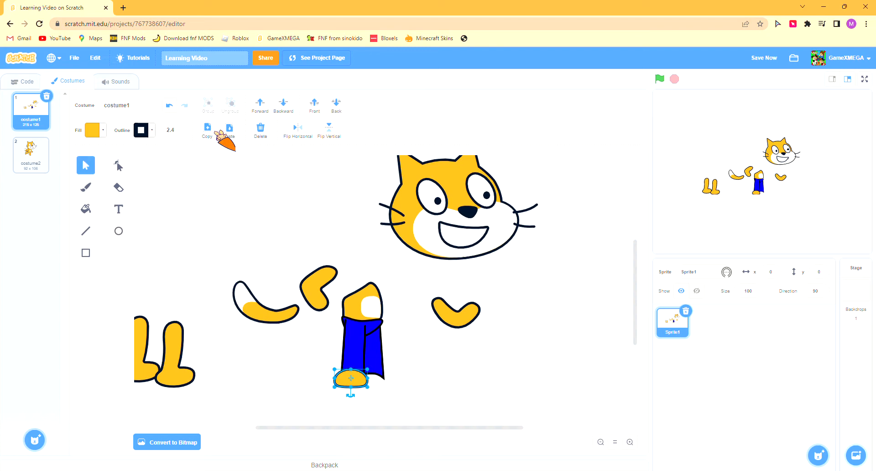
Step: Move the yellow feet under the ends of the blue trousers
left_click_drag(351, 379, 365, 386)
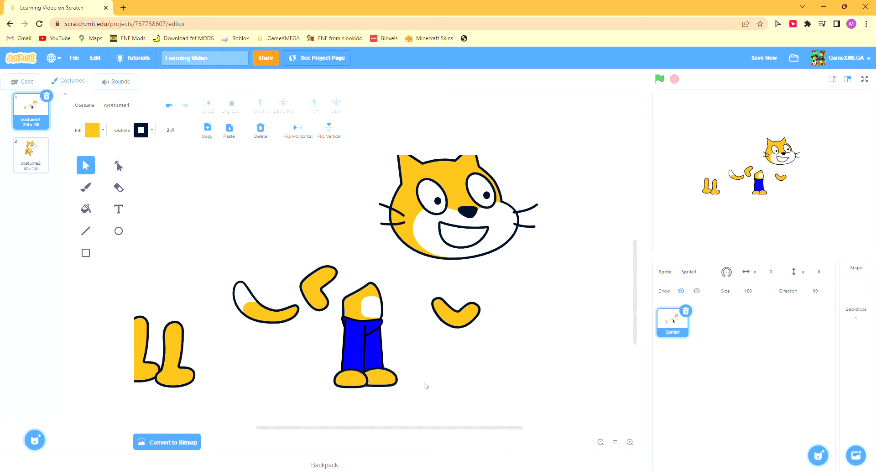
left_click(362, 302)
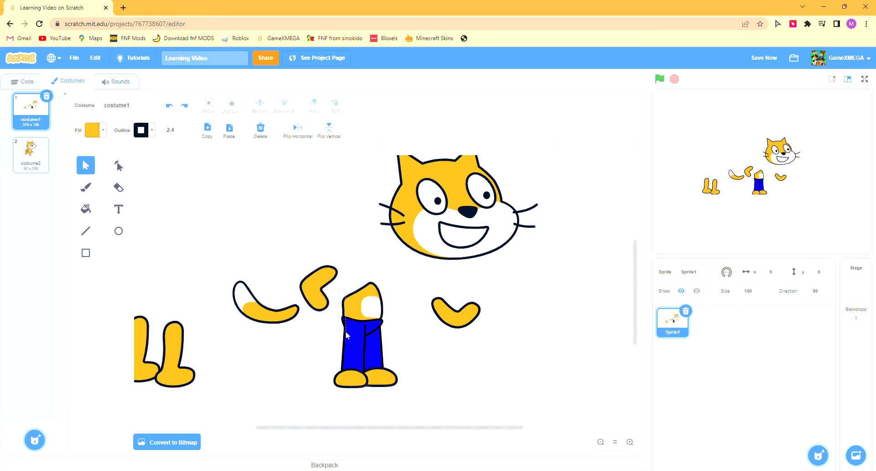
left_click(362, 305)
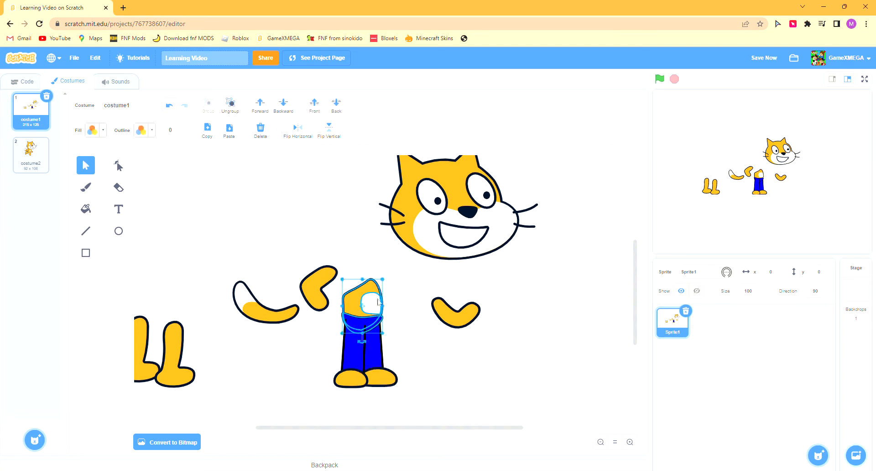
left_click(368, 393)
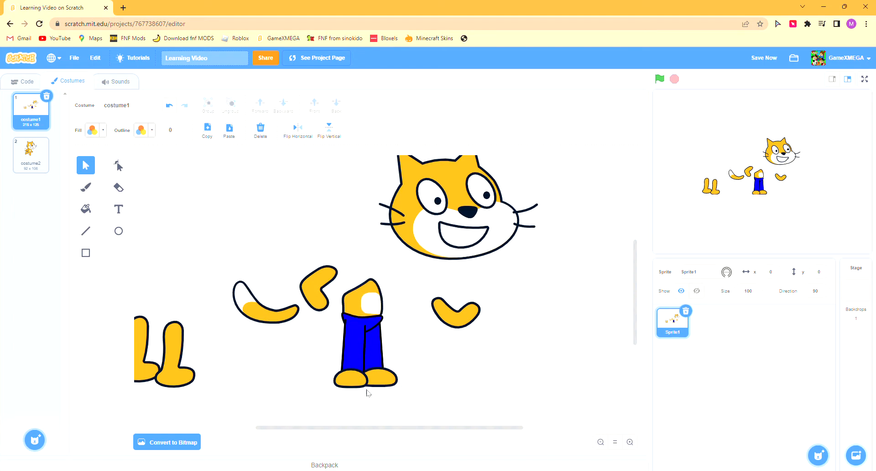
left_click(365, 379)
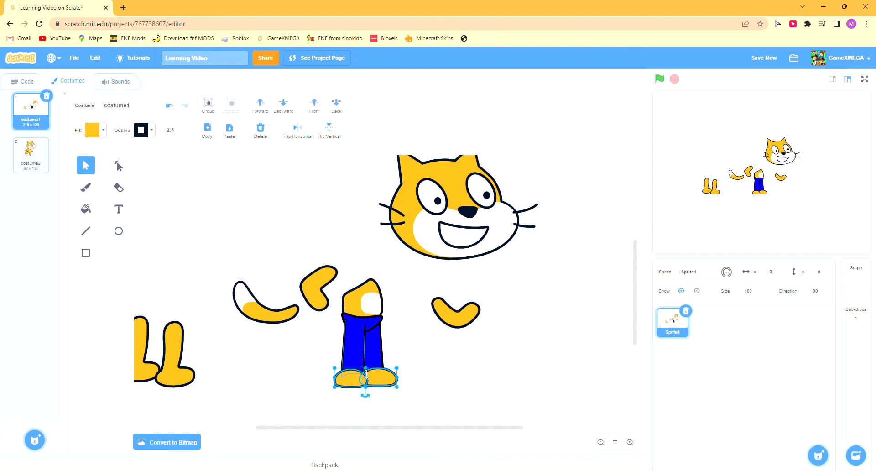
left_click(408, 352)
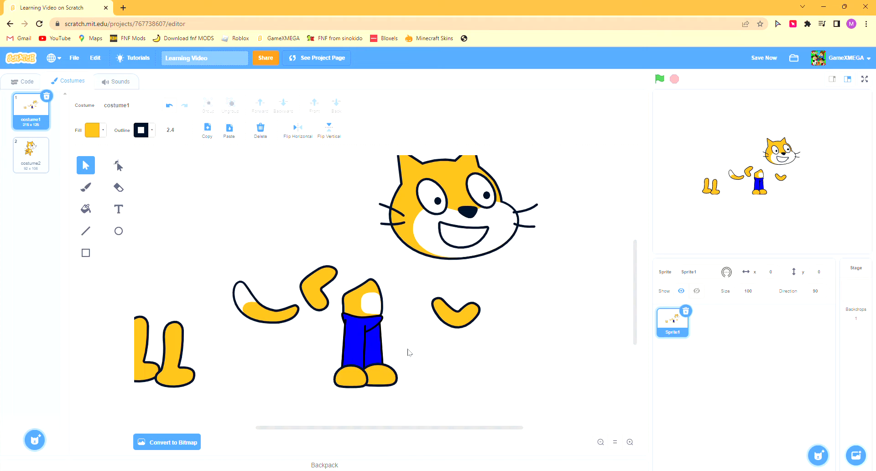
mouse_move(361, 270)
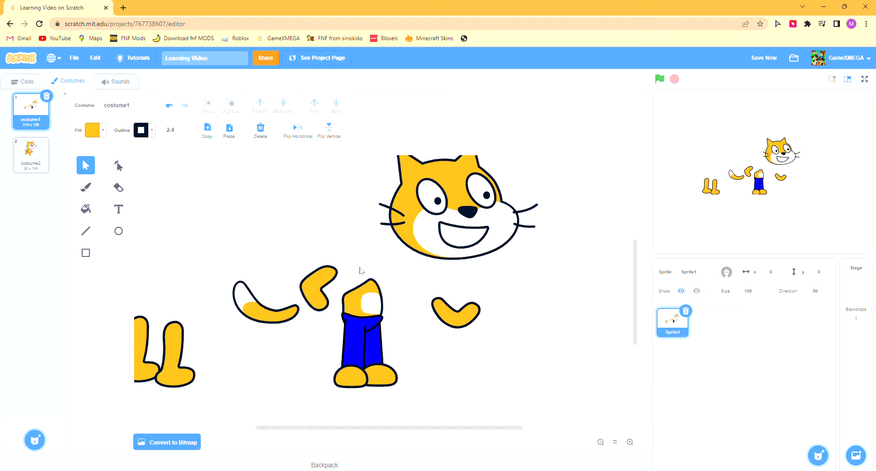
Step: Fill the small shape on the trousers' edge with blue
left_click(319, 288)
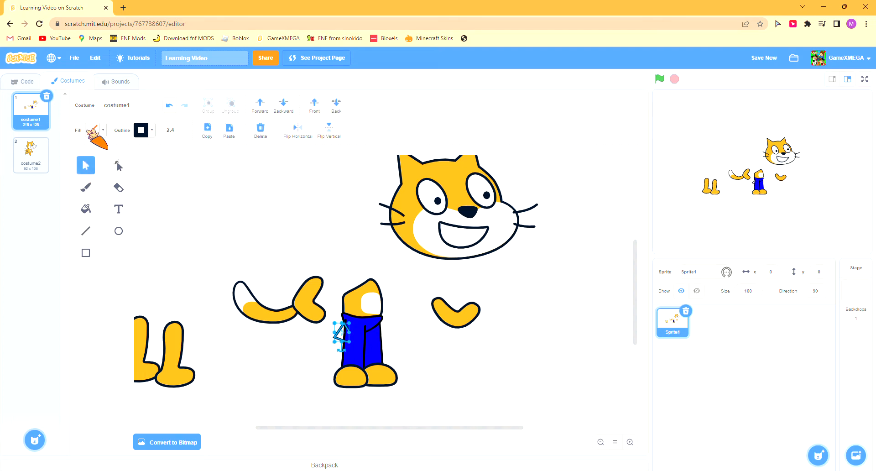
left_click(91, 130)
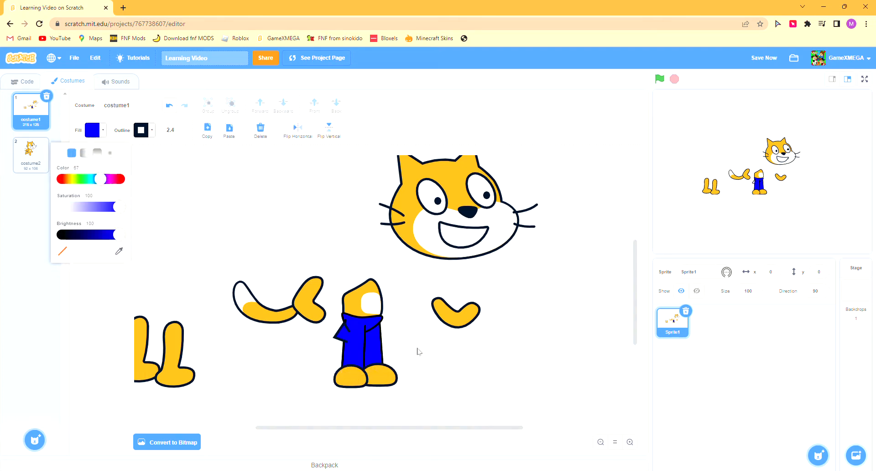
left_click(364, 330)
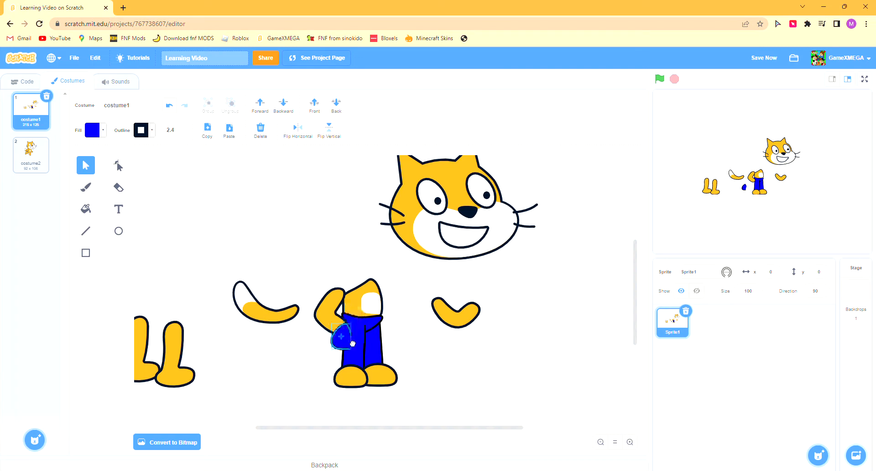
left_click(338, 335)
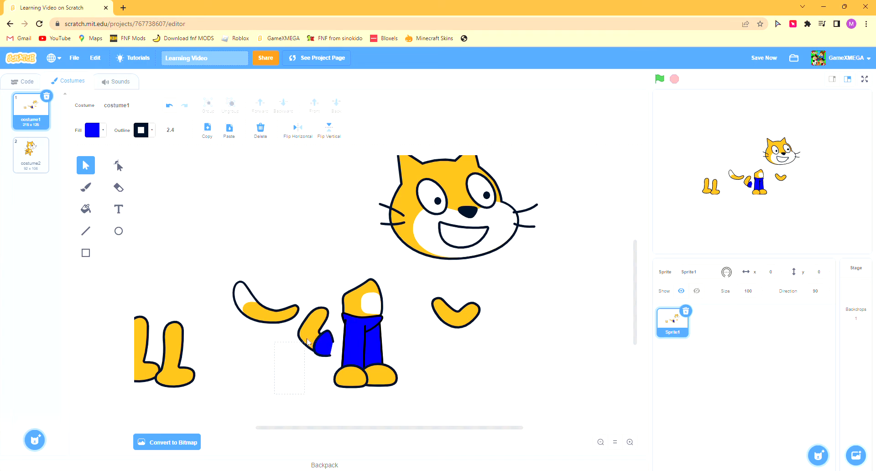
Step: Move the sleeved arm onto the shoulder and reattach the tail and head
left_click(316, 335)
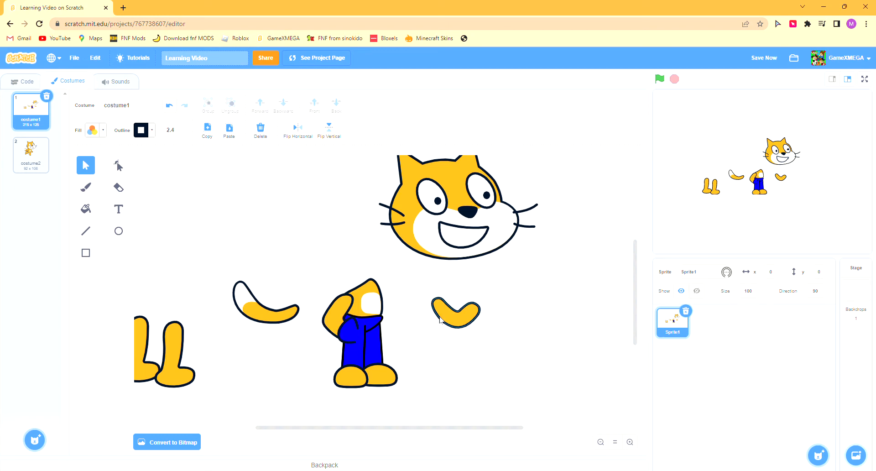
left_click_drag(455, 310, 396, 302)
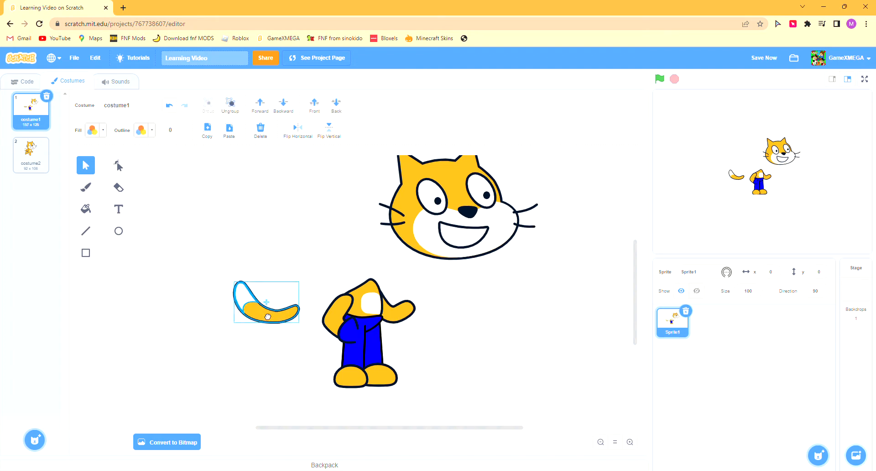
left_click_drag(266, 302, 329, 344)
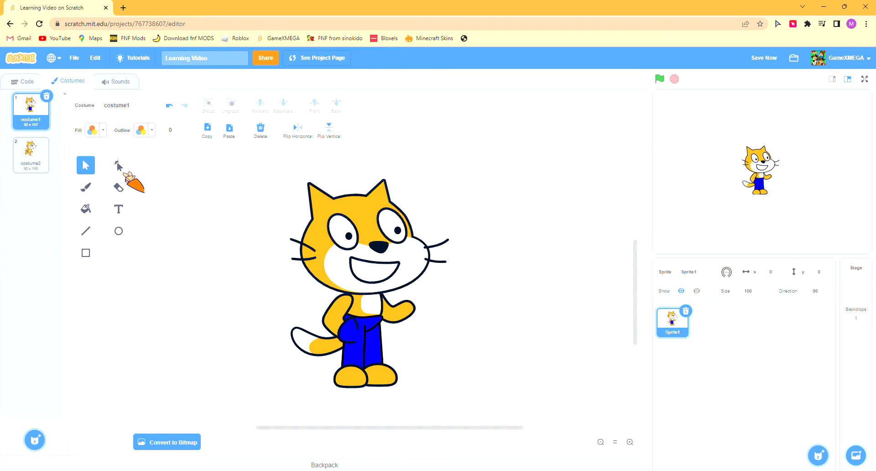
Step: Draw an unfilled circle with grill lines crossing it
left_click(118, 164)
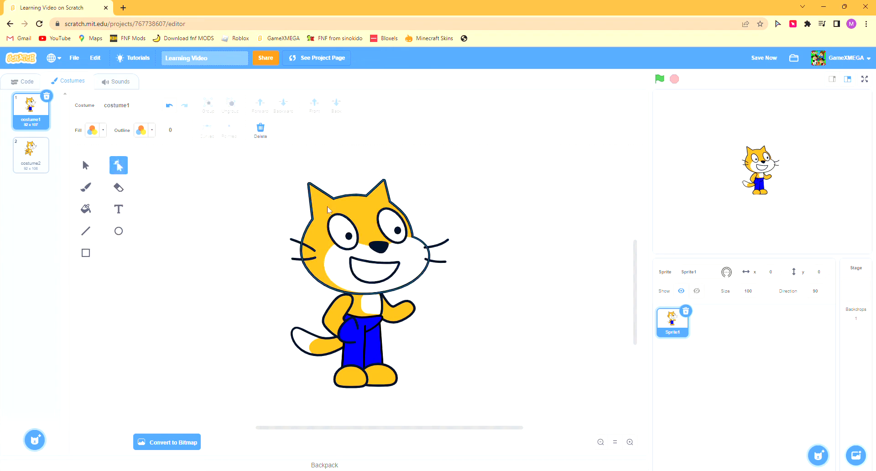
left_click(118, 231)
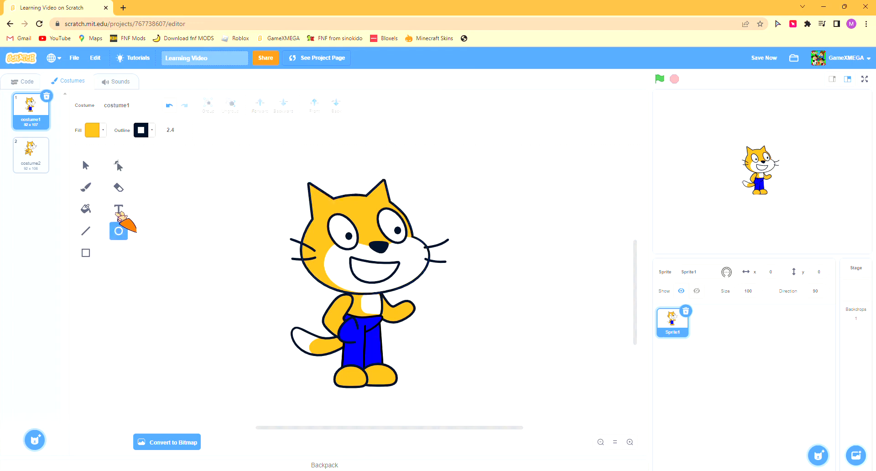
left_click(92, 129)
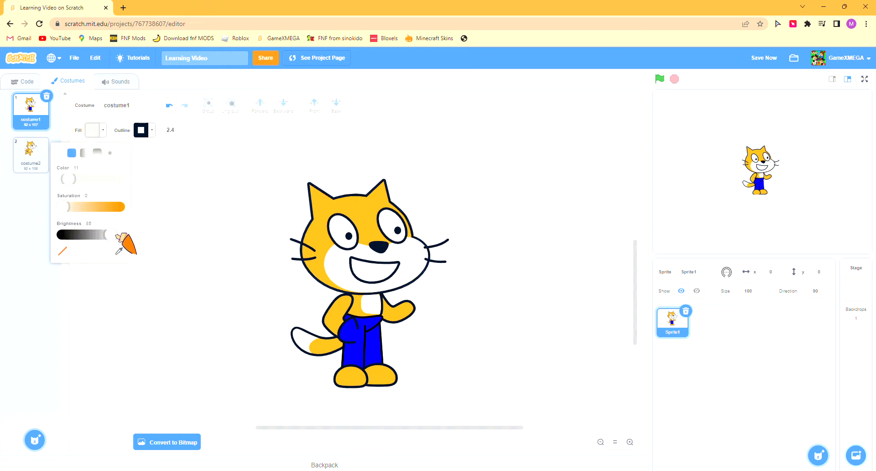
left_click(117, 231)
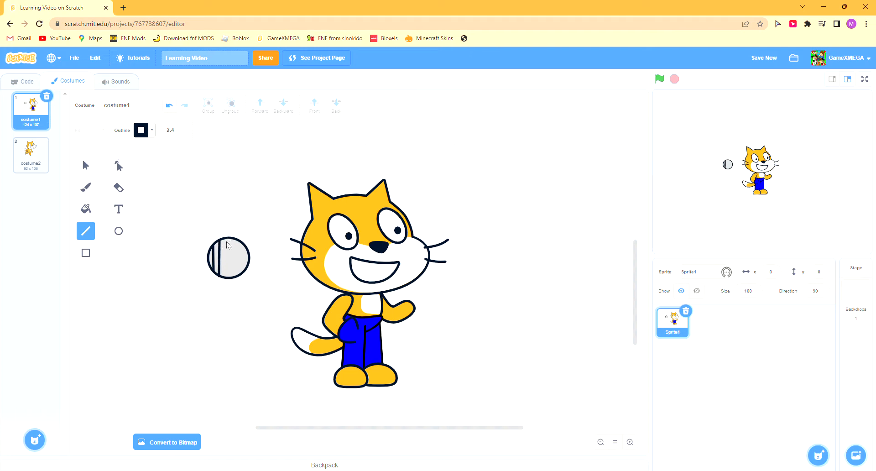
left_click_drag(224, 243, 228, 279)
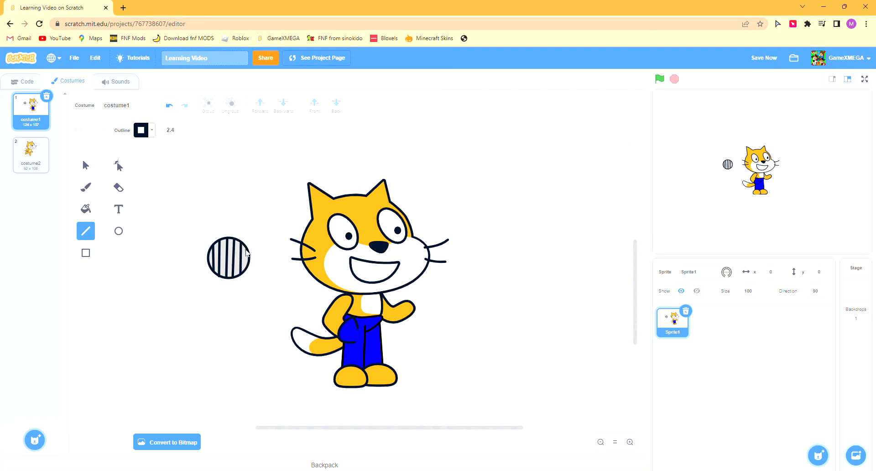
mouse_move(246, 263)
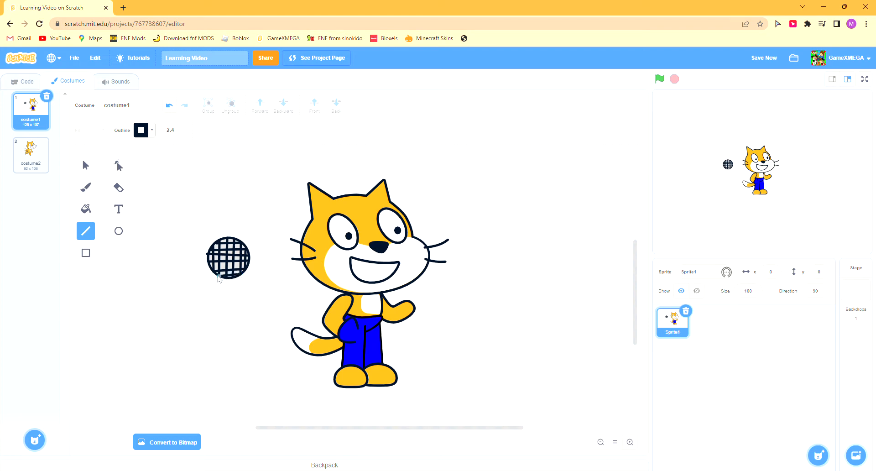
Step: Add a second circle, group it with the grill, and fill it light grey
left_click(85, 165)
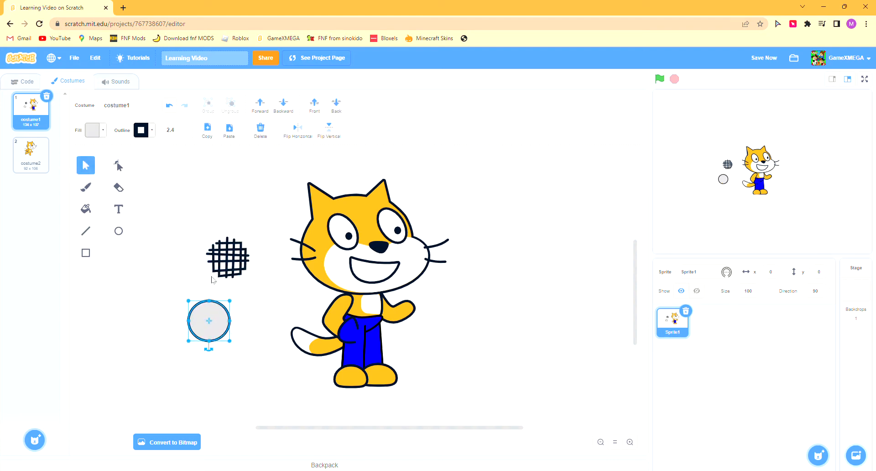
left_click(92, 130)
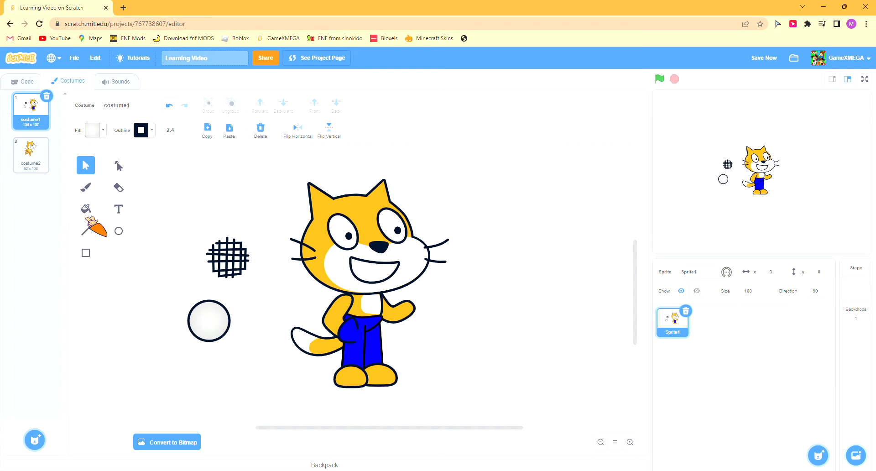
left_click(86, 209)
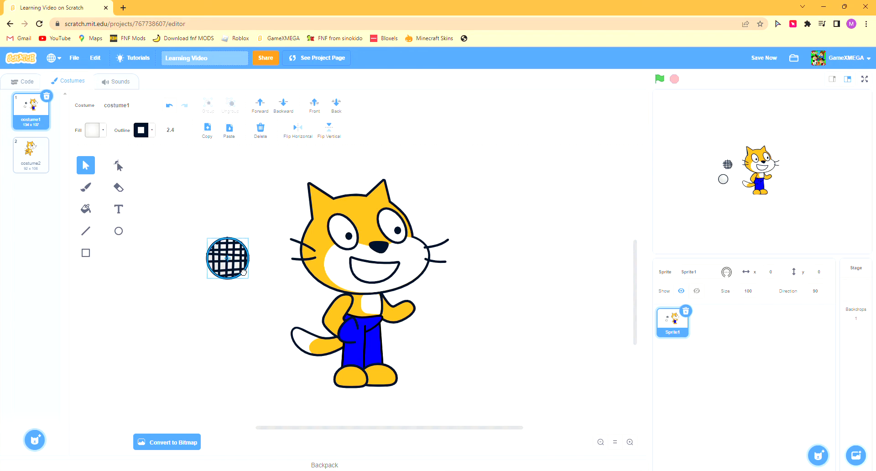
left_click(228, 259)
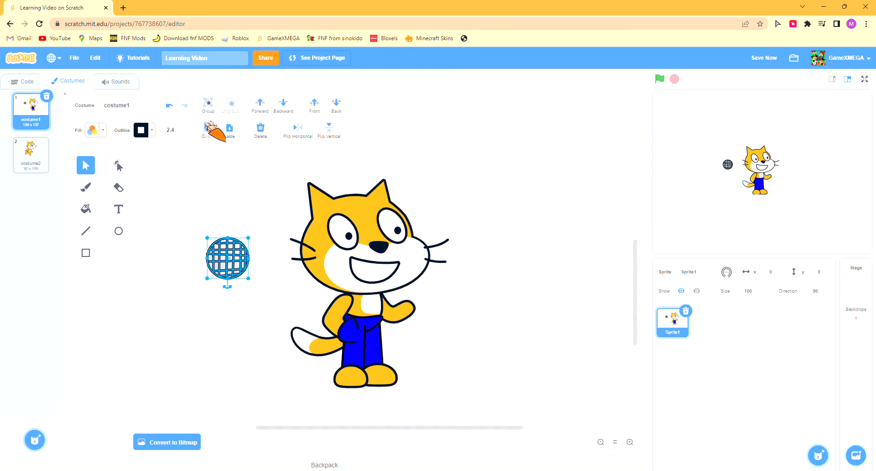
left_click(141, 198)
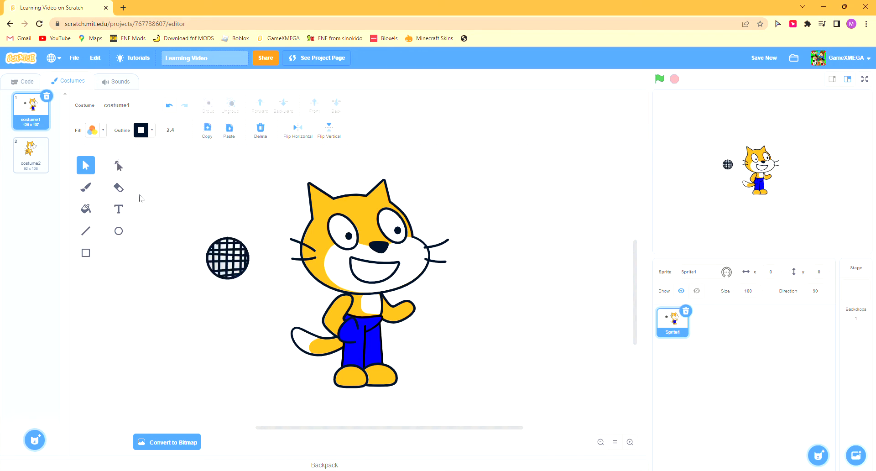
left_click(118, 165)
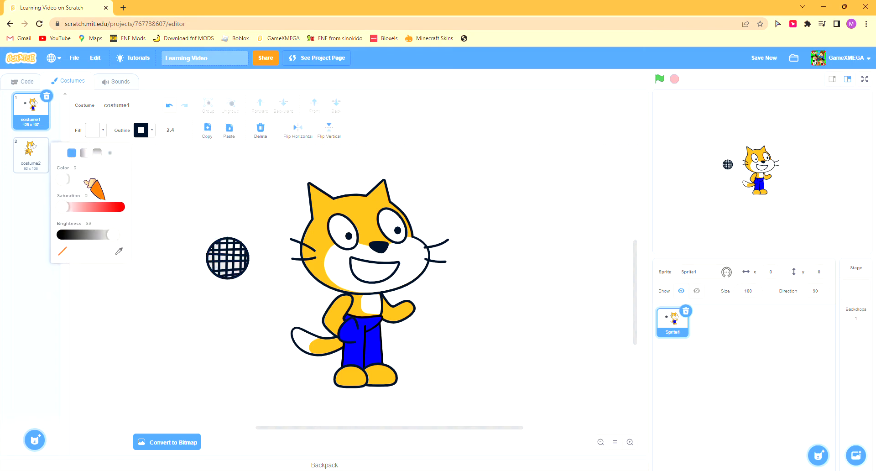
left_click(120, 251)
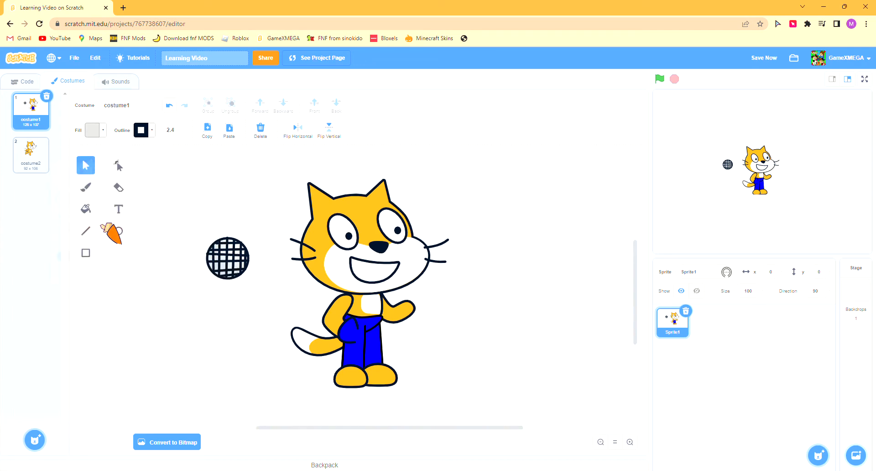
left_click(85, 252)
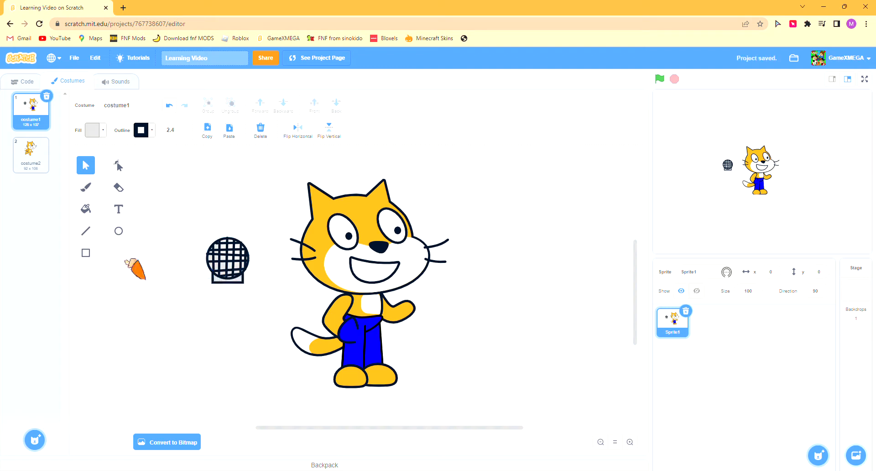
Step: Taper the handle rectangle and move the whole microphone into the cat's raised hand
left_click(86, 252)
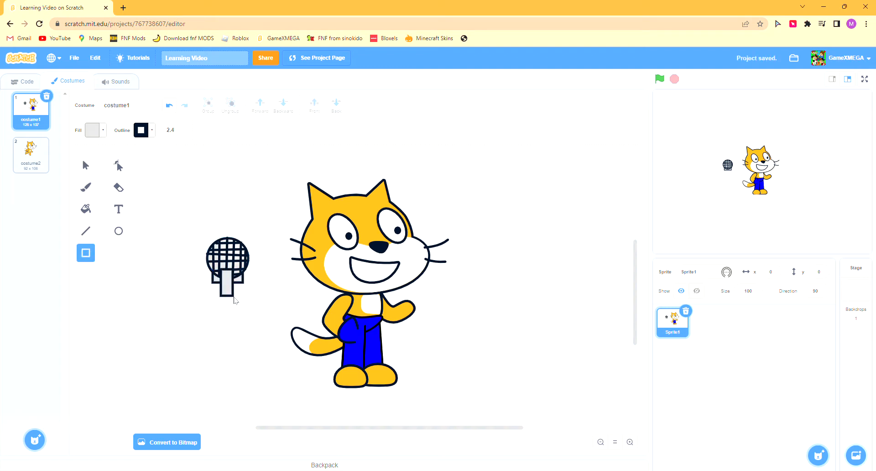
left_click(227, 286)
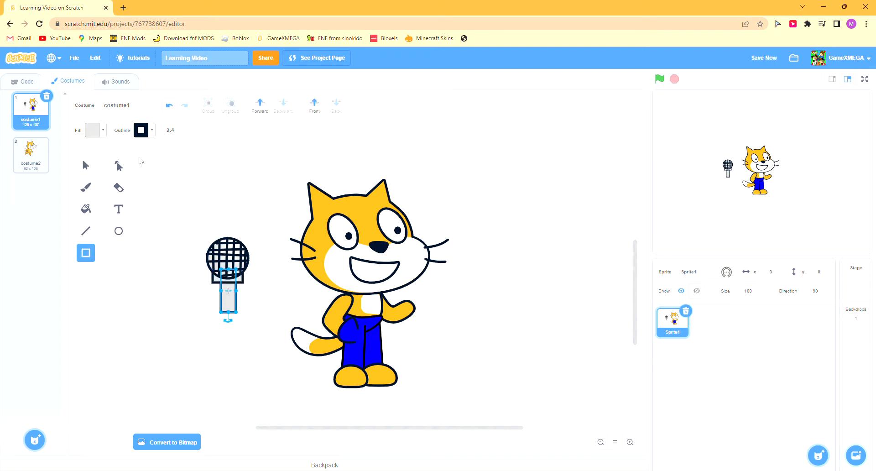
left_click(118, 165)
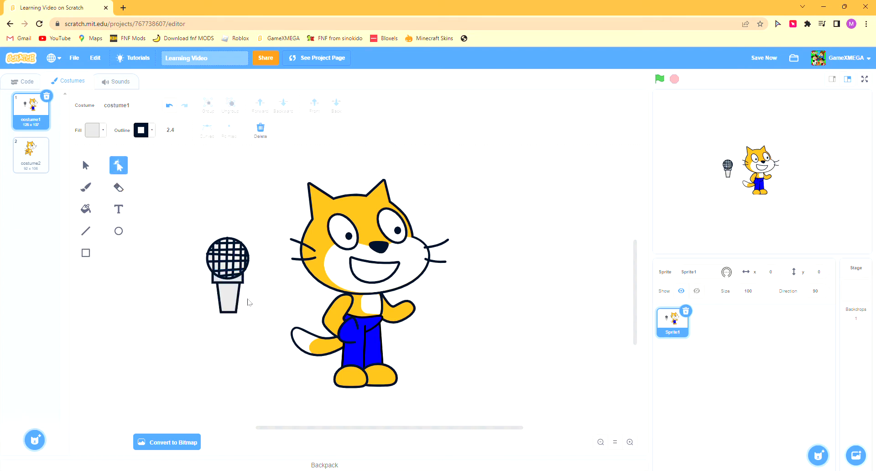
left_click(227, 297)
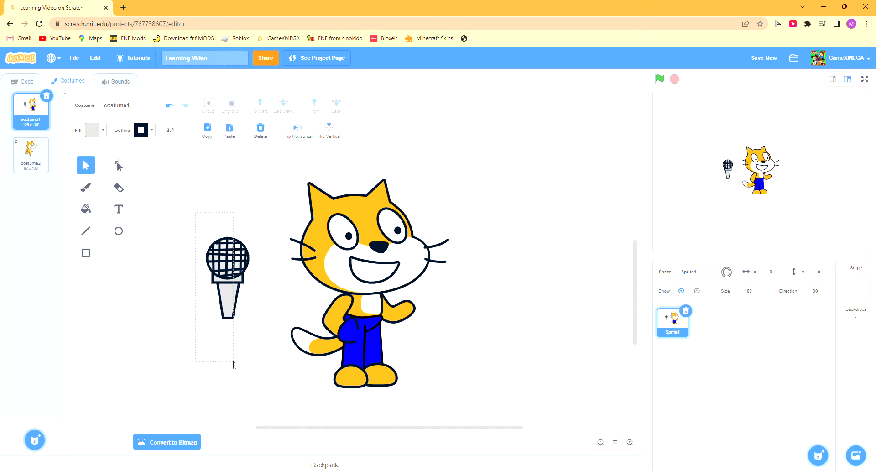
left_click(117, 165)
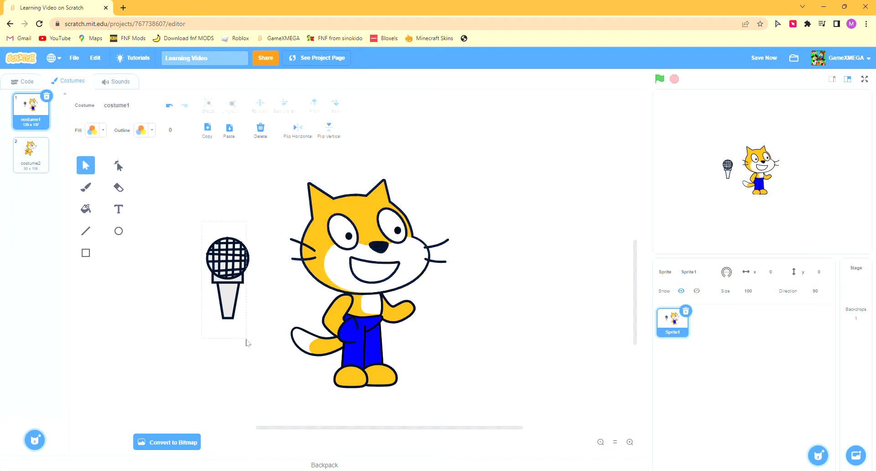
left_click_drag(226, 279, 407, 291)
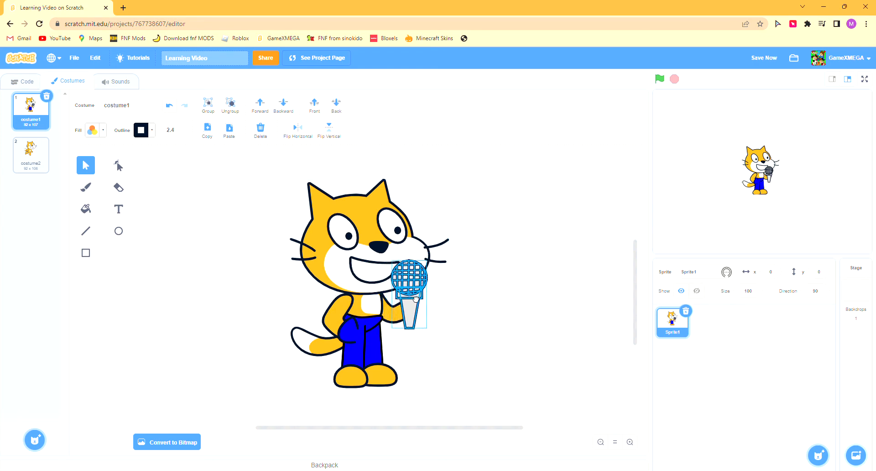
Step: Thin the microphone's outline, try it in the cat's raised hand, then move it aside
left_click_drag(408, 294, 234, 285)
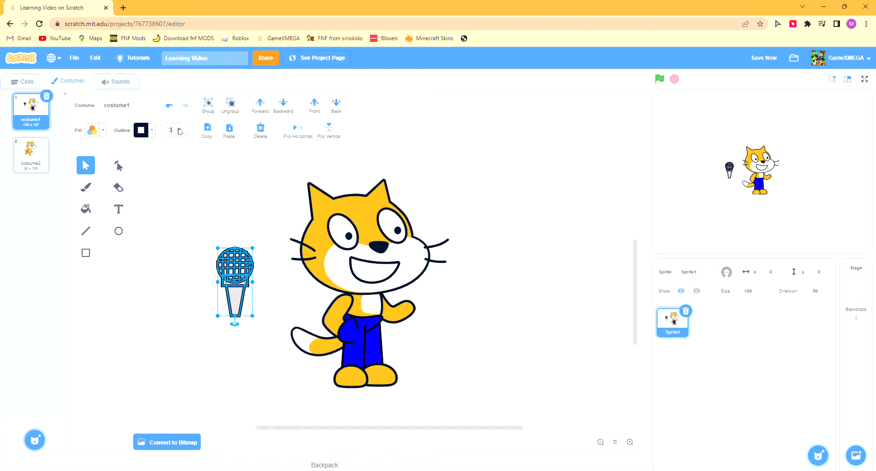
left_click(118, 165)
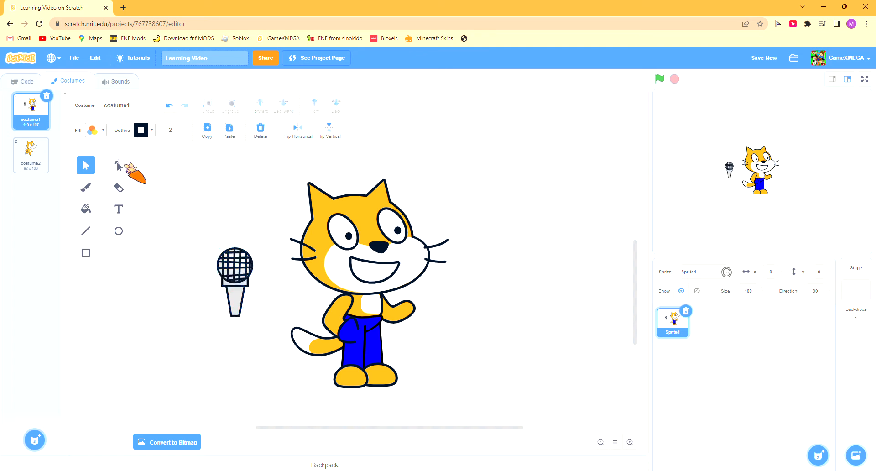
left_click(118, 231)
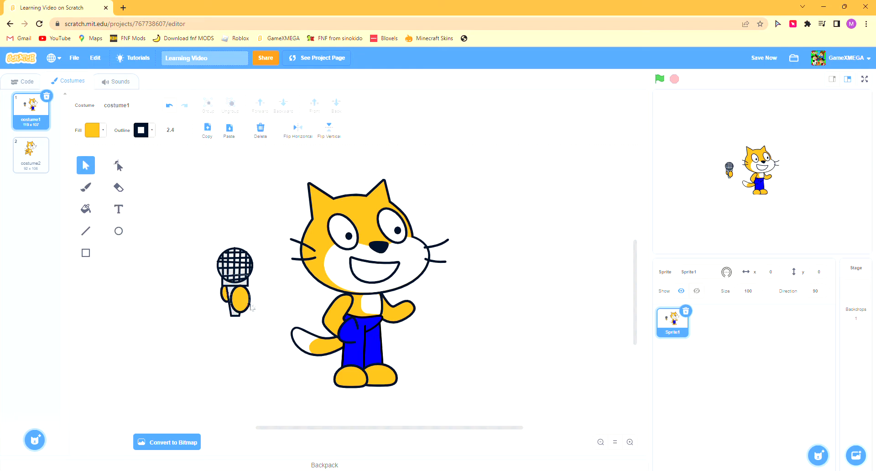
left_click_drag(235, 280, 408, 291)
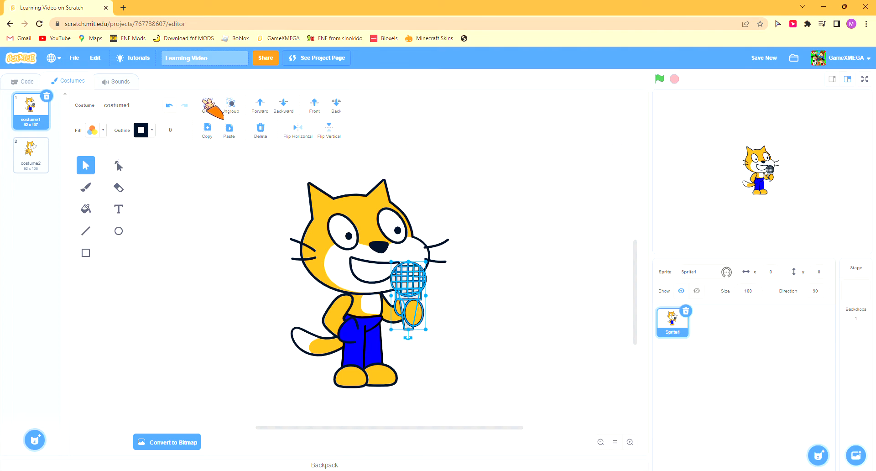
left_click_drag(409, 296, 253, 284)
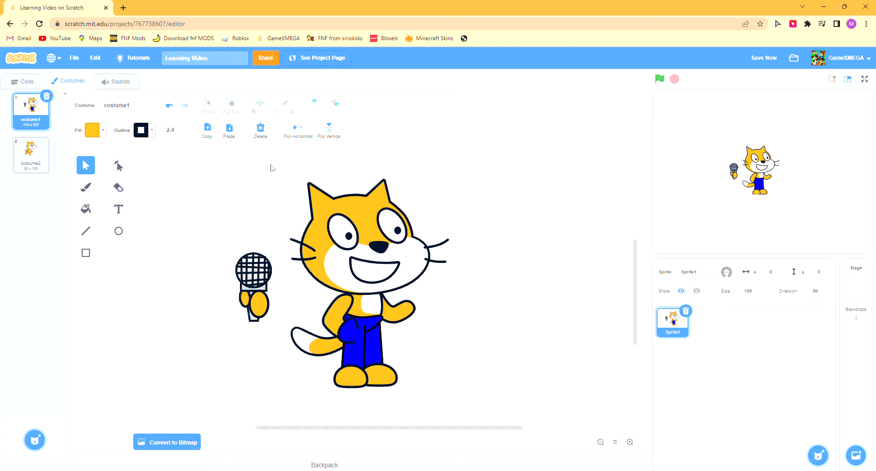
left_click(252, 287)
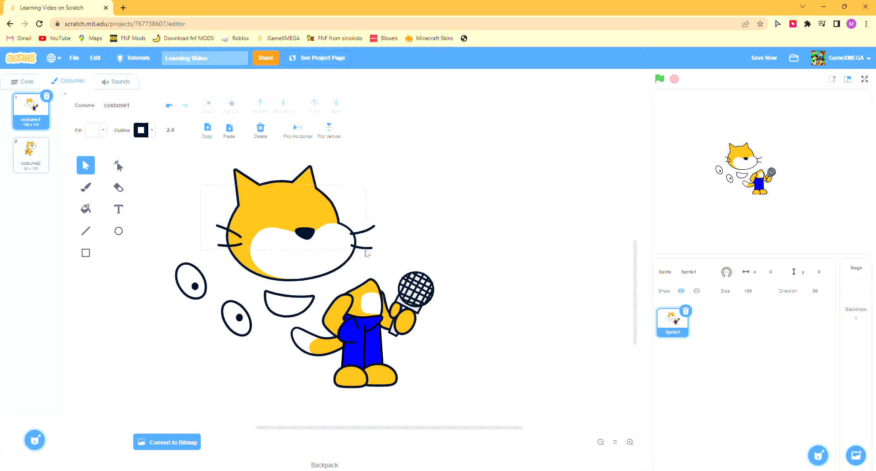
Step: Draw a jagged triangular mouth outline and give it a white fill
left_click(280, 224)
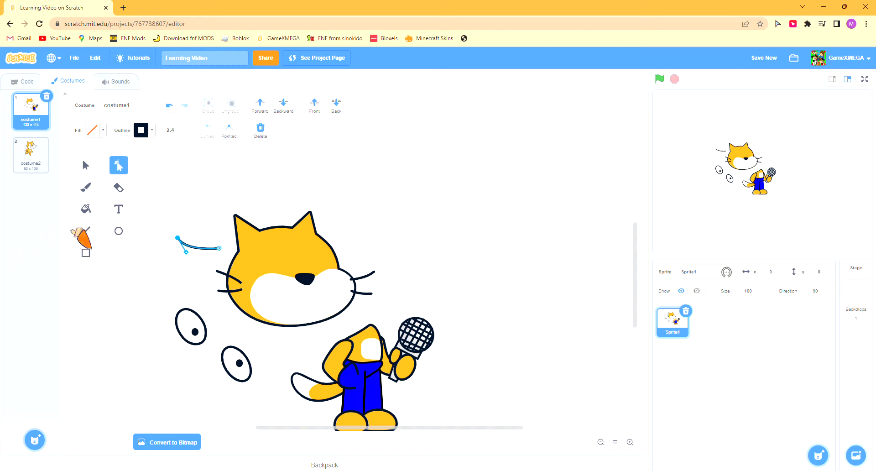
left_click(85, 231)
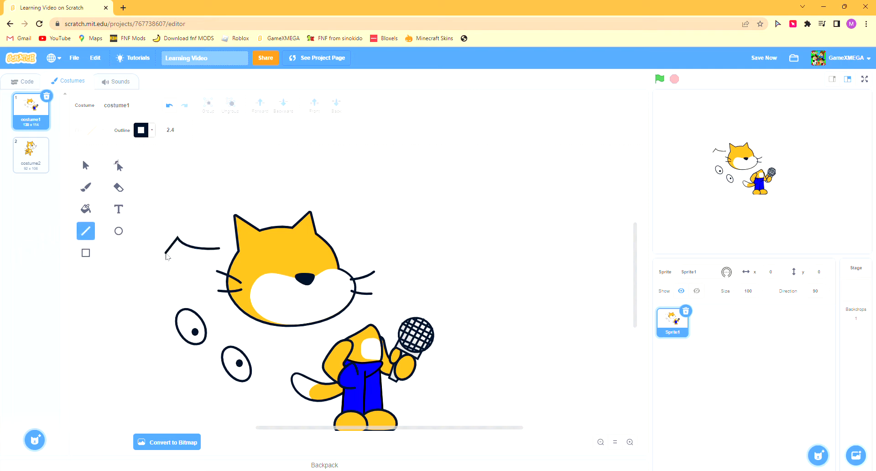
left_click(86, 165)
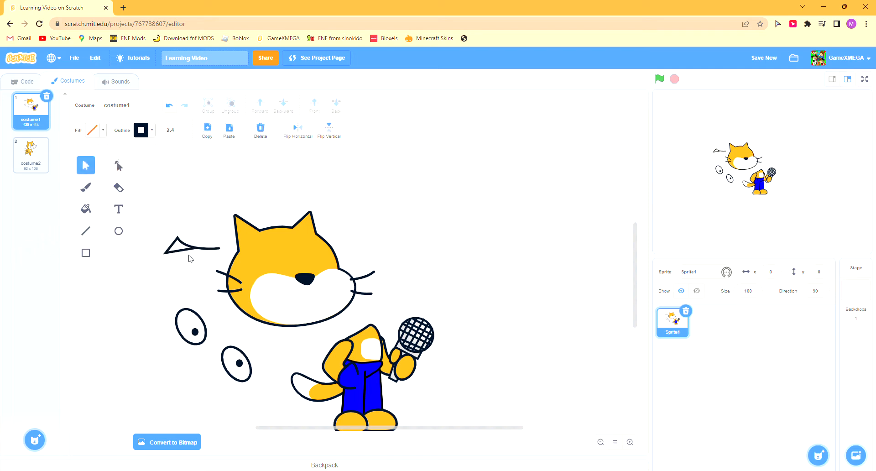
left_click(189, 246)
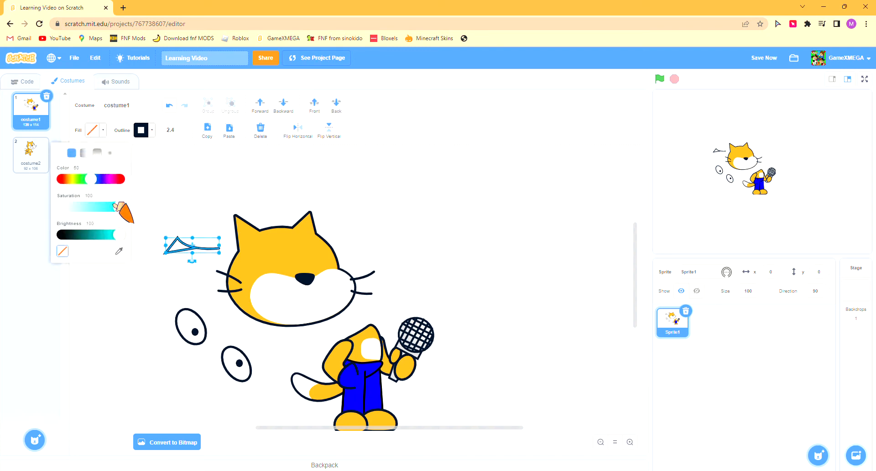
left_click(157, 267)
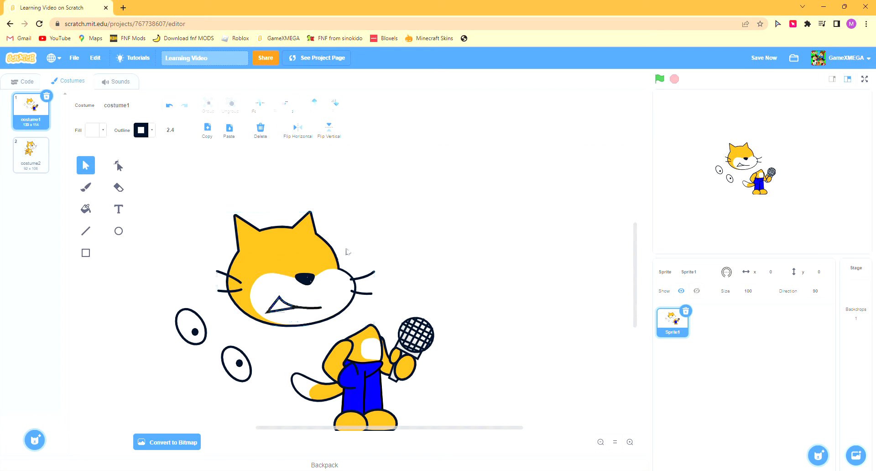
Step: Move the loose eye whites onto the face, resize them, and stretch a pupil oval
left_click(236, 363)
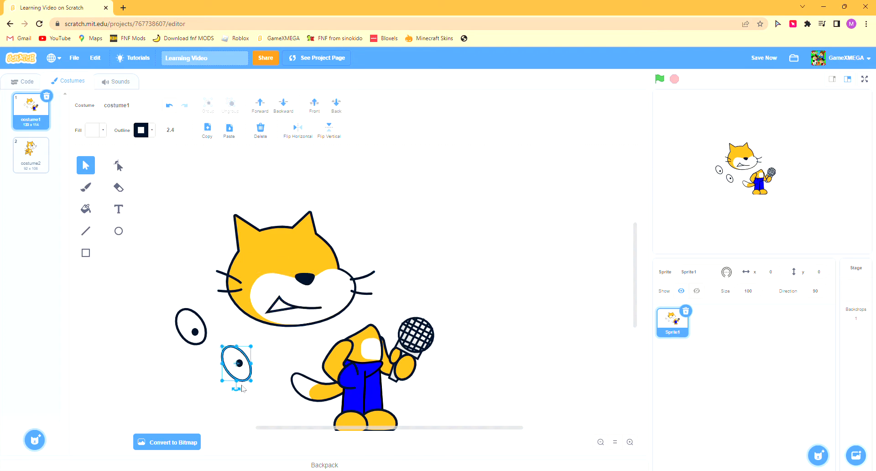
left_click_drag(237, 366, 323, 262)
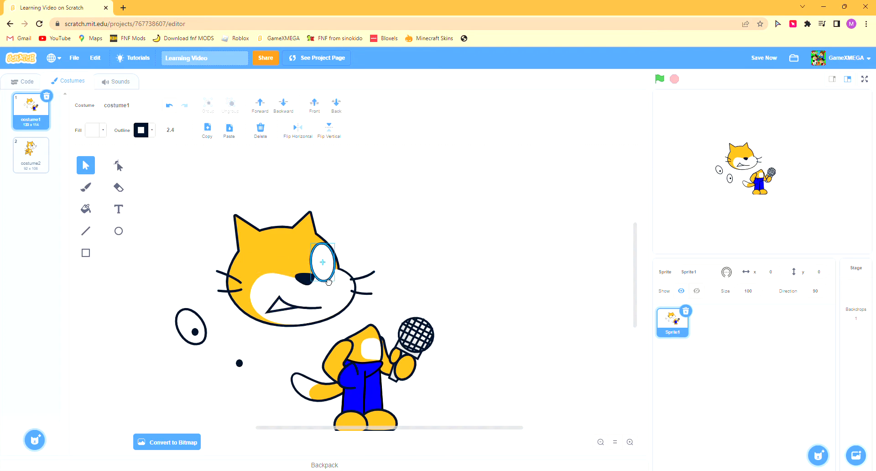
left_click_drag(323, 262, 275, 271)
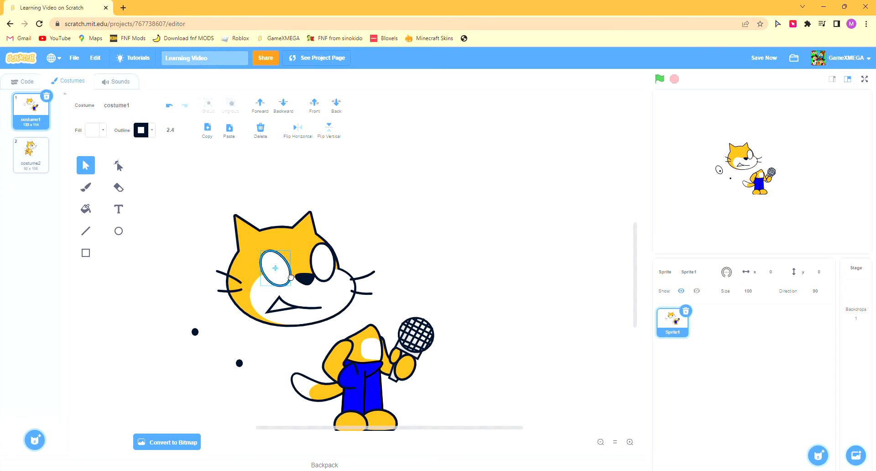
left_click_drag(274, 267, 322, 261)
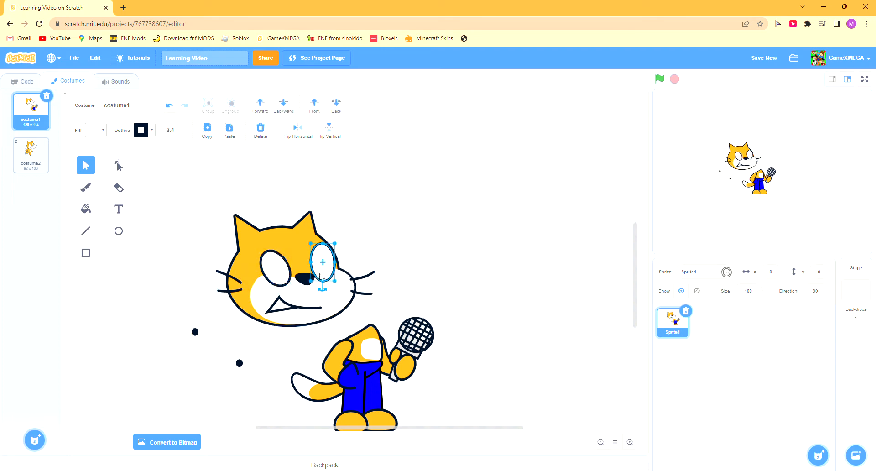
left_click_drag(321, 262, 187, 332)
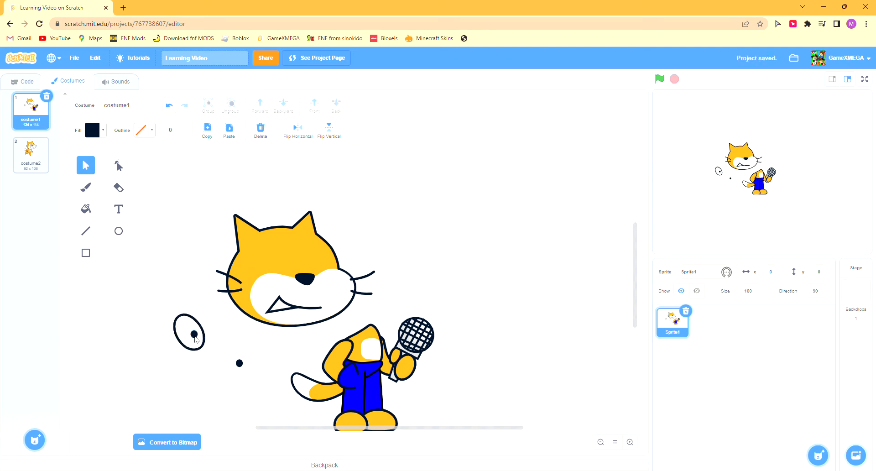
left_click(189, 334)
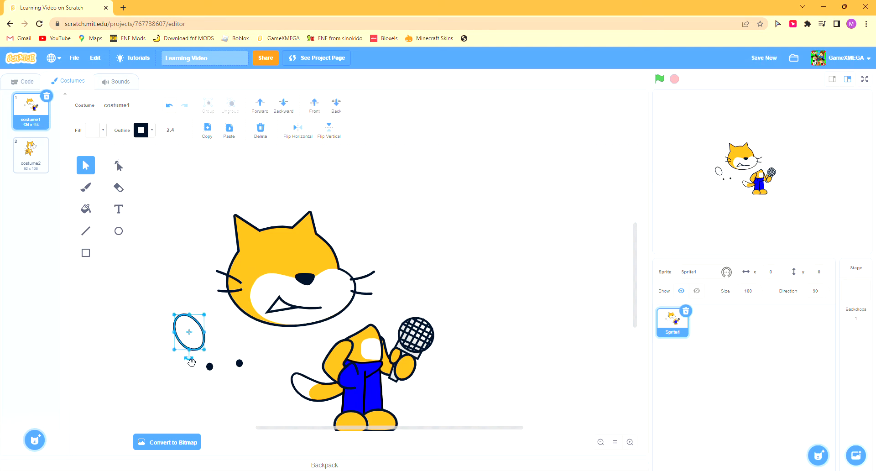
left_click_drag(188, 336, 282, 271)
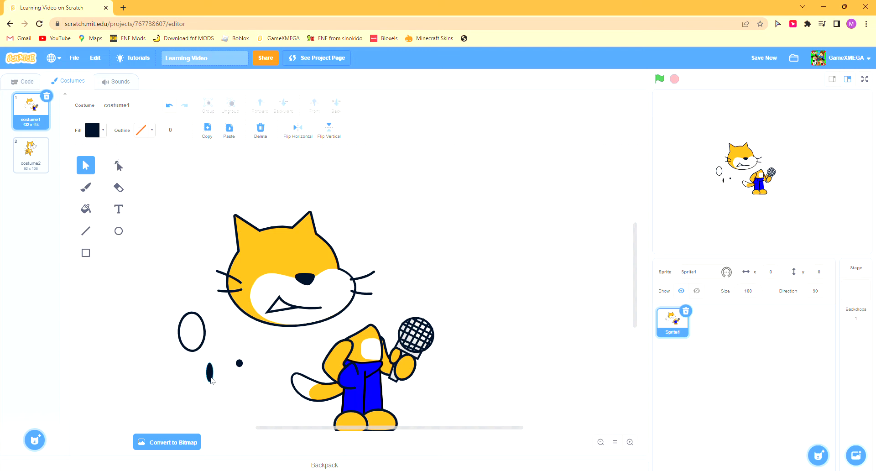
left_click(191, 332)
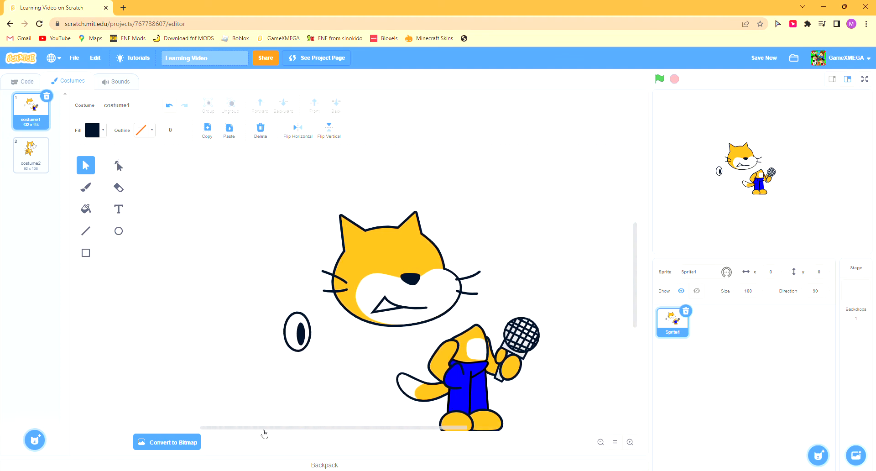
Step: Zoom in on the cat's face and drag a pupil inside an eye
left_click(630, 442)
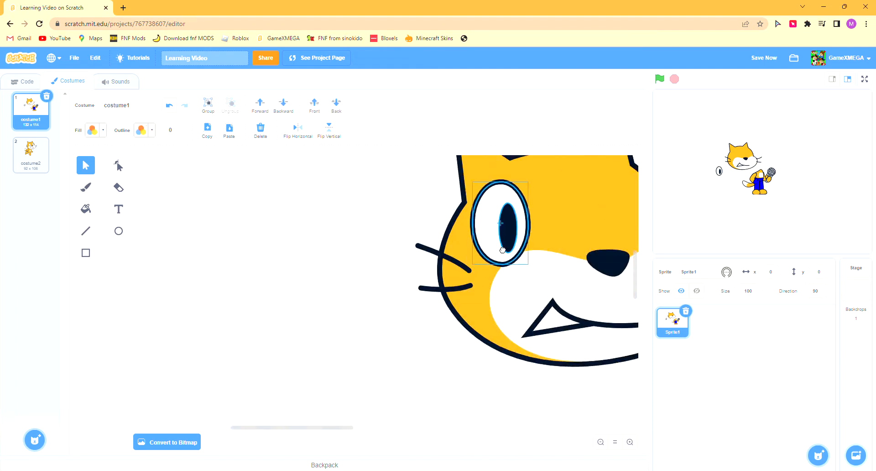
left_click_drag(501, 224, 554, 226)
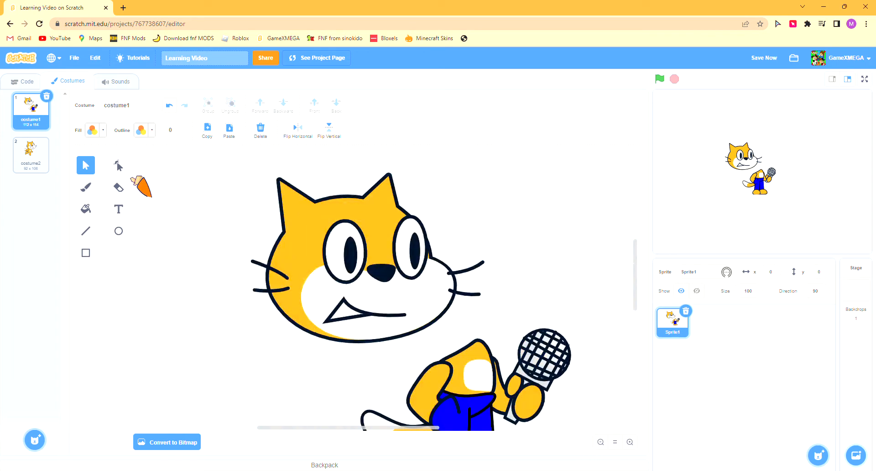
left_click(91, 129)
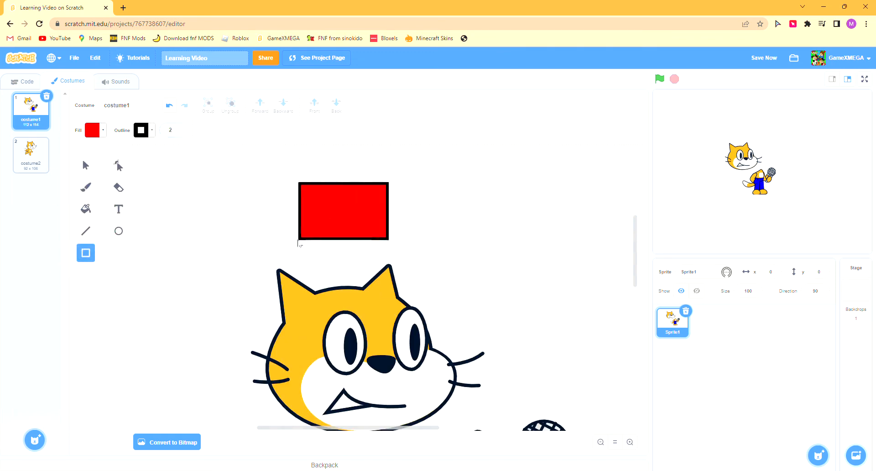
Step: Reshape the red rectangle into a slanted, curved cap and draw a seam down it
left_click(118, 165)
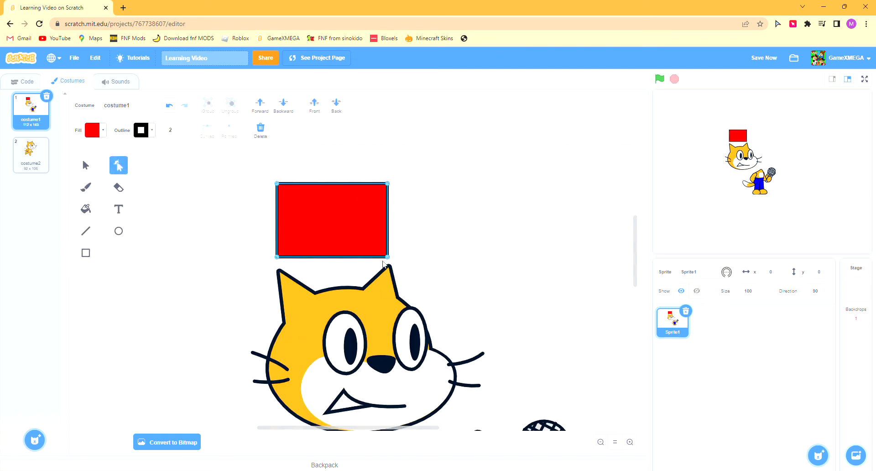
left_click_drag(392, 257, 405, 301)
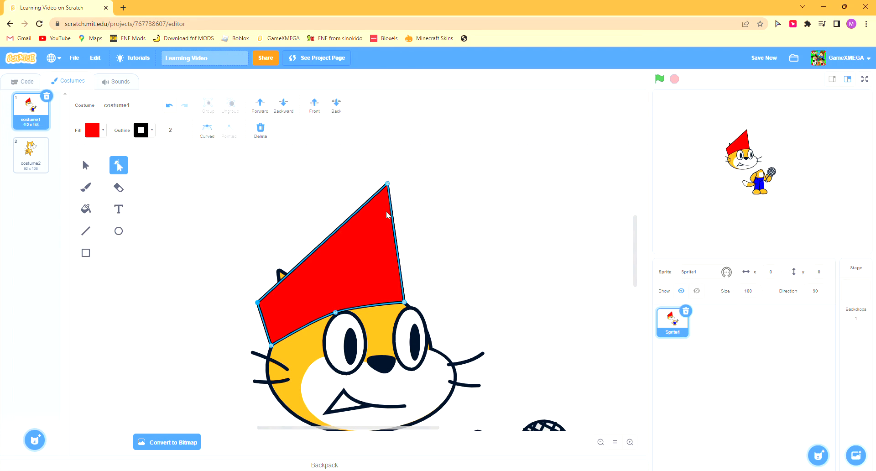
left_click_drag(387, 185, 401, 244)
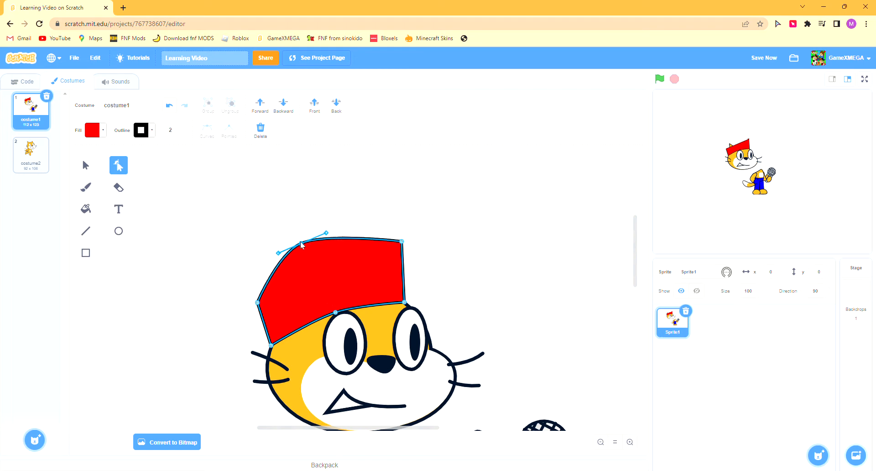
left_click(85, 231)
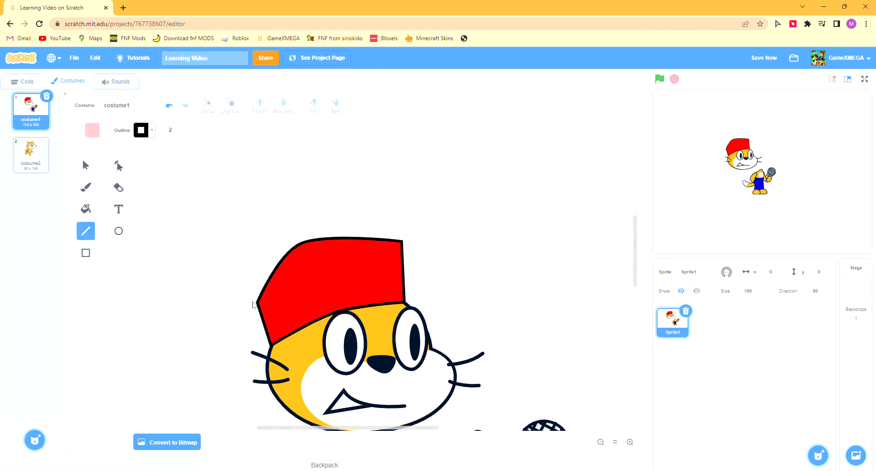
left_click_drag(254, 304, 401, 246)
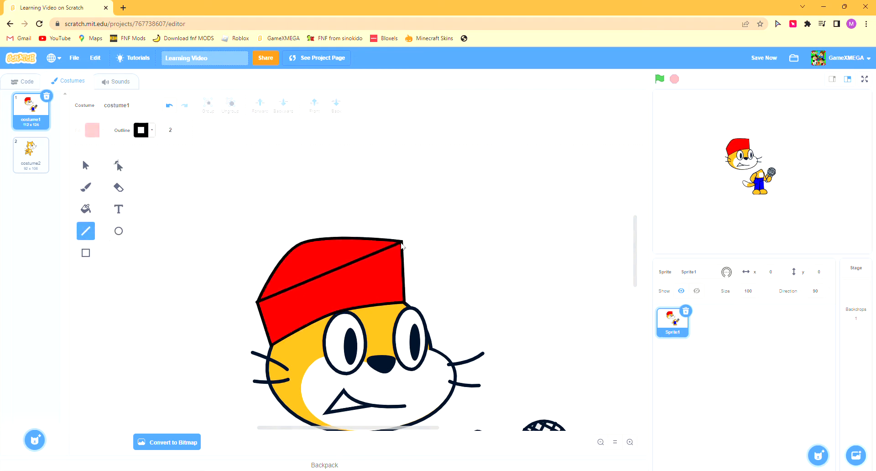
left_click_drag(401, 246, 326, 321)
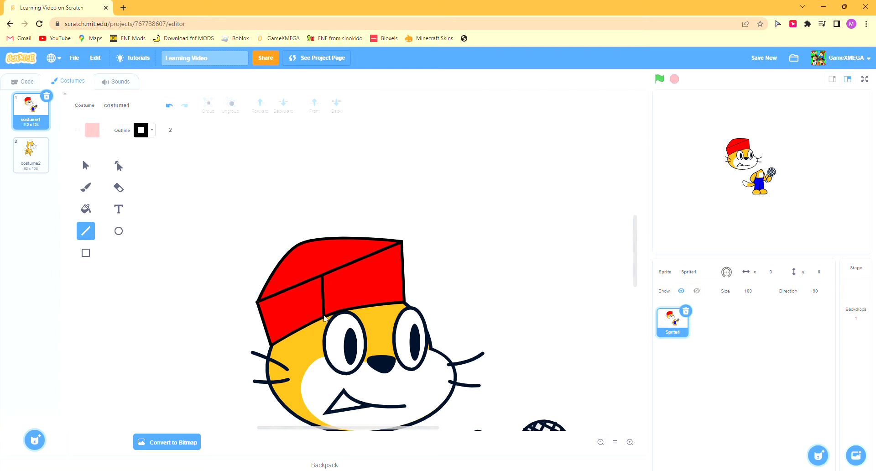
left_click(119, 165)
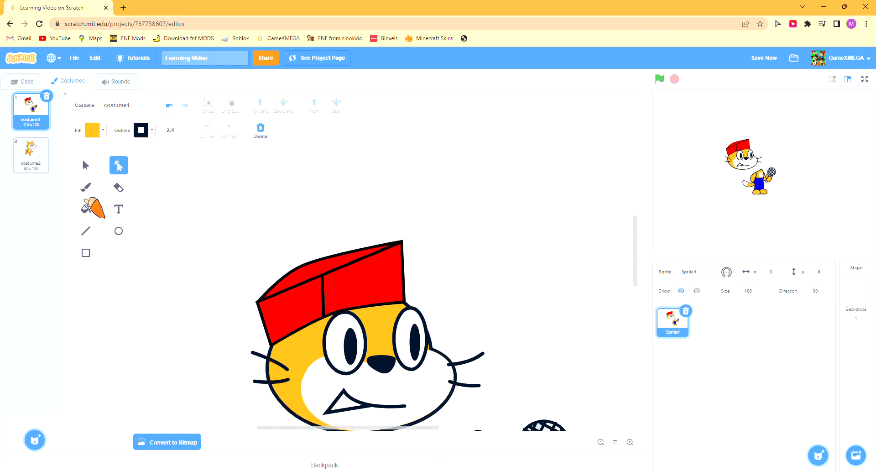
left_click(85, 165)
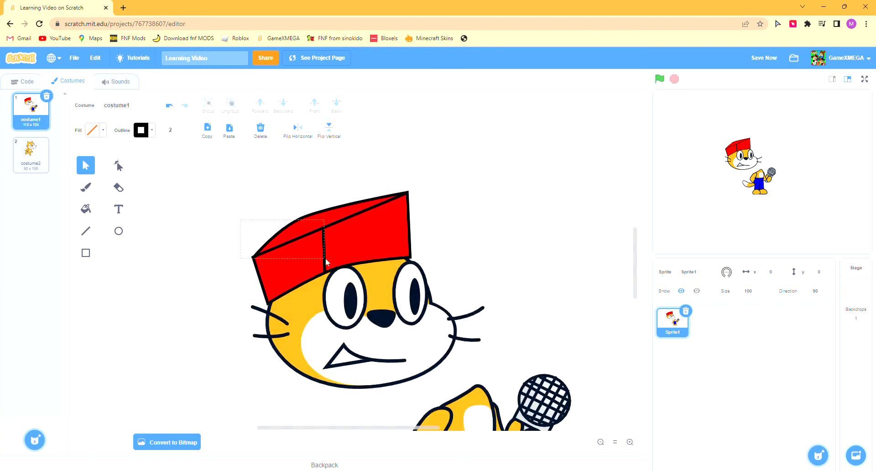
Step: Draw a blue rounded rectangle brim and tuck it under the red cap's left edge
left_click(92, 129)
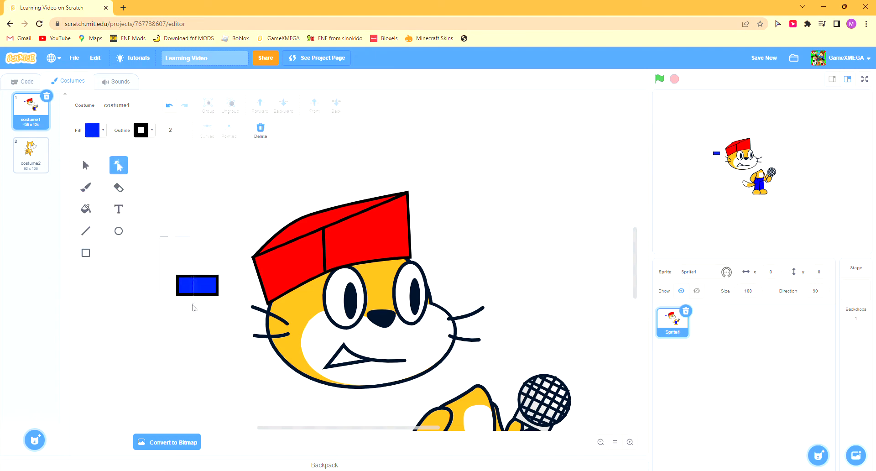
left_click(86, 165)
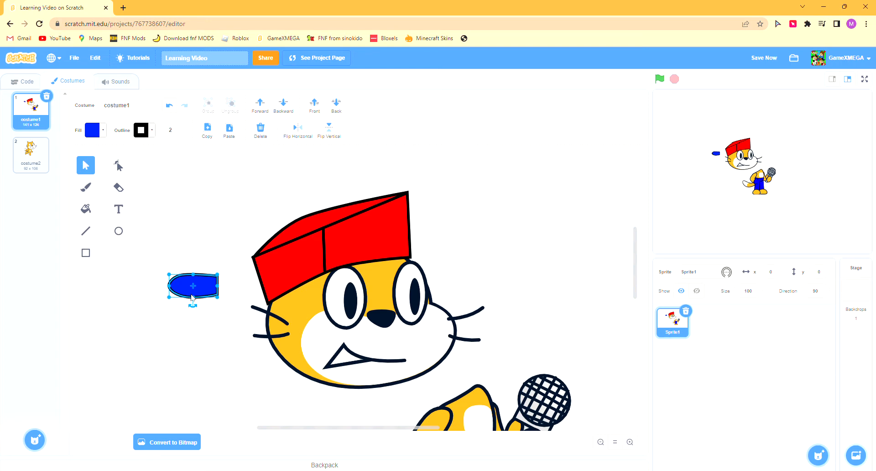
left_click_drag(193, 288, 256, 301)
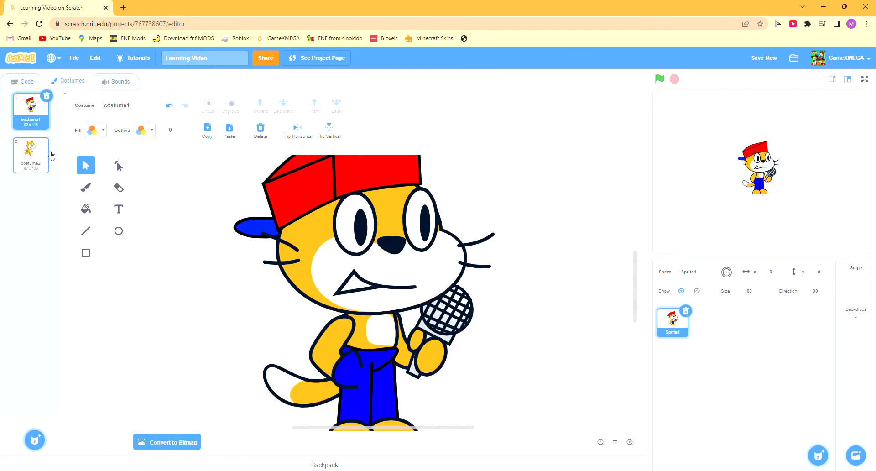
Step: Delete the plain cat costume, then bring up Idle4 and Idle2 to squash the cat
left_click(30, 155)
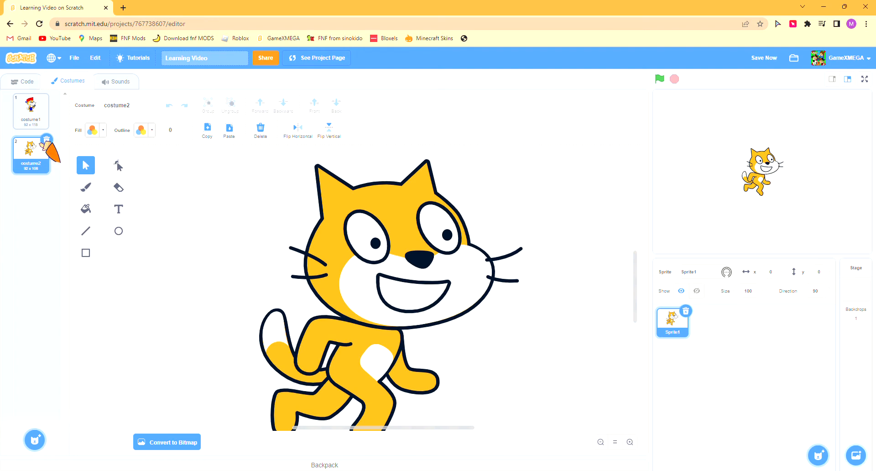
left_click(30, 111)
type("Idle")
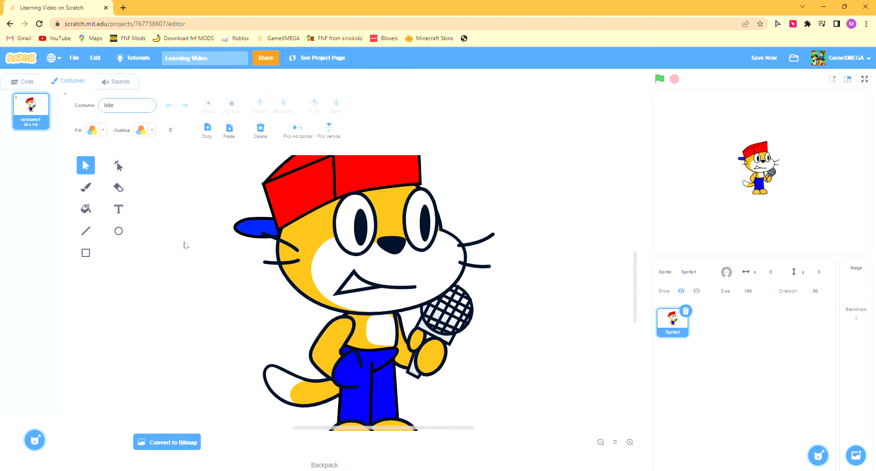
right_click(31, 153)
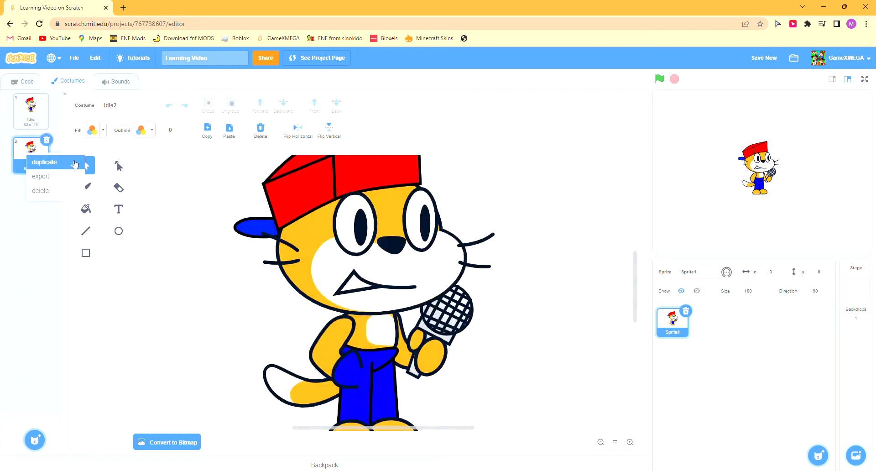
left_click(45, 162)
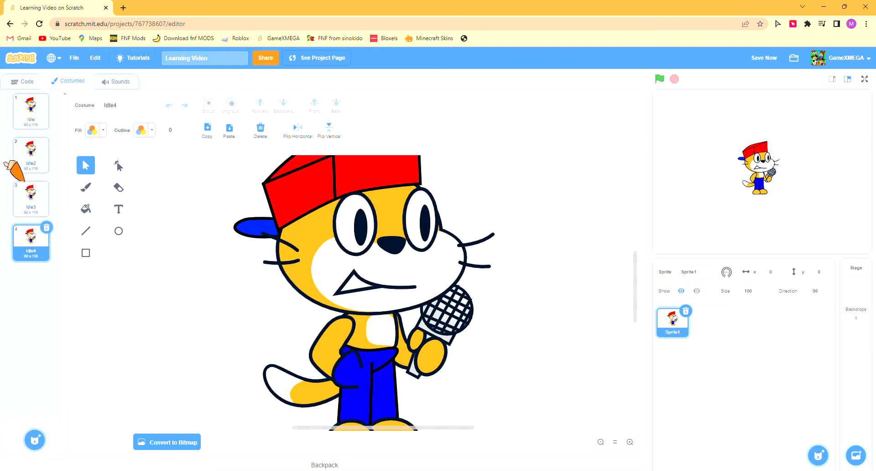
left_click(31, 155)
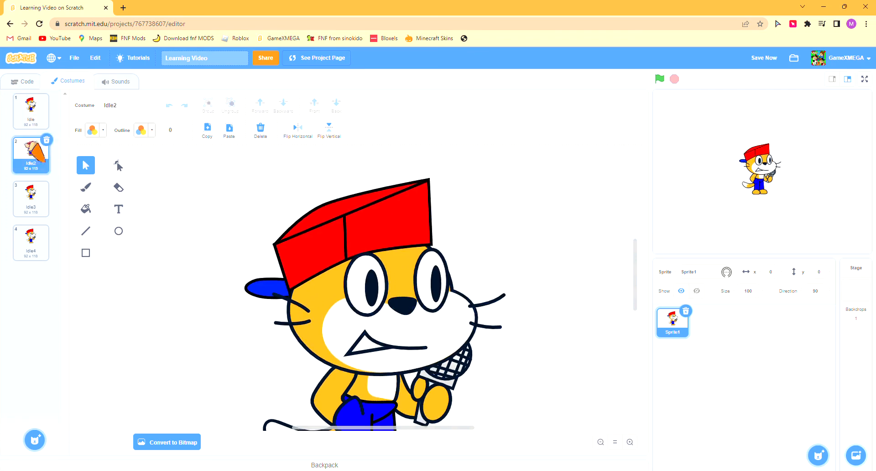
Step: Reshape the cat's body in the Idle2 costume into a squashed pose
left_click(30, 199)
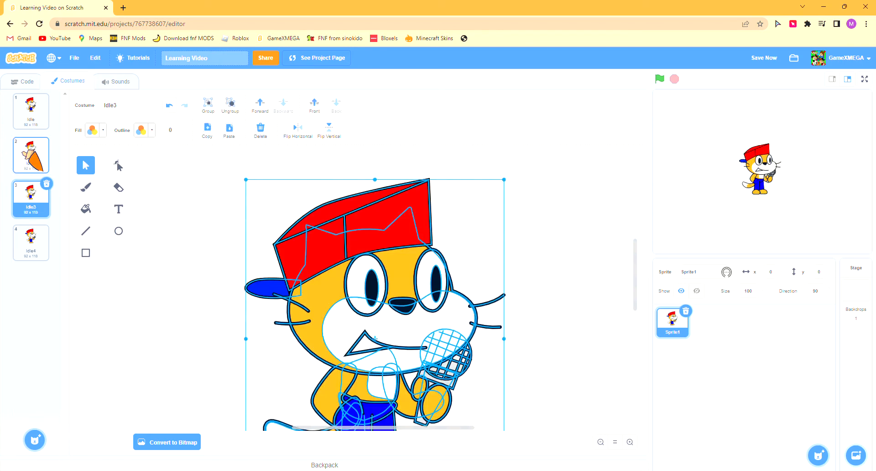
left_click(31, 154)
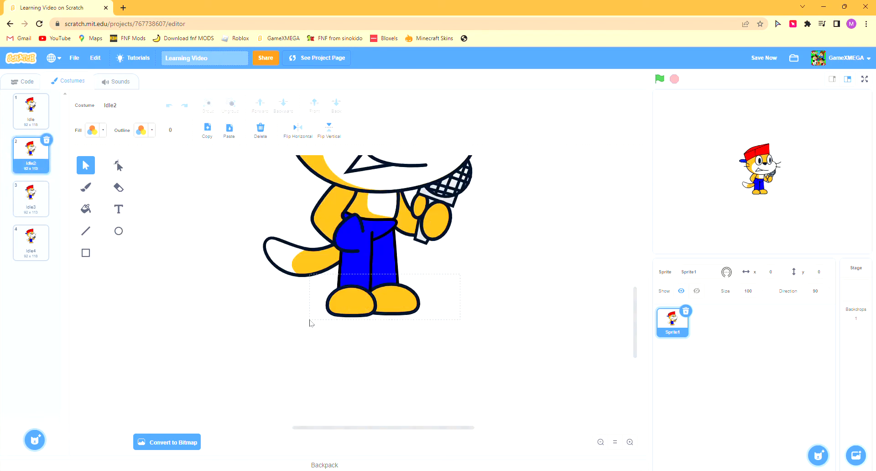
left_click(361, 252)
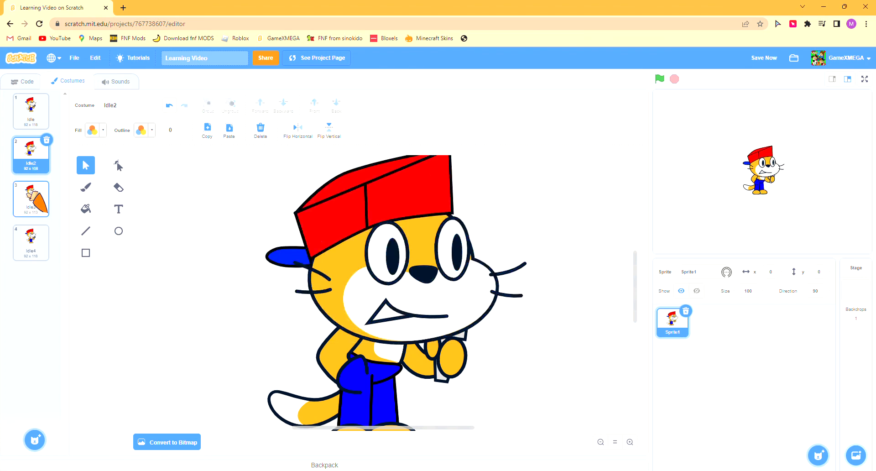
Step: Match Idle3 to Idle2 and paste a slightly taller cat drawing into Idle4
left_click(30, 199)
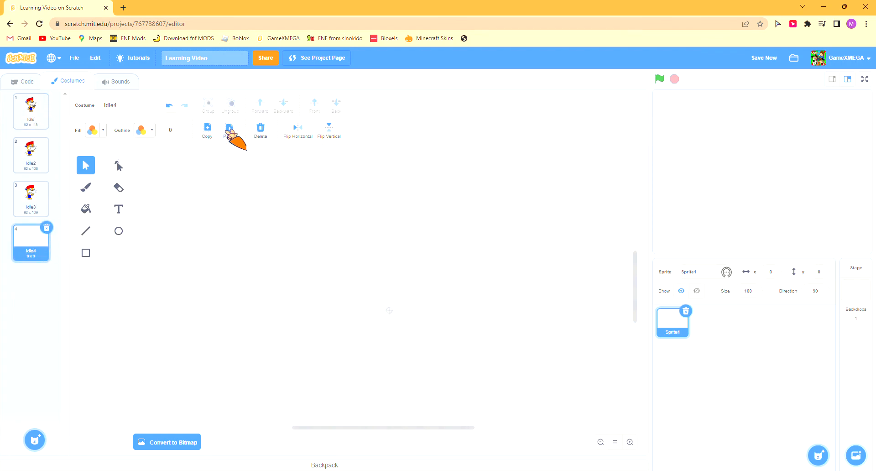
left_click(230, 129)
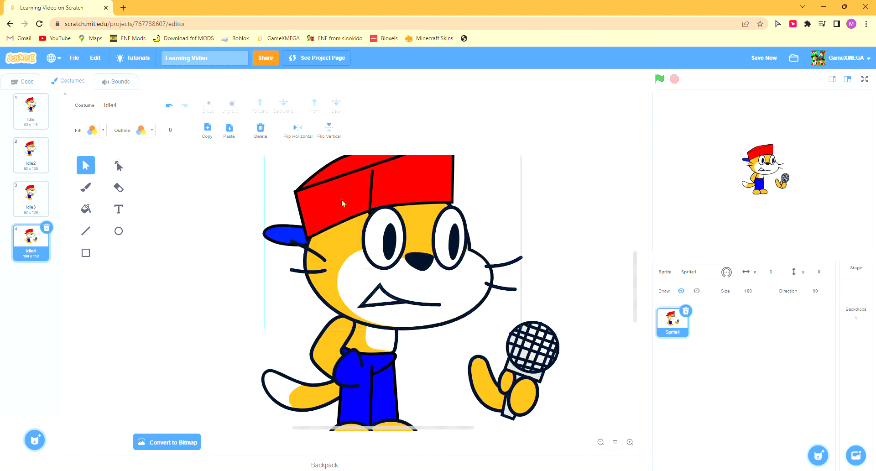
left_click(526, 358)
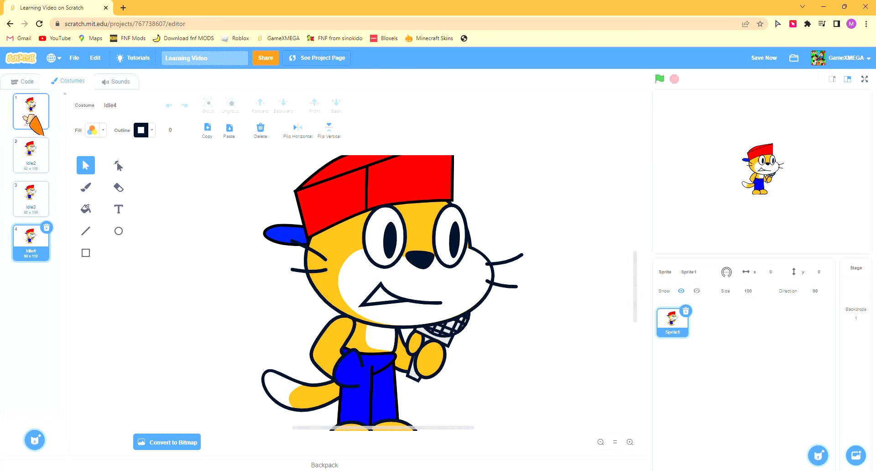
right_click(30, 111)
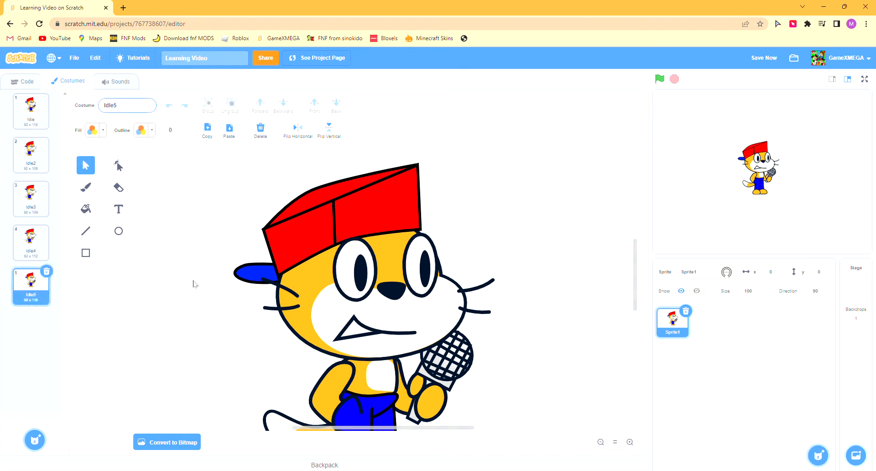
Step: Duplicate the Idle costume into copies named Left, Down, Up and Right
type("Left")
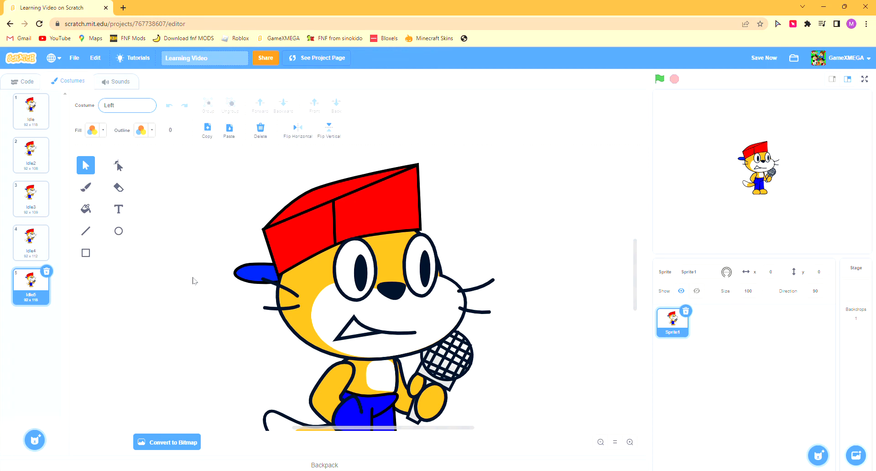
right_click(30, 286)
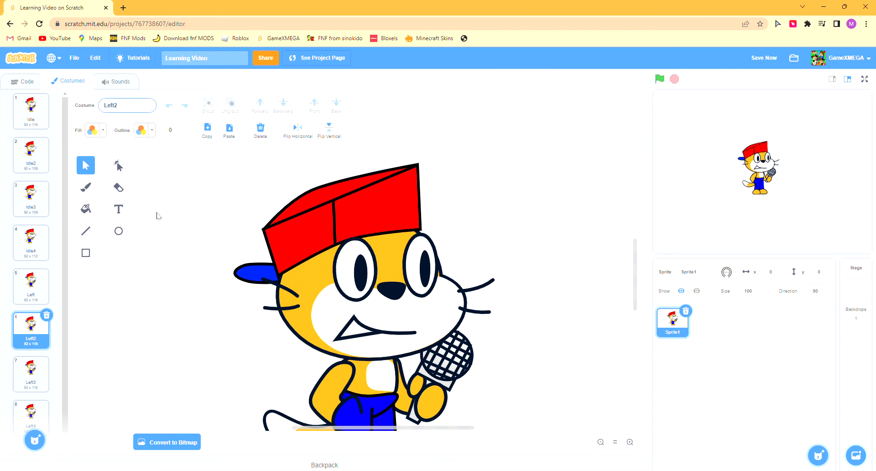
left_click(31, 373)
type("Righ")
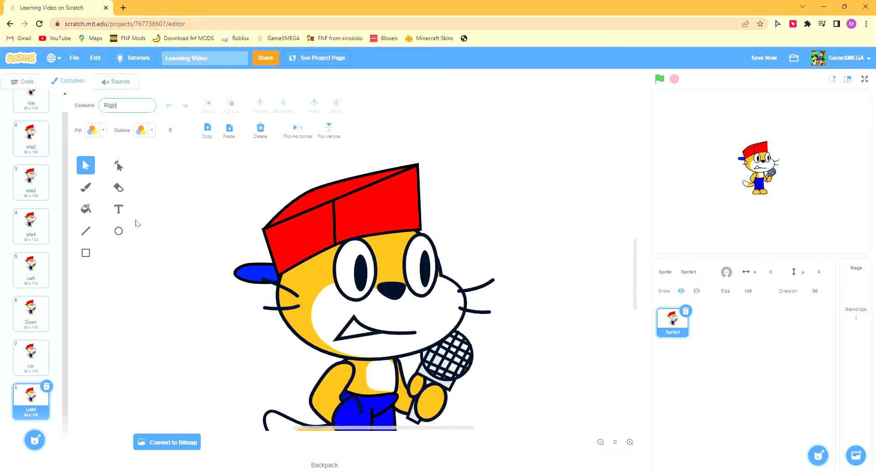
left_click(31, 269)
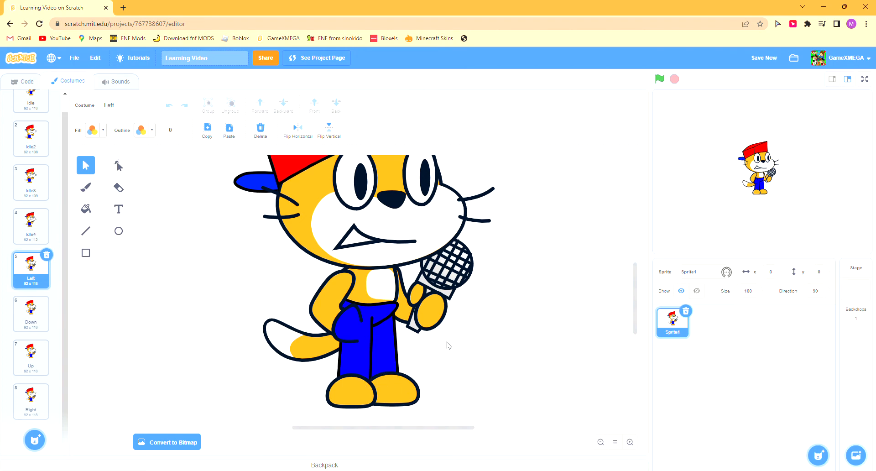
Step: Rotate the Left cat's body sideways and place the microphone and mouth together
left_click(347, 313)
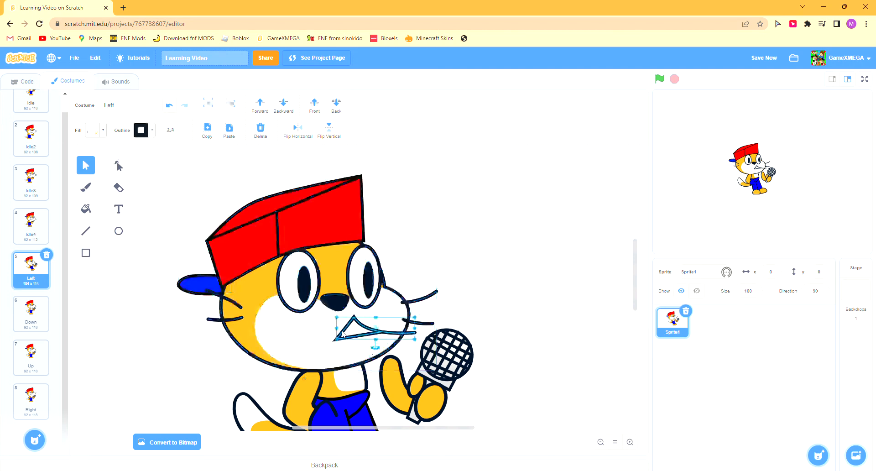
left_click(118, 165)
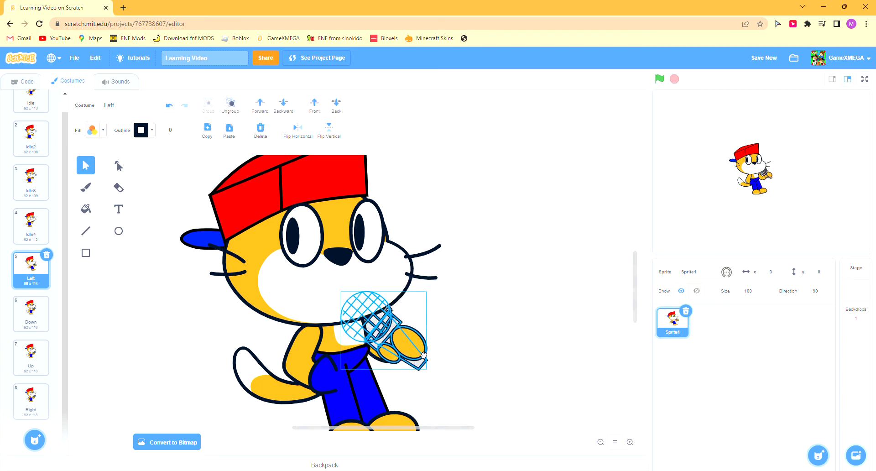
left_click(466, 204)
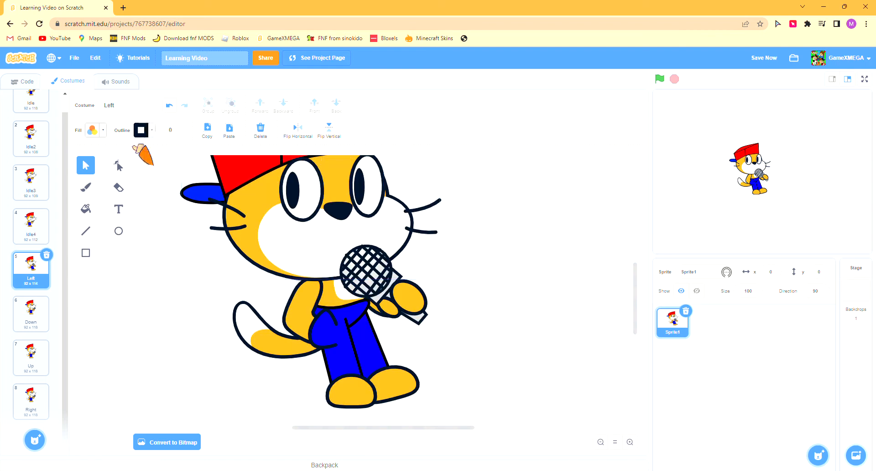
left_click(118, 165)
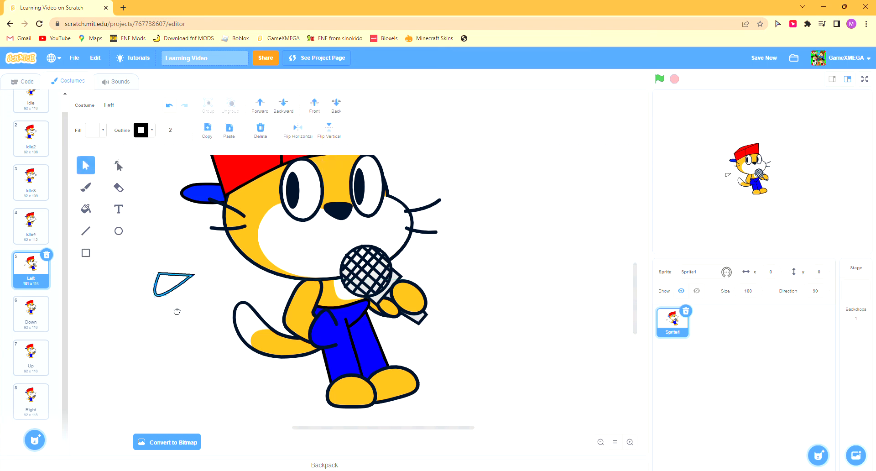
left_click_drag(177, 284, 296, 252)
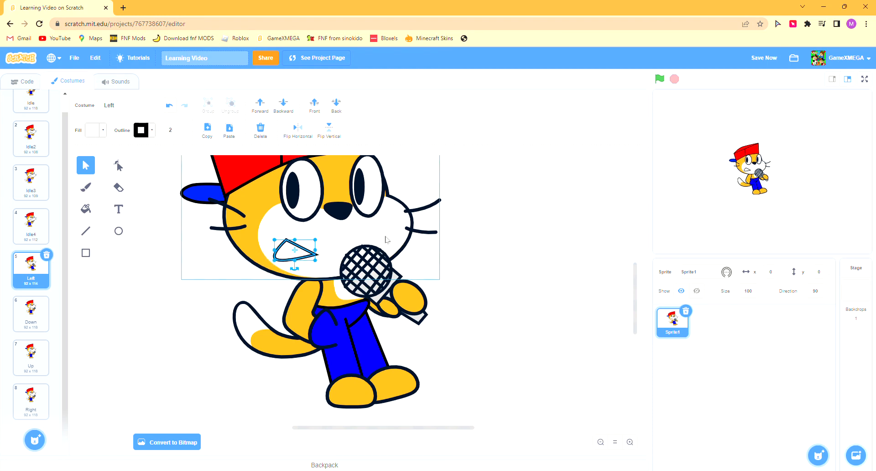
left_click(386, 239)
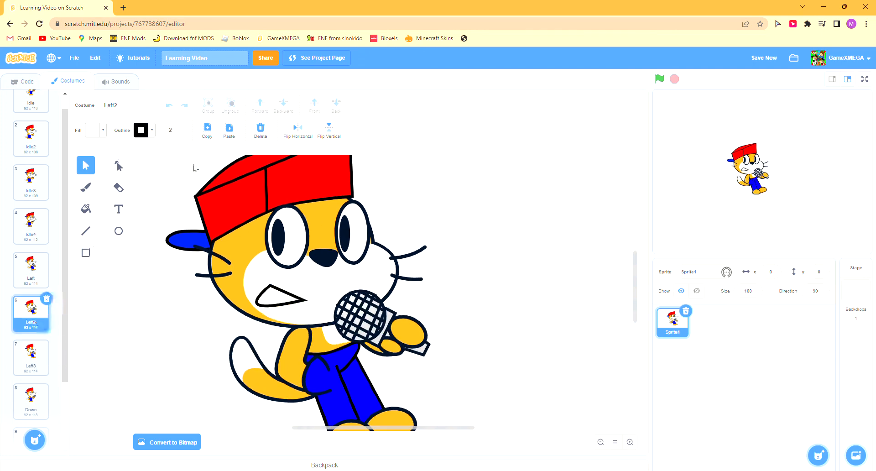
Step: Tweak the pose in Left2 and Left3, drawing Left3's cat slightly lower
left_click(30, 270)
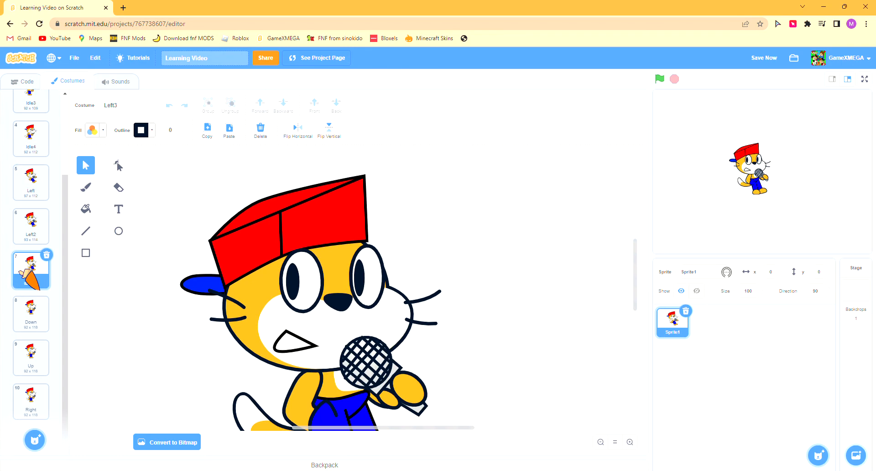
left_click(30, 270)
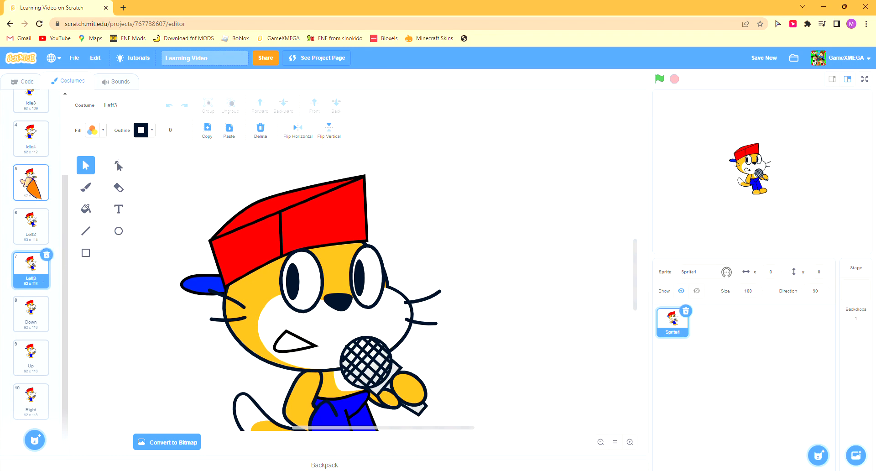
left_click(30, 226)
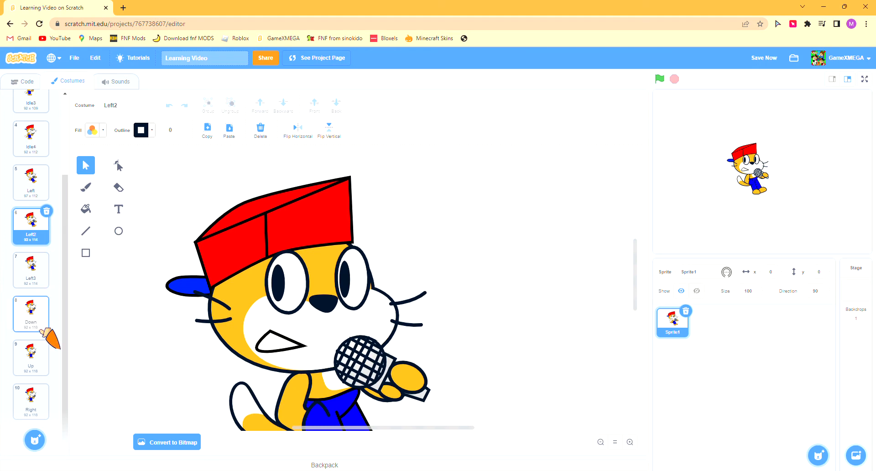
Step: Reshape the Down cat's arm and lower the microphone to its chest, checking Left3
left_click(31, 313)
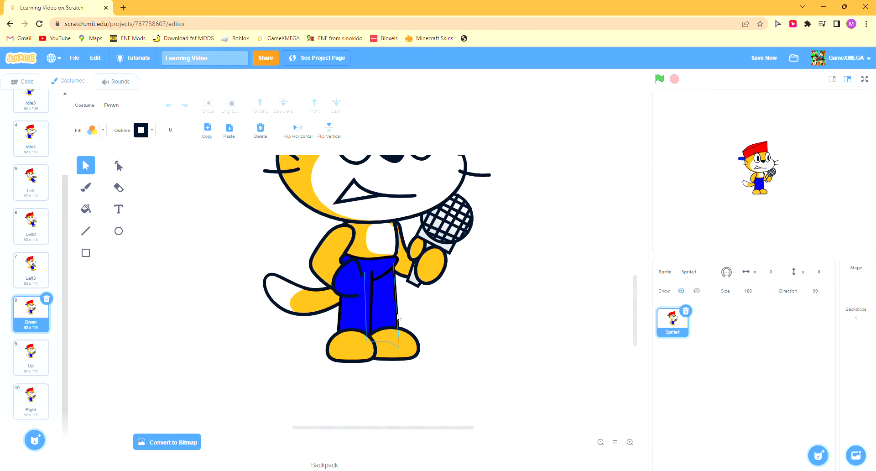
left_click(118, 165)
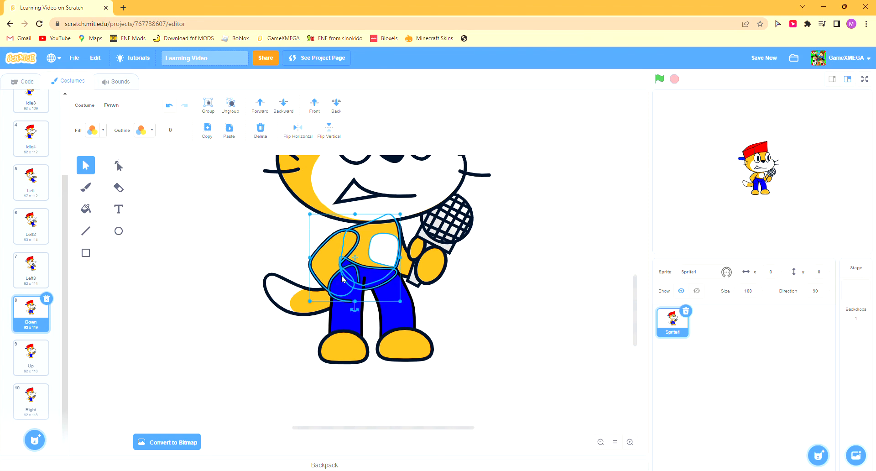
left_click(30, 270)
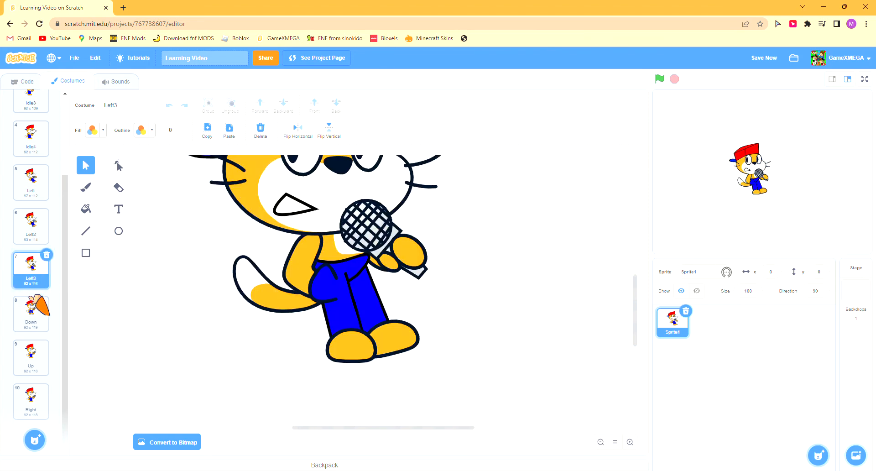
left_click(30, 313)
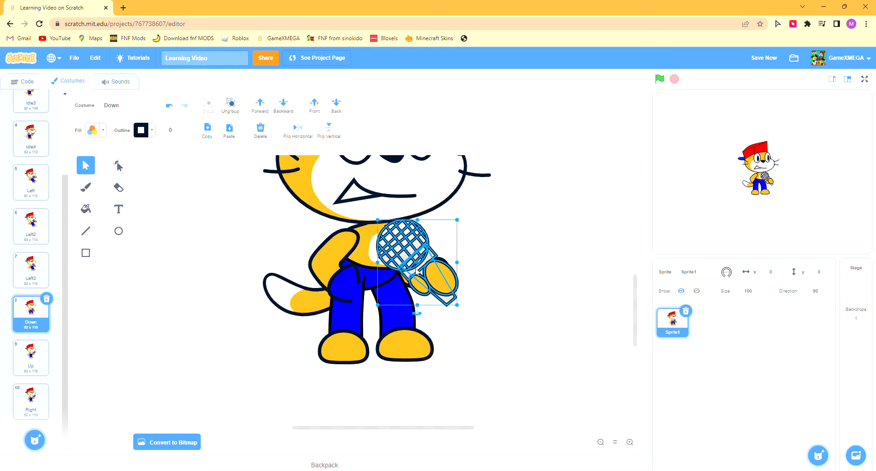
left_click_drag(418, 259, 389, 252)
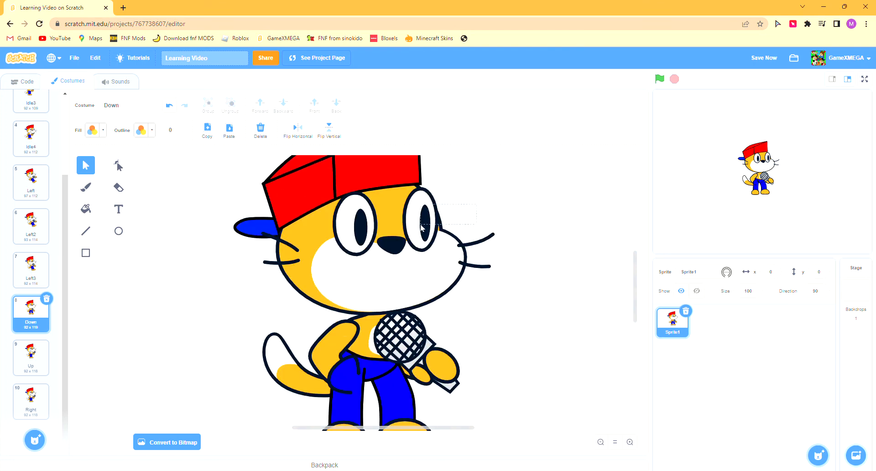
Step: Replace the Down cat's open eyes with thick lines bent into closed-eye curves
left_click(352, 224)
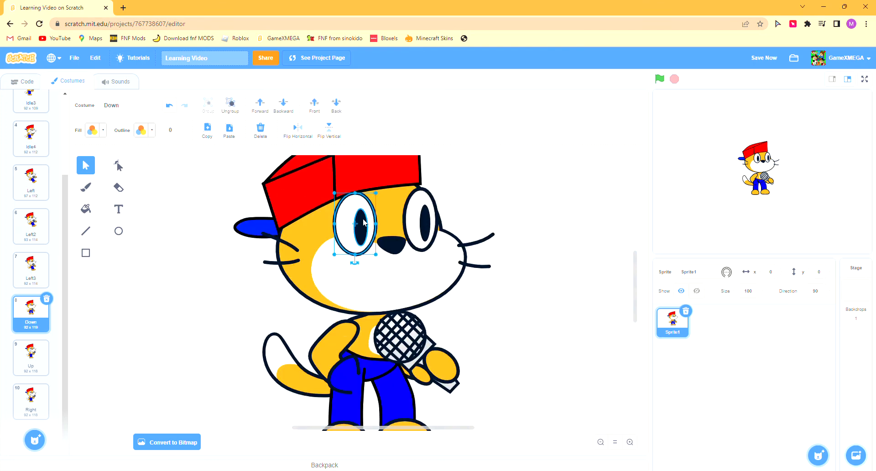
left_click(218, 261)
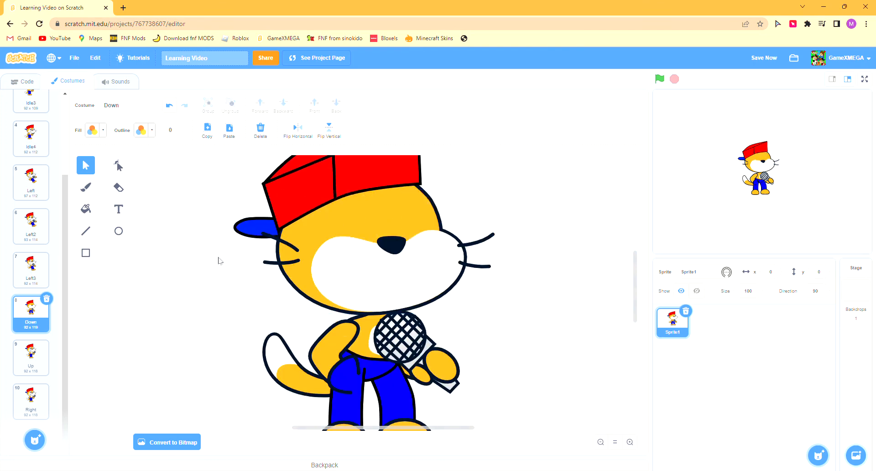
left_click(85, 231)
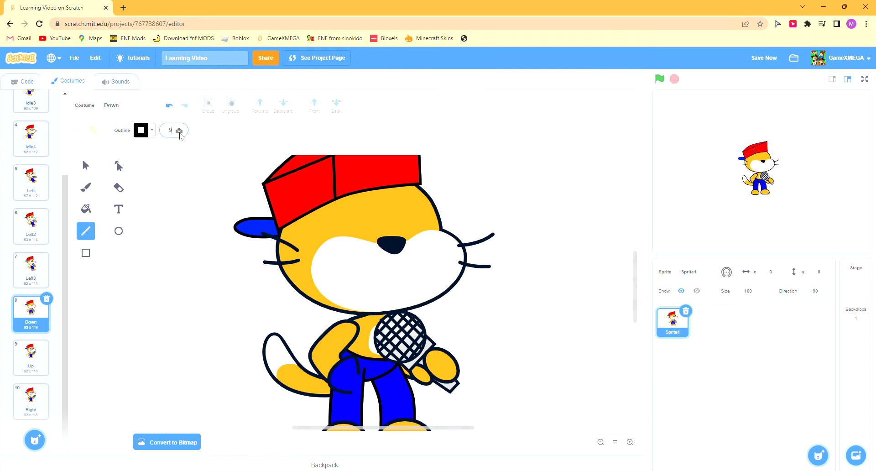
left_click_drag(162, 243, 195, 243)
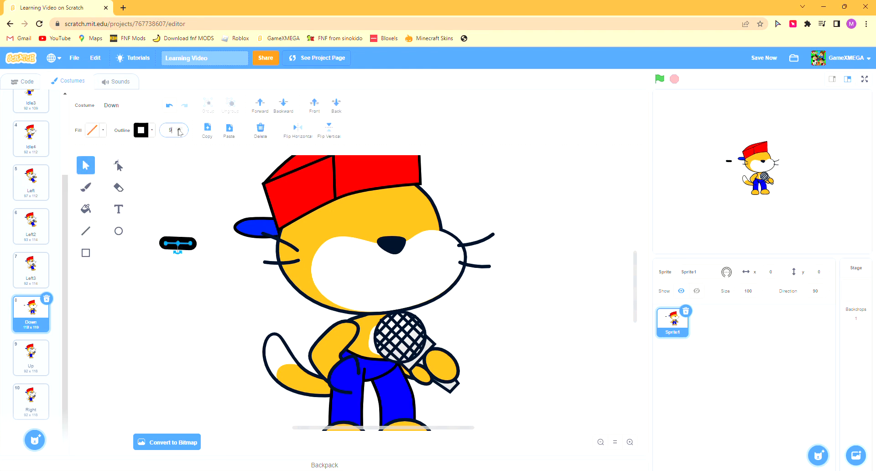
left_click(117, 165)
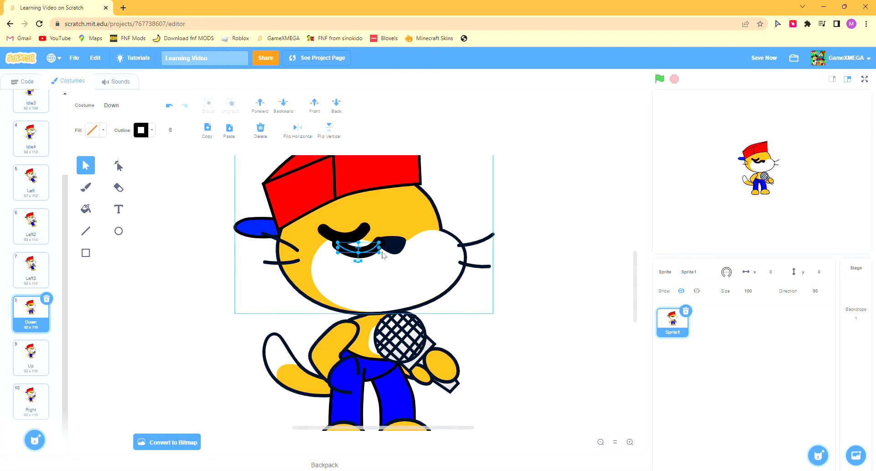
left_click_drag(358, 249, 425, 226)
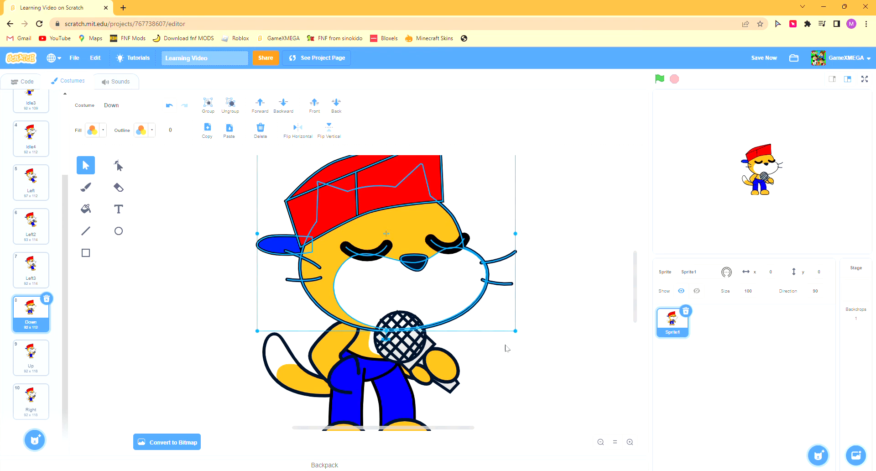
left_click(119, 165)
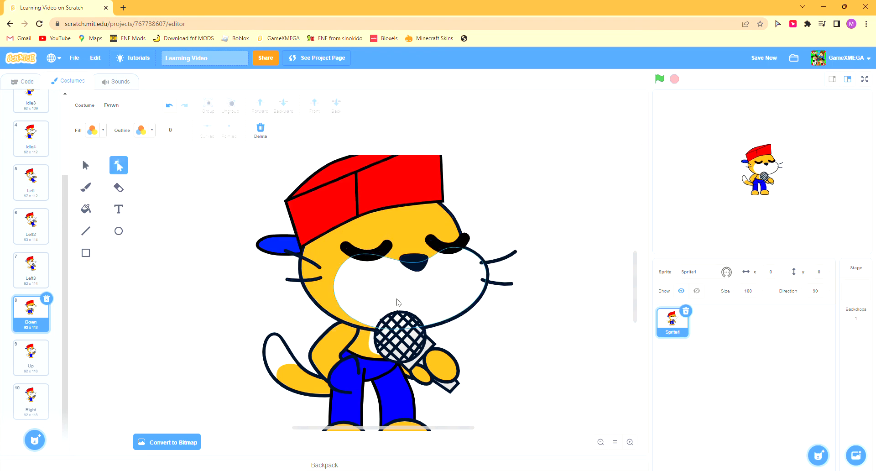
Step: Shift the cat's legs into the Down2 pose, then move on to Down3
left_click(119, 231)
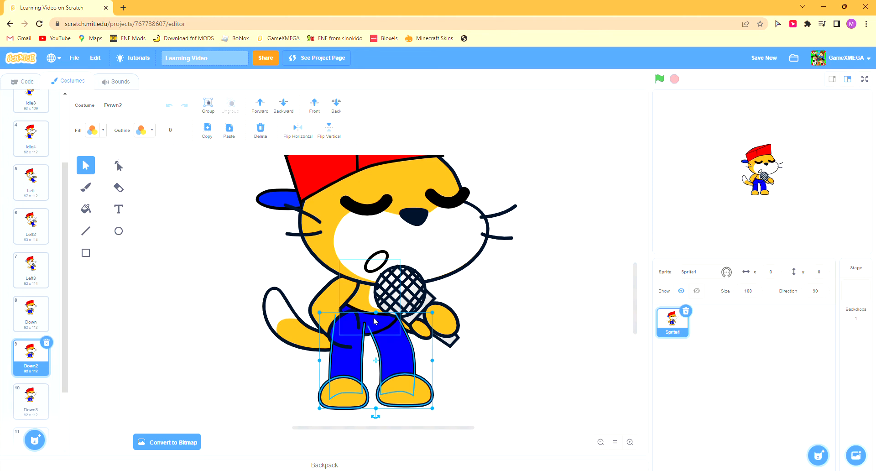
left_click_drag(374, 321, 381, 313)
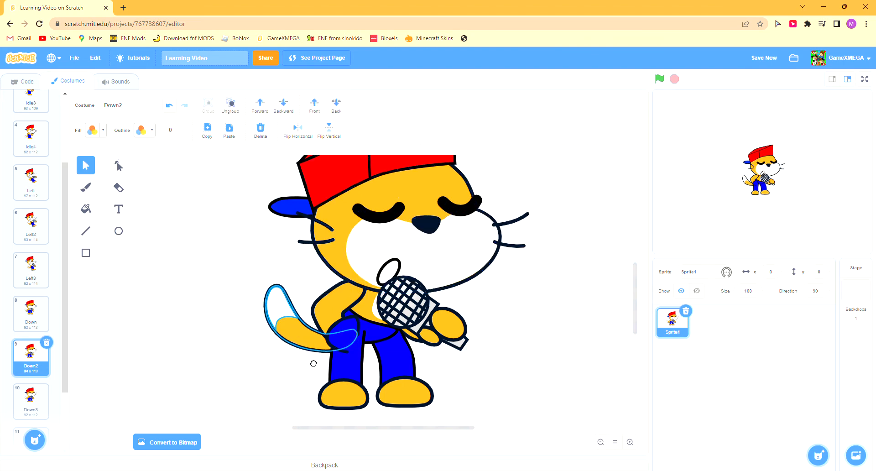
left_click(31, 402)
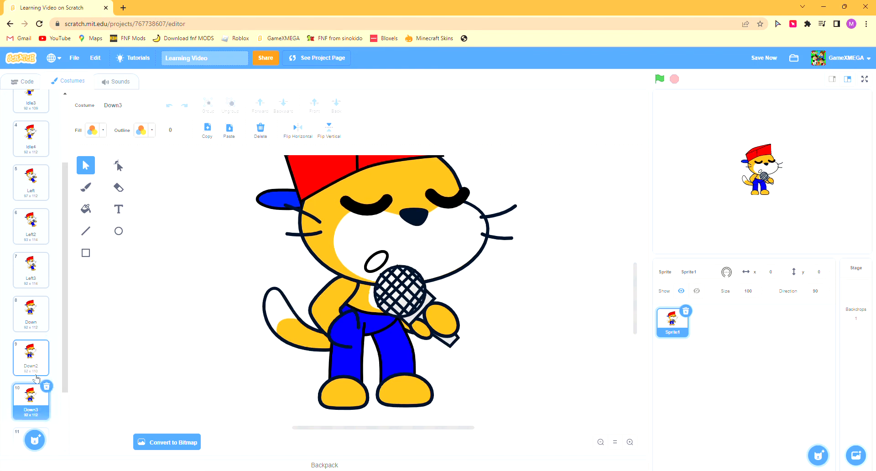
left_click(30, 314)
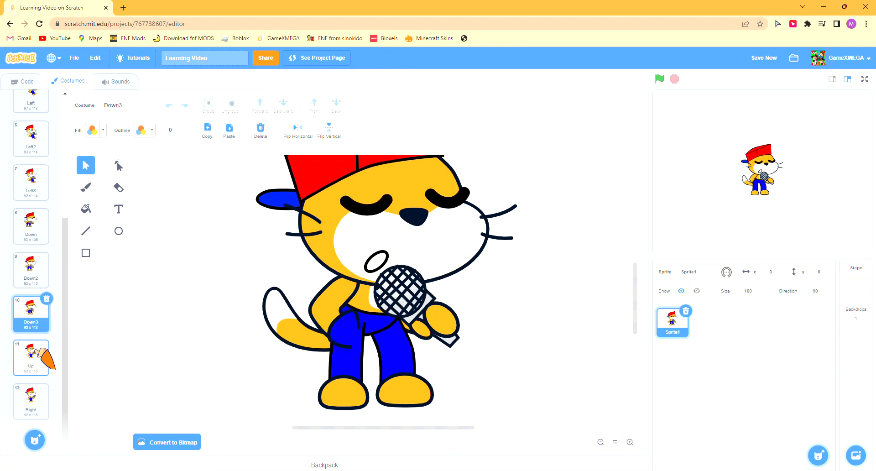
Step: In the Up costume, lift and tilt the cat's right foot and reshape it into a heel
left_click(31, 358)
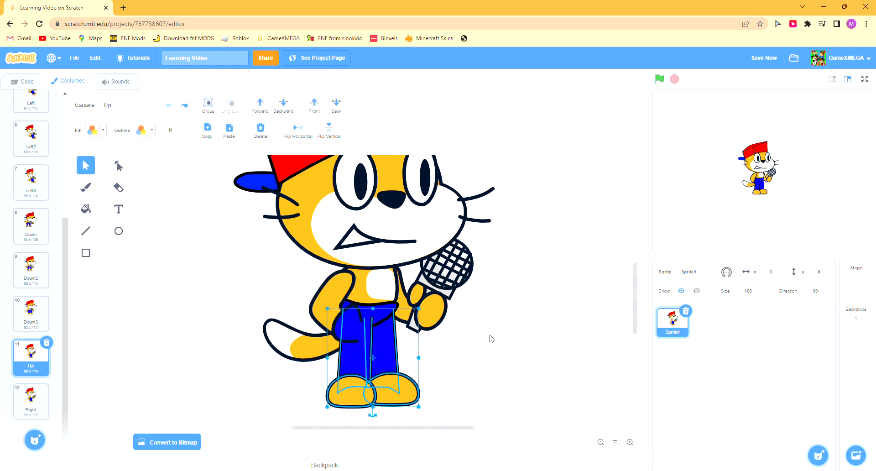
left_click(386, 394)
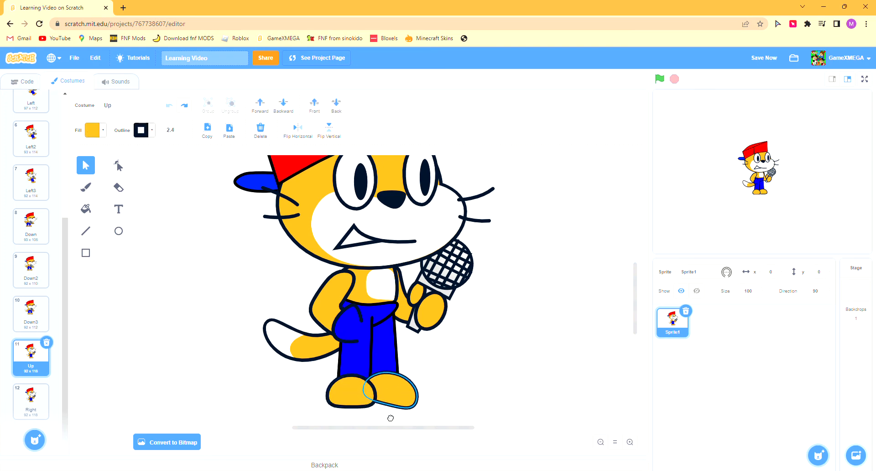
left_click_drag(391, 391, 421, 371)
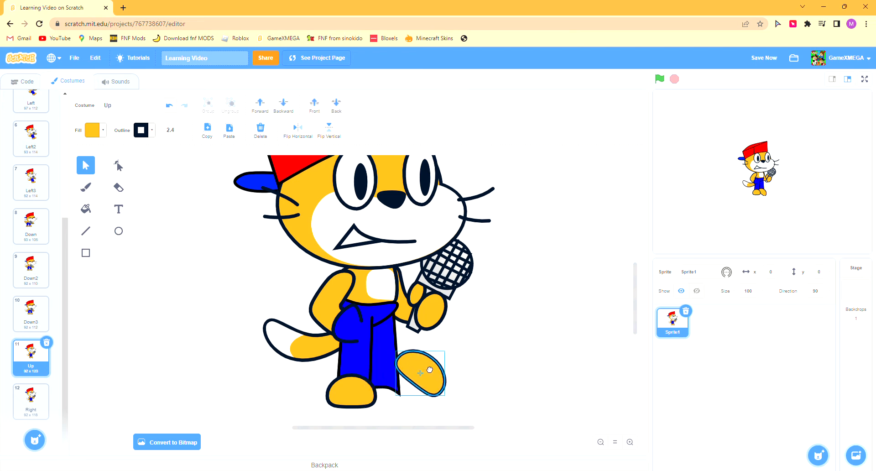
left_click(117, 165)
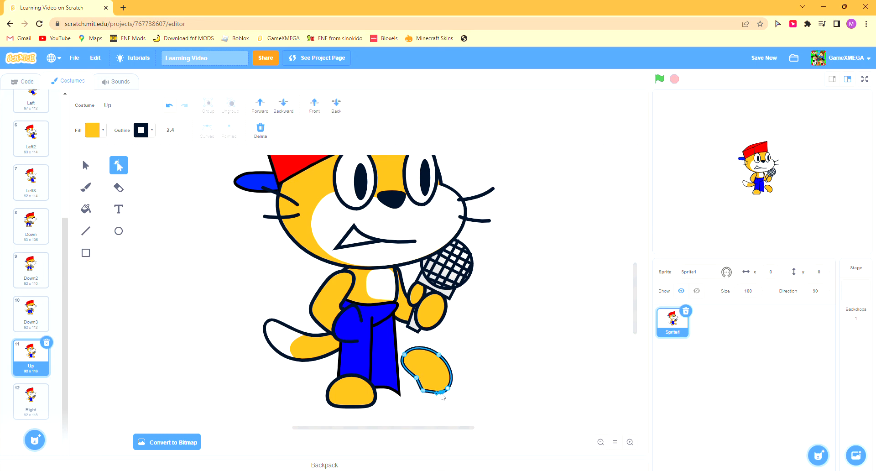
left_click_drag(436, 380, 391, 392)
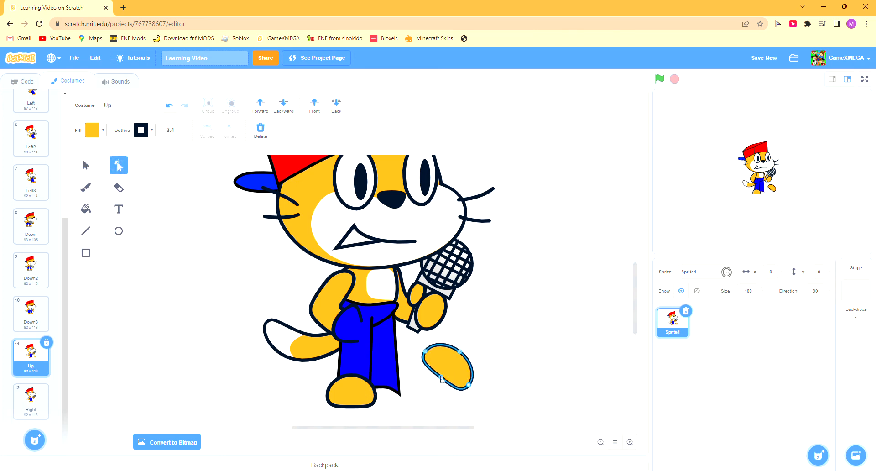
left_click_drag(455, 380, 469, 391)
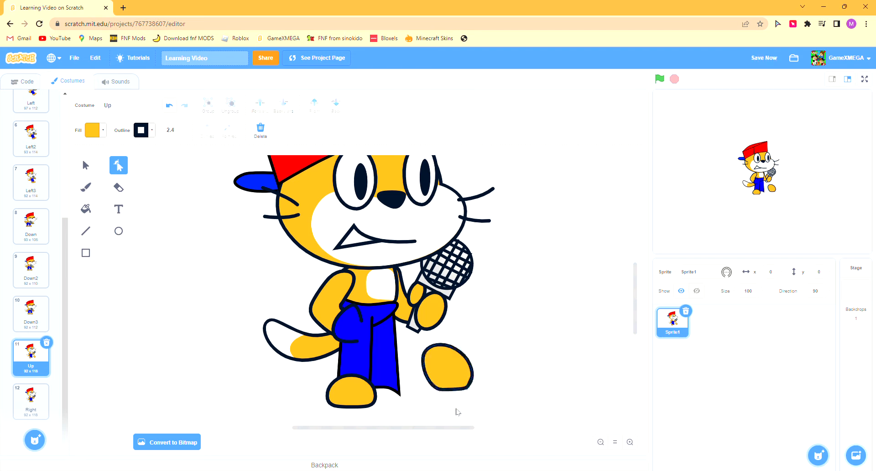
left_click(447, 368)
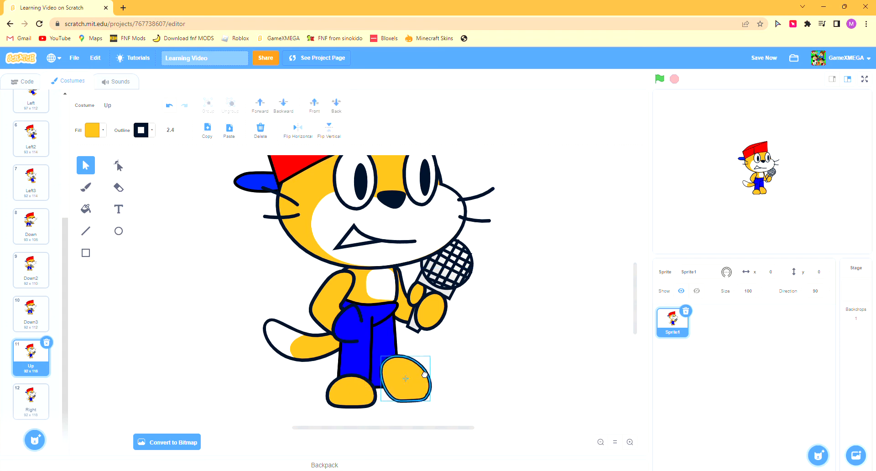
Step: Stretch the detached foot shape, place it over the left foot and reshape its top
left_click_drag(405, 379, 219, 376)
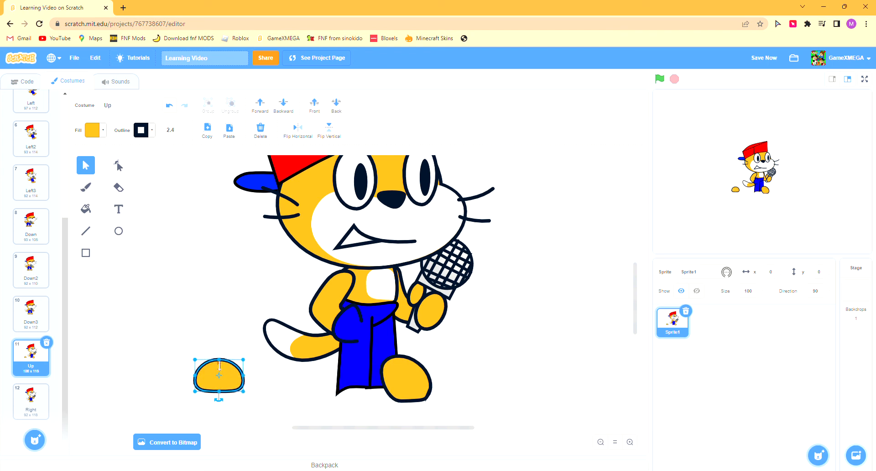
left_click_drag(219, 376, 234, 387)
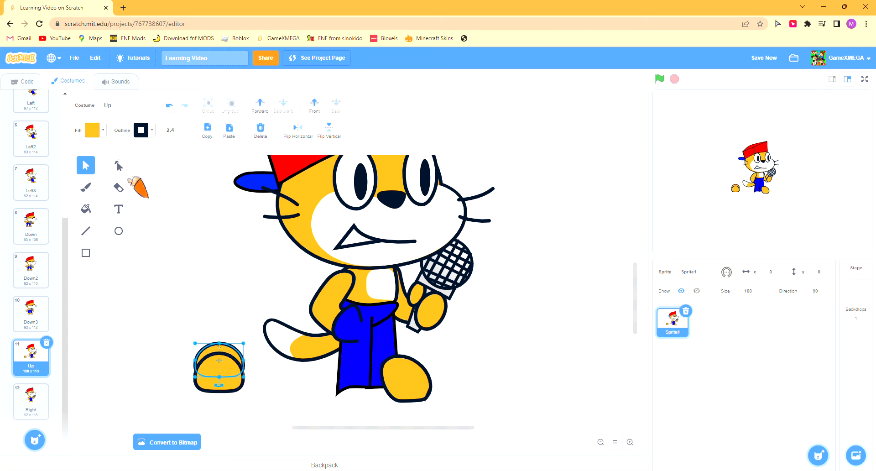
left_click(118, 165)
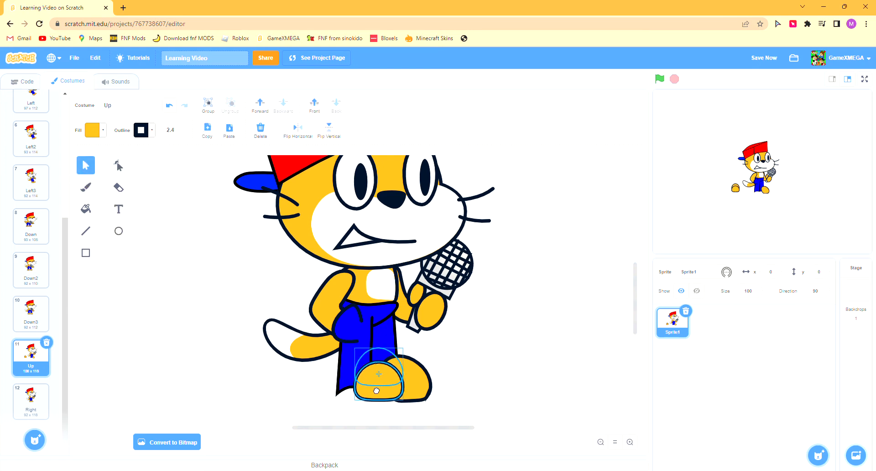
left_click_drag(379, 374, 405, 376)
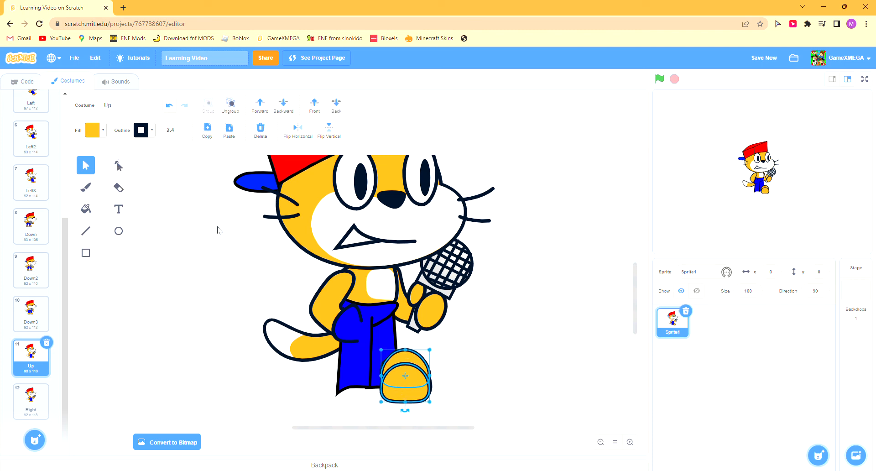
left_click(118, 165)
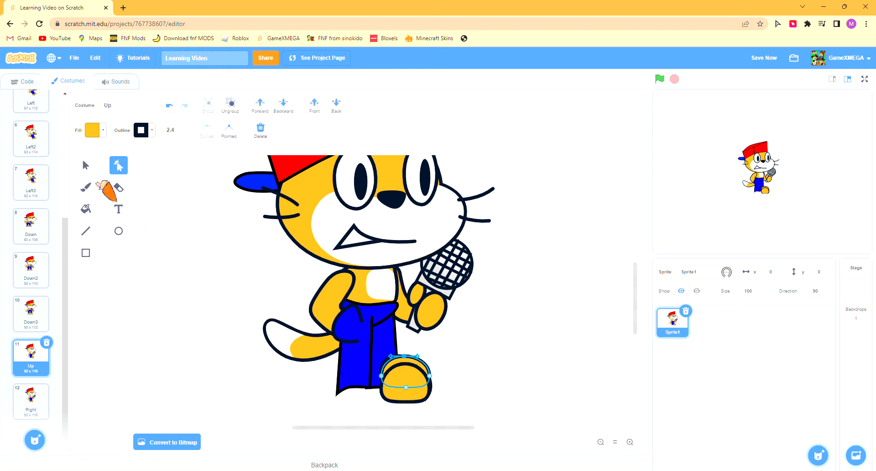
left_click_drag(404, 377, 350, 379)
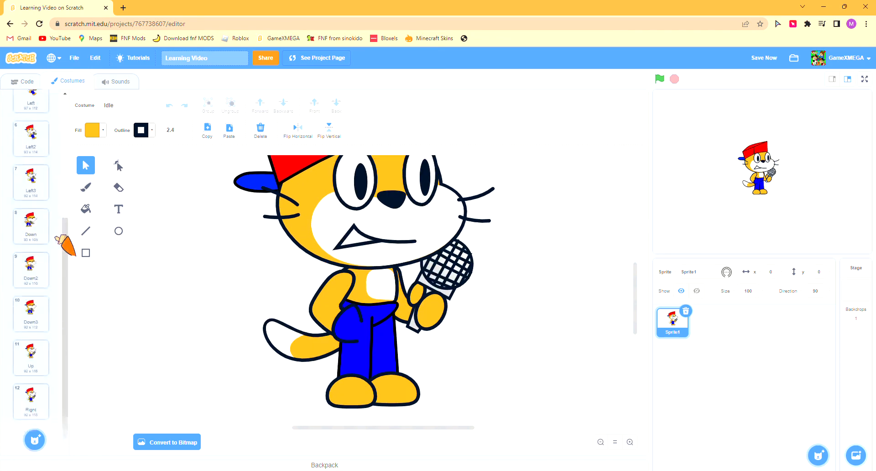
Step: Copy both feet from the Idle costume into Up and reposition the left pant leg
left_click(31, 356)
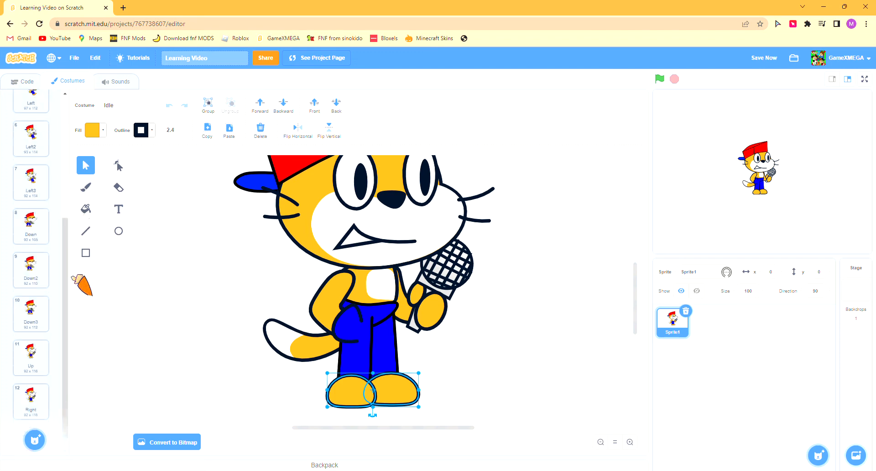
left_click(31, 358)
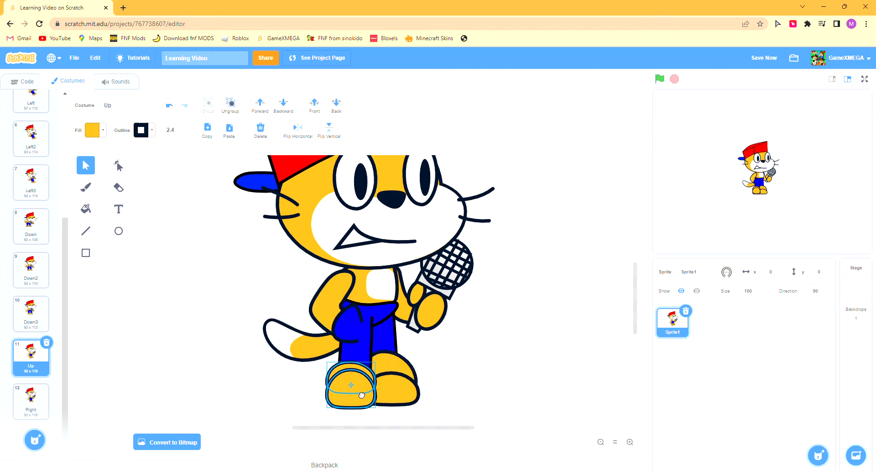
left_click_drag(351, 385, 392, 392)
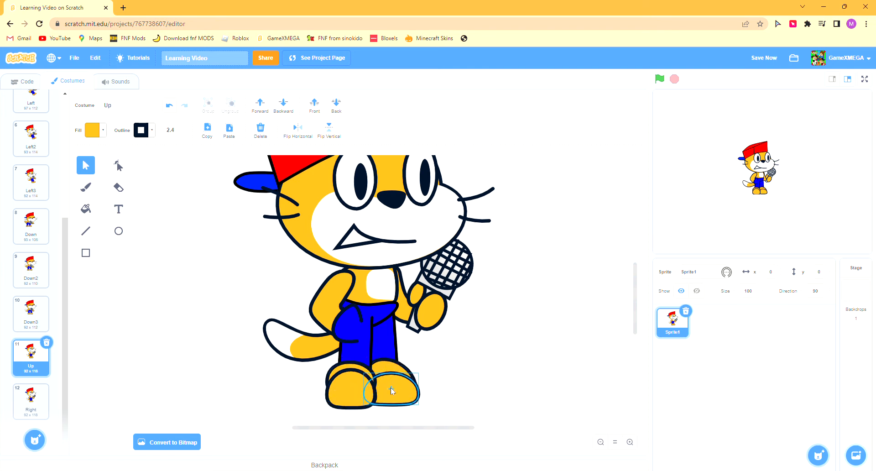
left_click(393, 391)
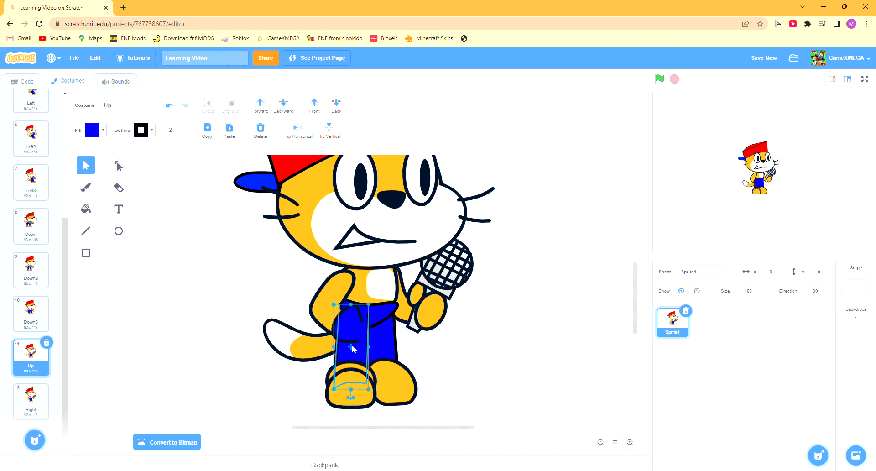
left_click_drag(352, 349, 352, 291)
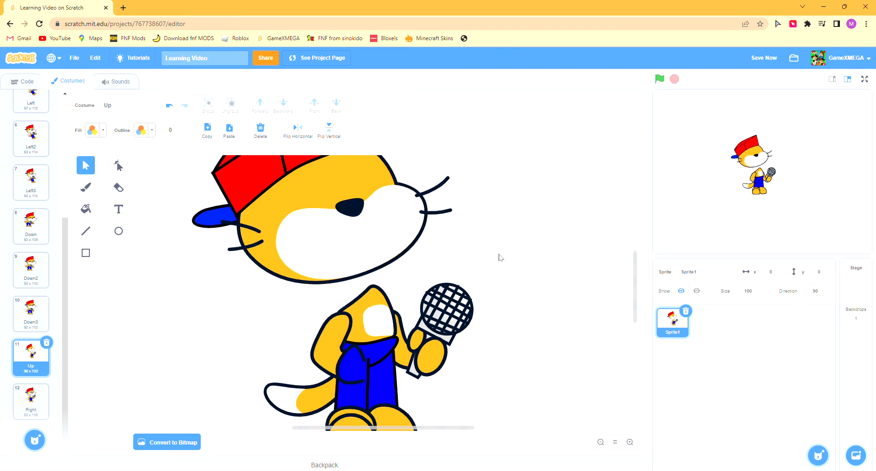
Step: Draw squinting chevron eyes, add a small rectangle by the cap, and move the head over the mic
left_click(85, 231)
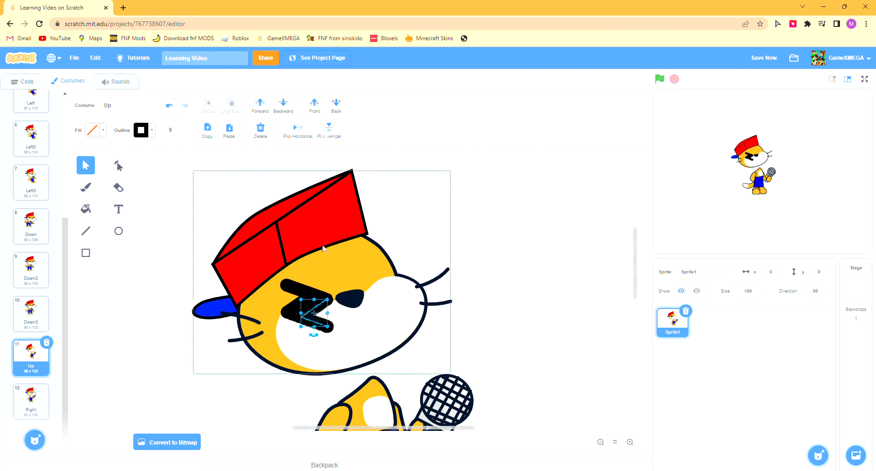
left_click_drag(316, 312, 384, 272)
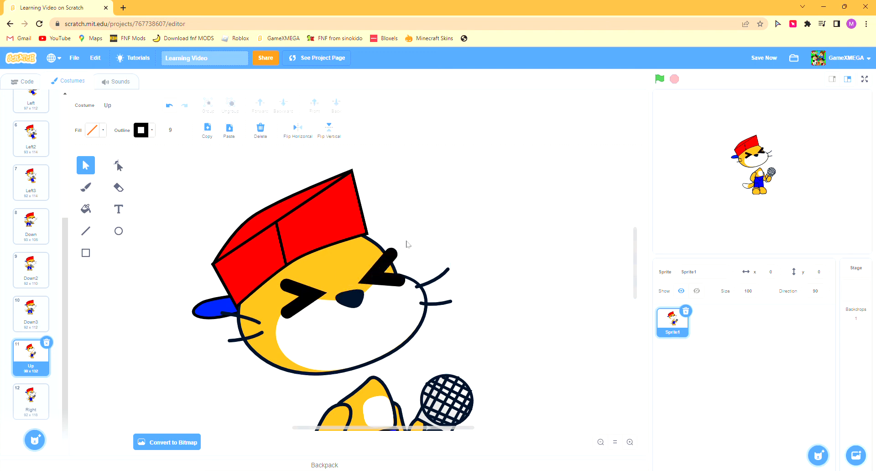
left_click(86, 253)
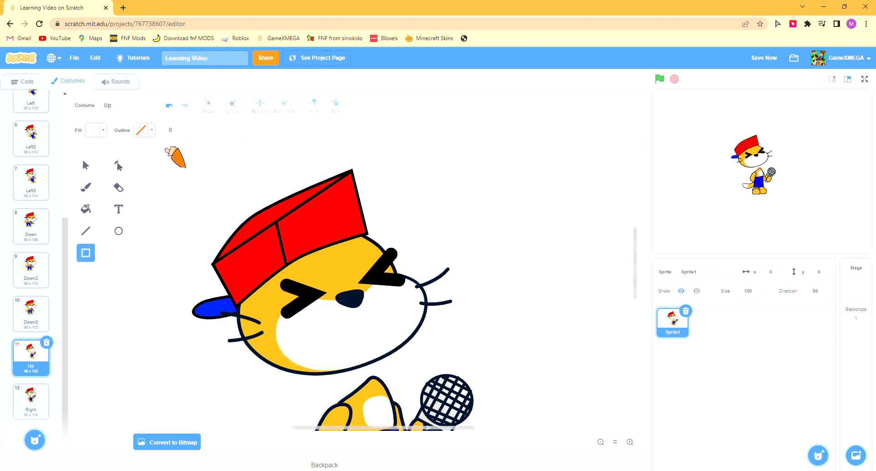
left_click_drag(159, 232, 192, 274)
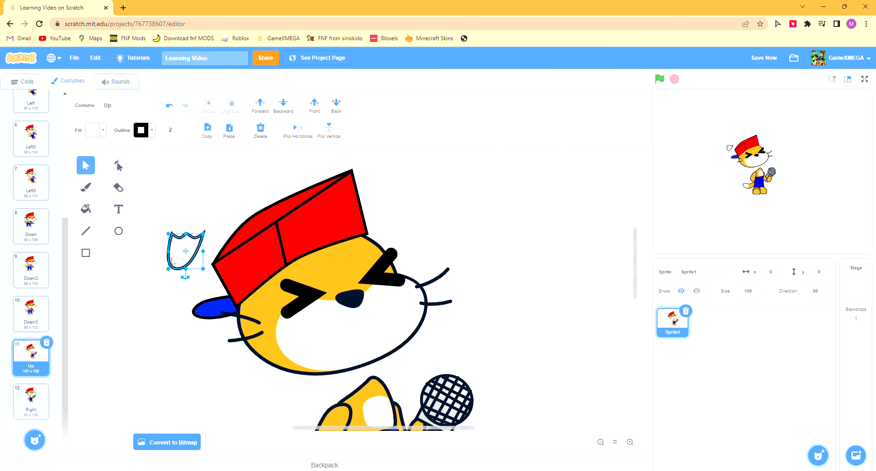
left_click_drag(184, 255, 338, 343)
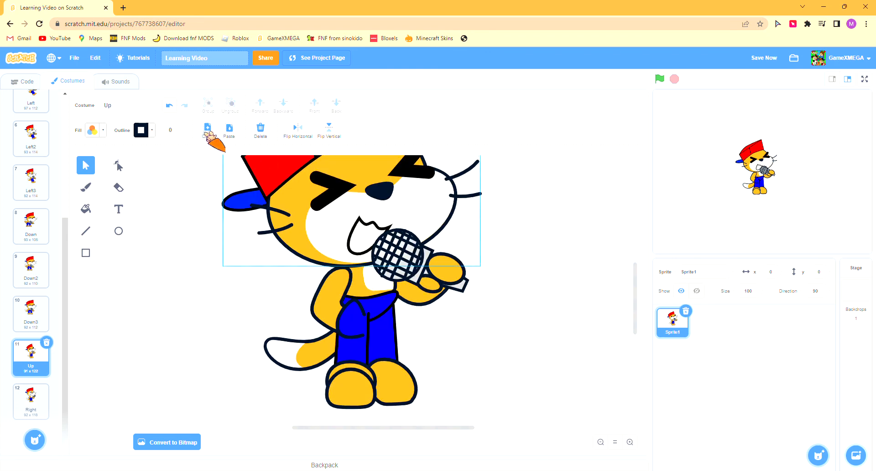
right_click(30, 401)
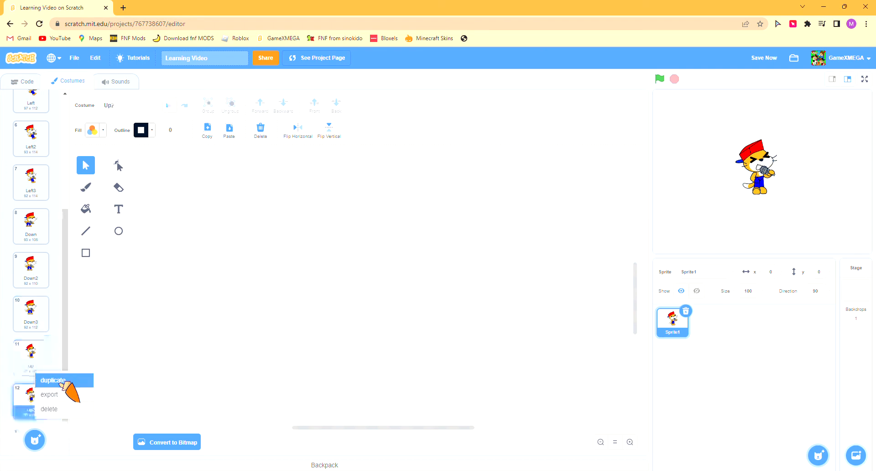
Step: Duplicate the Up costume and reposition the arm and pants pieces in Up2
left_click(52, 381)
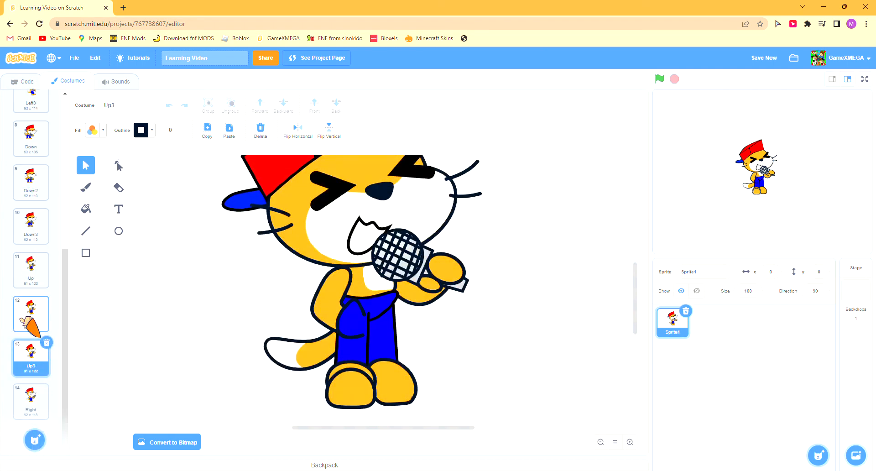
left_click(30, 314)
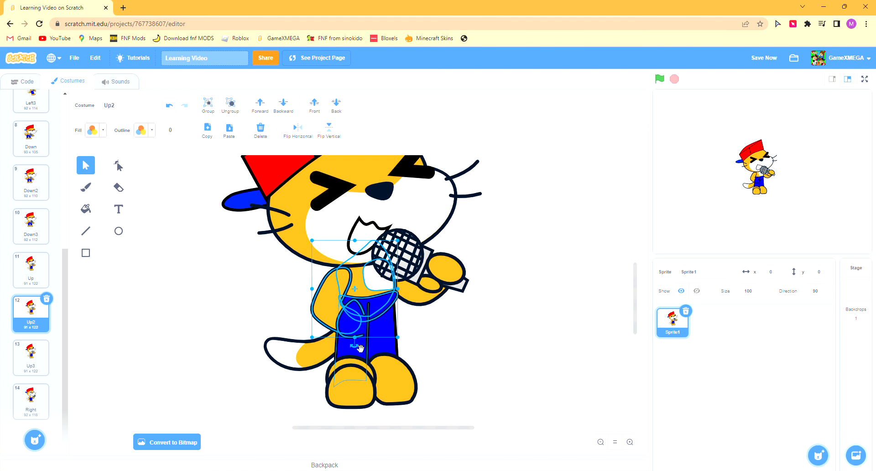
left_click_drag(361, 346, 360, 321)
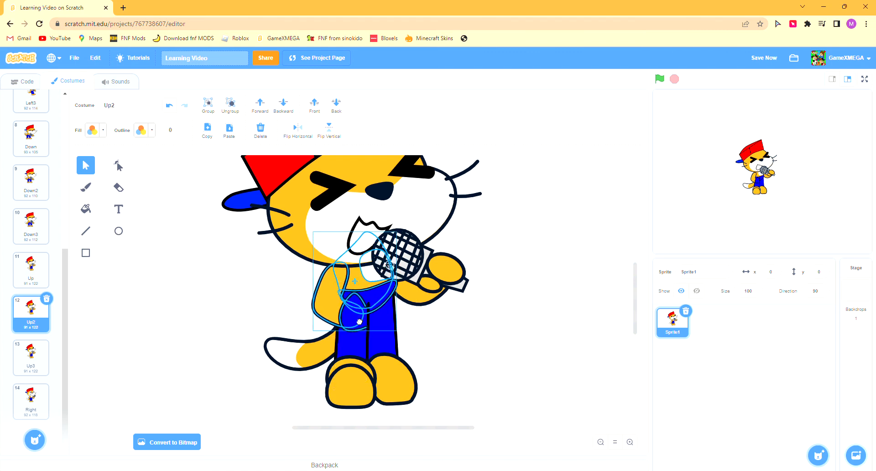
left_click_drag(358, 279, 314, 336)
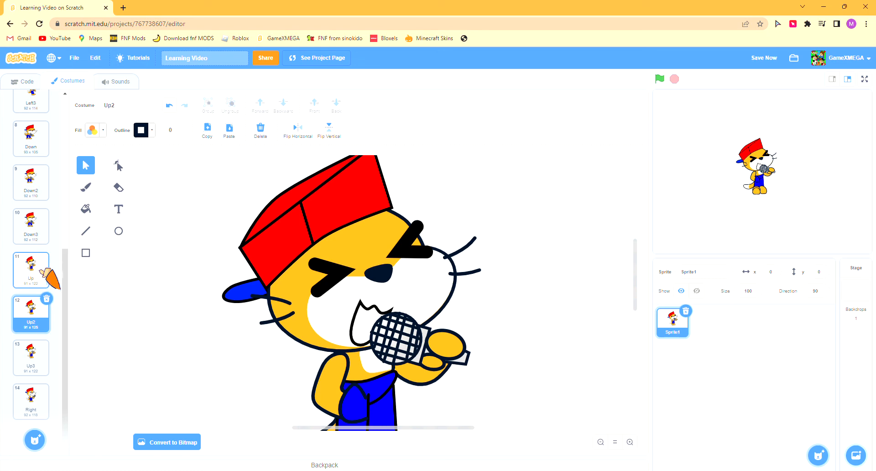
Step: Select the mic arm in the Up costume, then bring up the Right costume
left_click(31, 267)
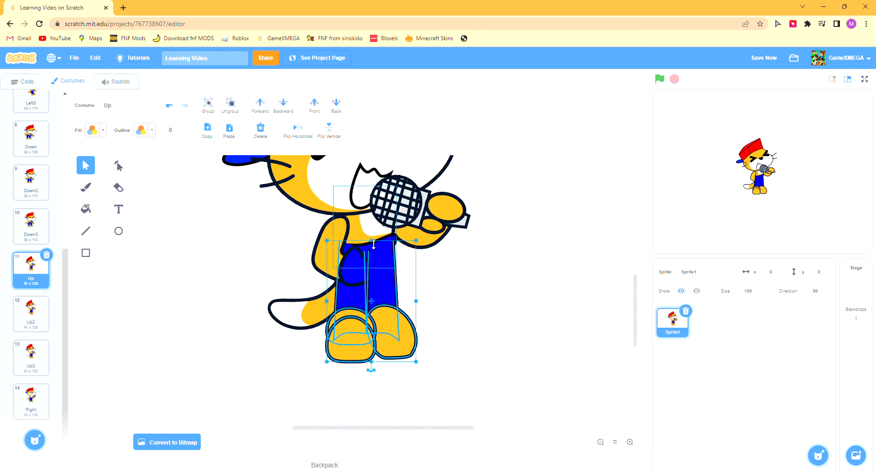
left_click(284, 105)
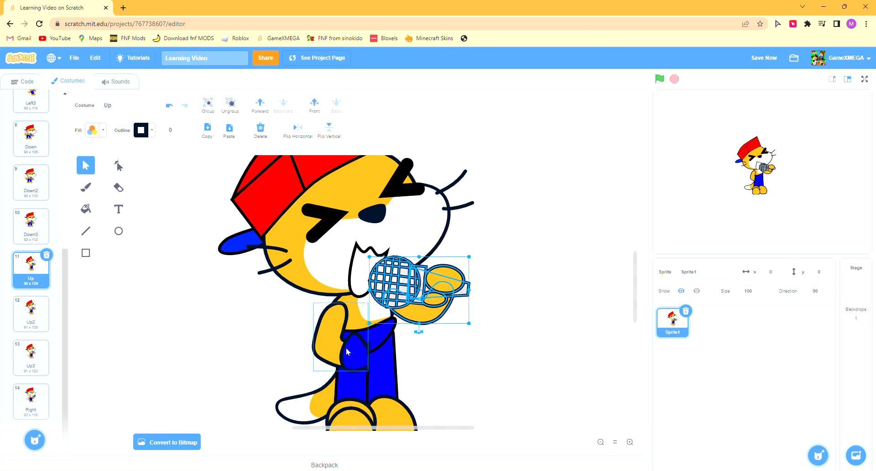
left_click(30, 314)
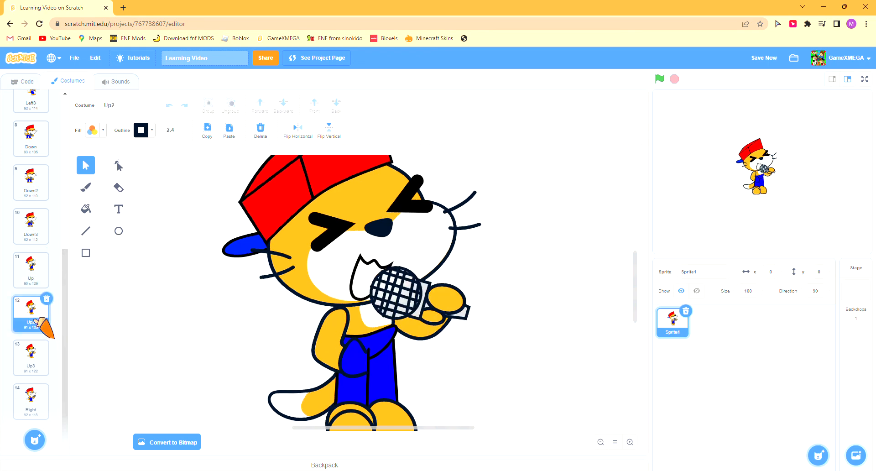
left_click(31, 400)
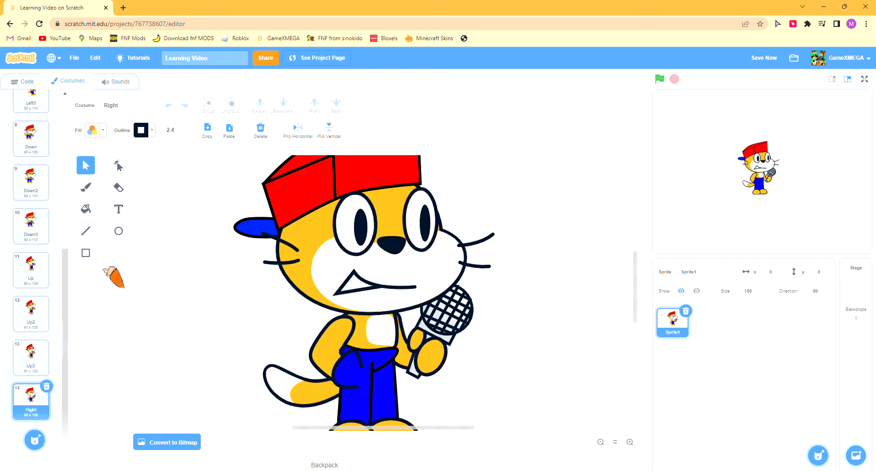
Step: In the Right costume, move the mic arm outward and select the head pieces
scroll("down", 3)
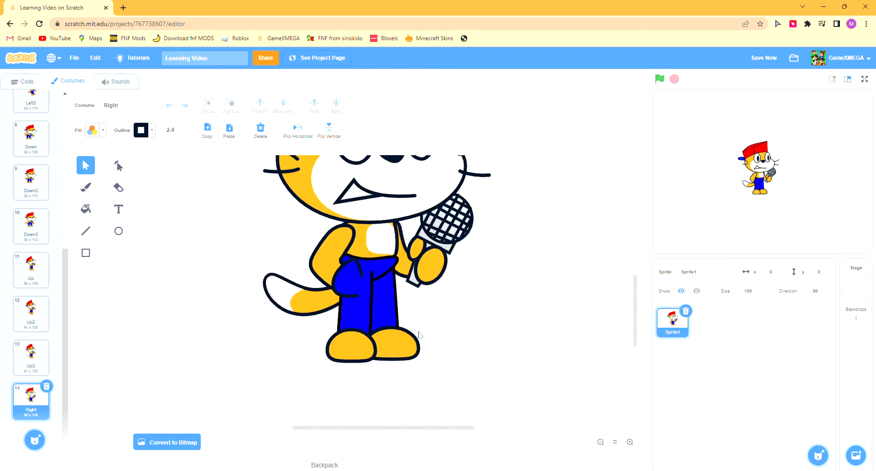
left_click(366, 307)
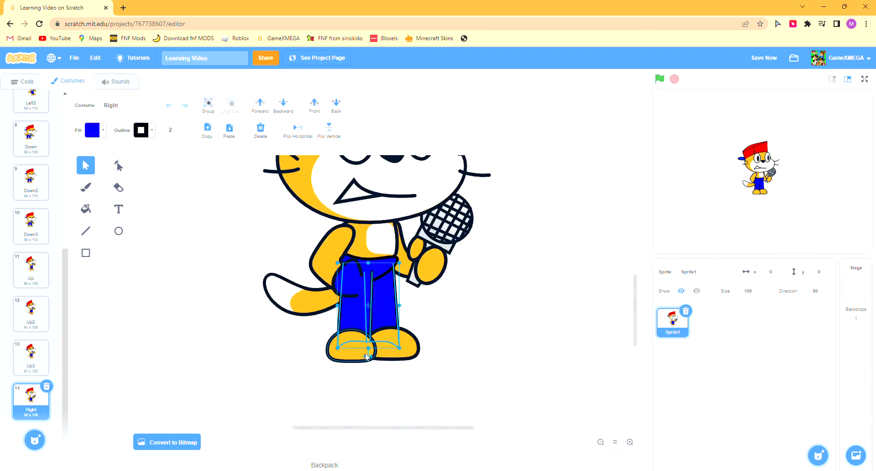
left_click(445, 318)
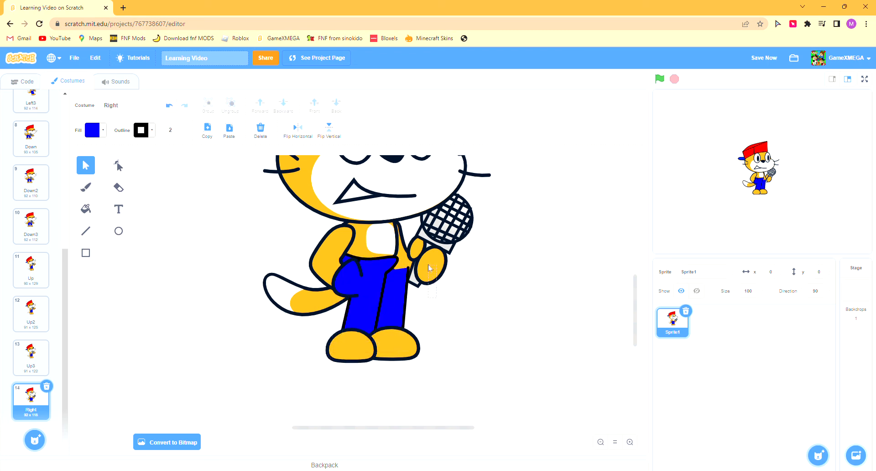
left_click_drag(430, 268, 526, 269)
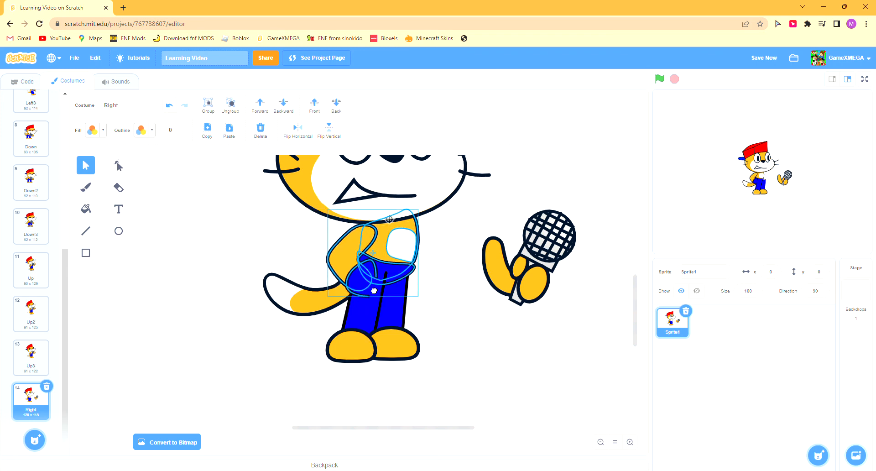
left_click_drag(374, 257, 316, 291)
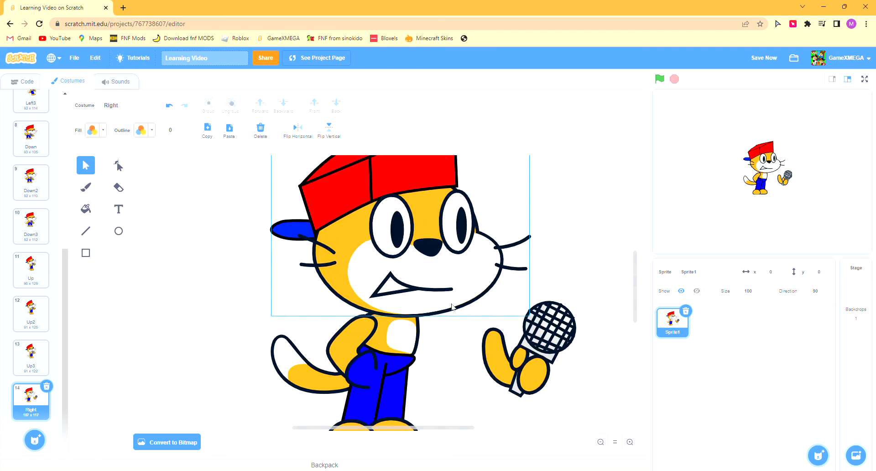
Step: Reshape the cat's mouth path into an open, pointed mouth
left_click(118, 165)
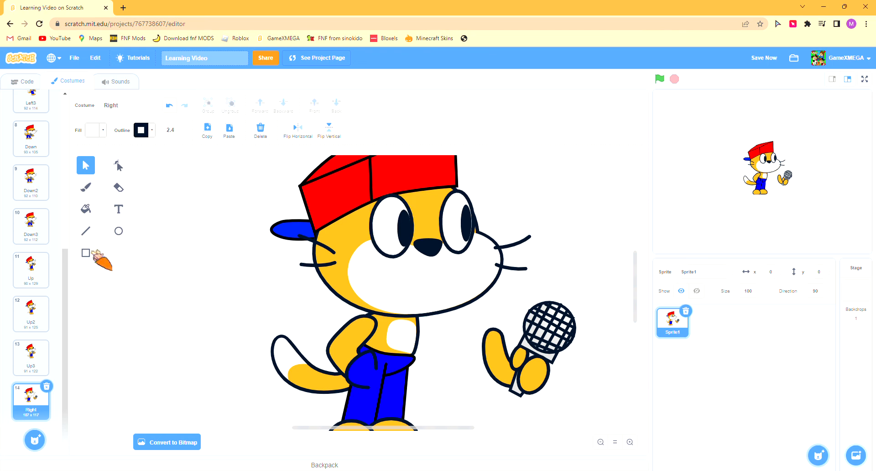
left_click(85, 252)
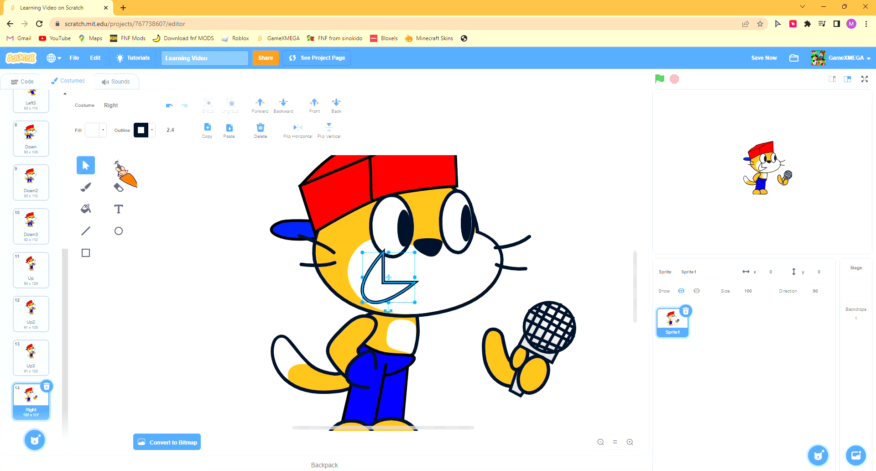
left_click(119, 165)
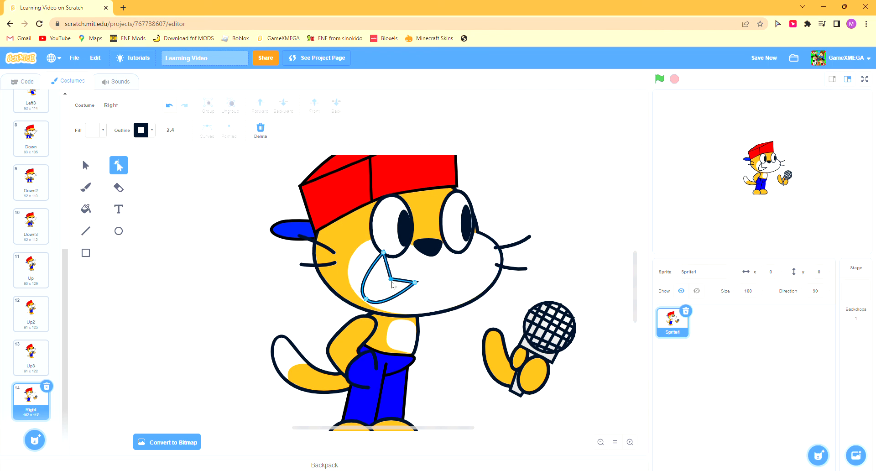
left_click(85, 165)
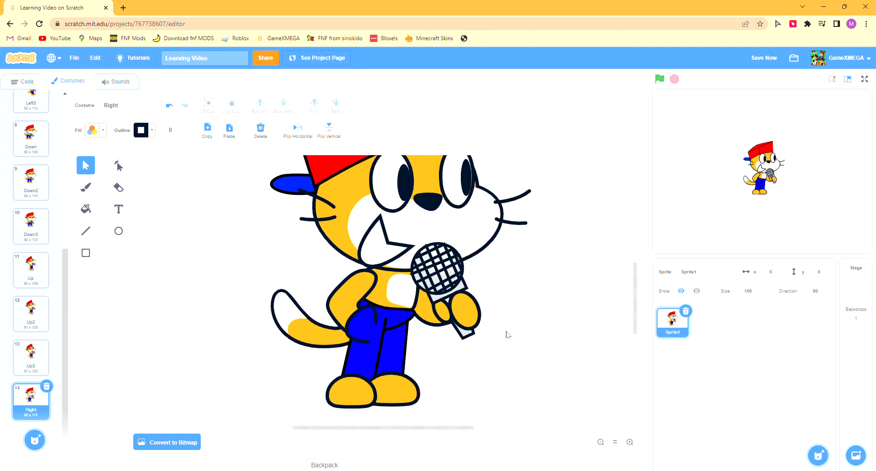
Step: Duplicate the Right costume, crouch the copy lower, and switch to the sprite's code
right_click(30, 396)
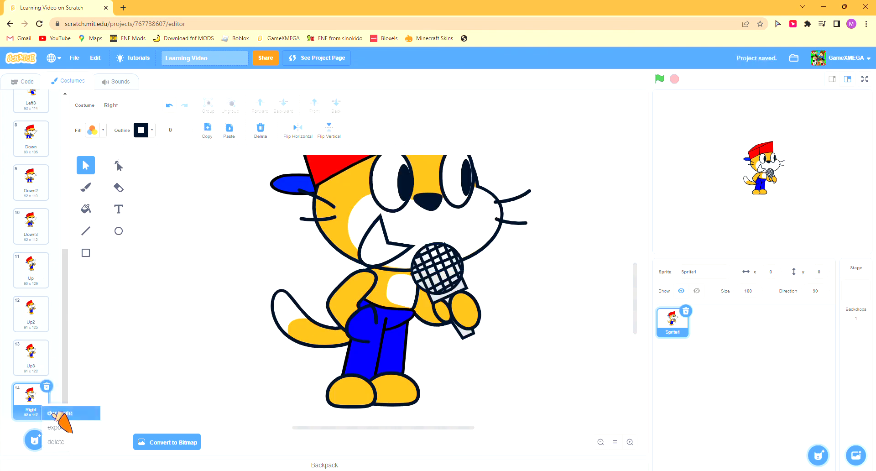
left_click(58, 413)
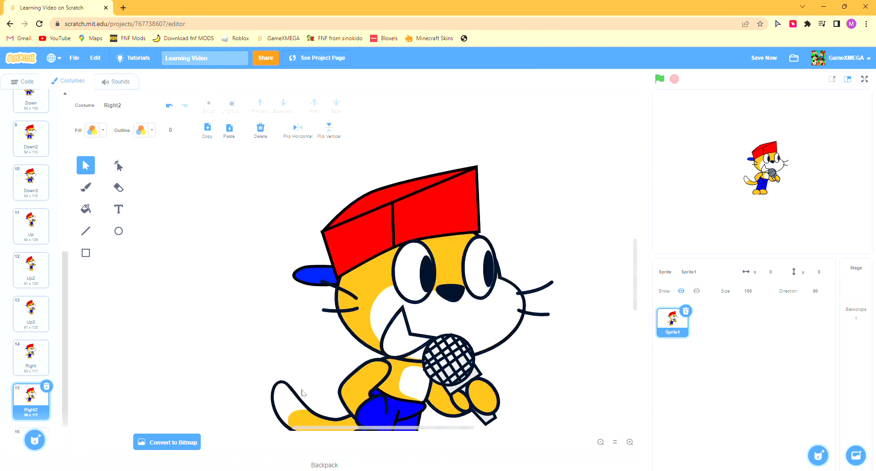
left_click(324, 357)
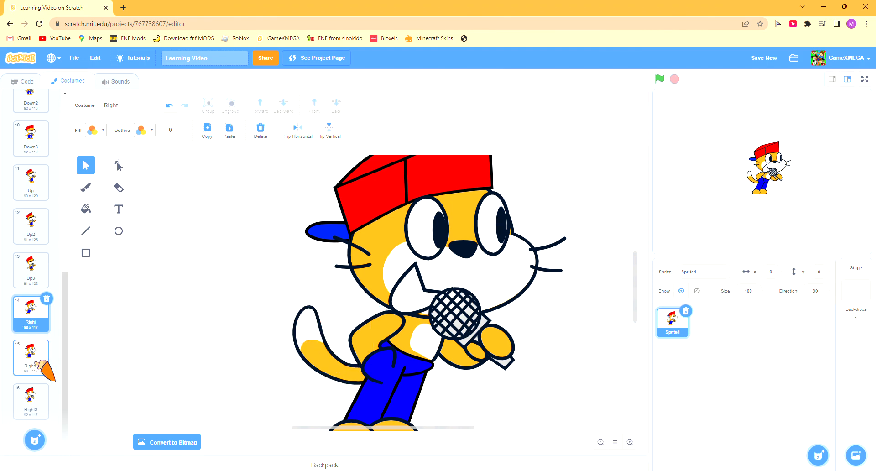
left_click(27, 82)
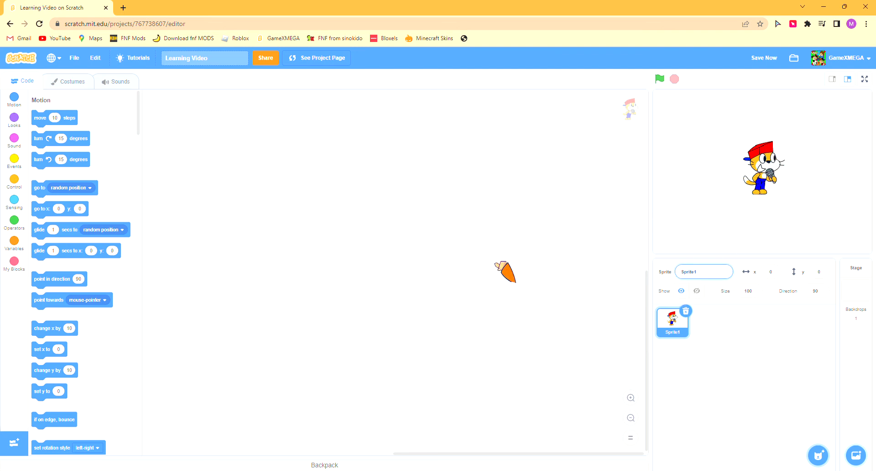
Step: Rename the sprite to 'Cat BF' and add a 'when flag clicked' block
type("Cat BF")
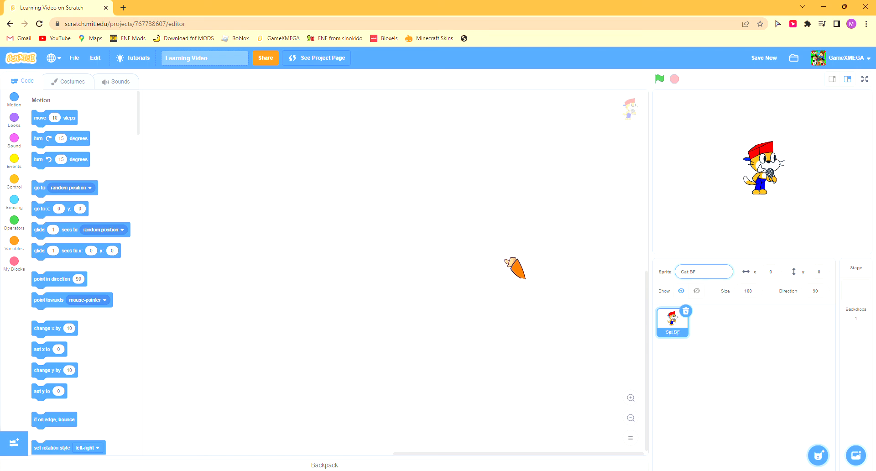
left_click(13, 162)
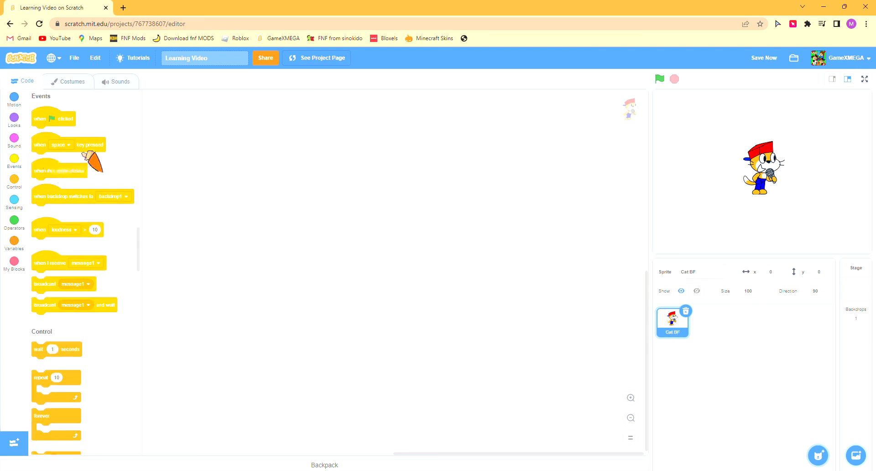
left_click_drag(53, 118, 333, 195)
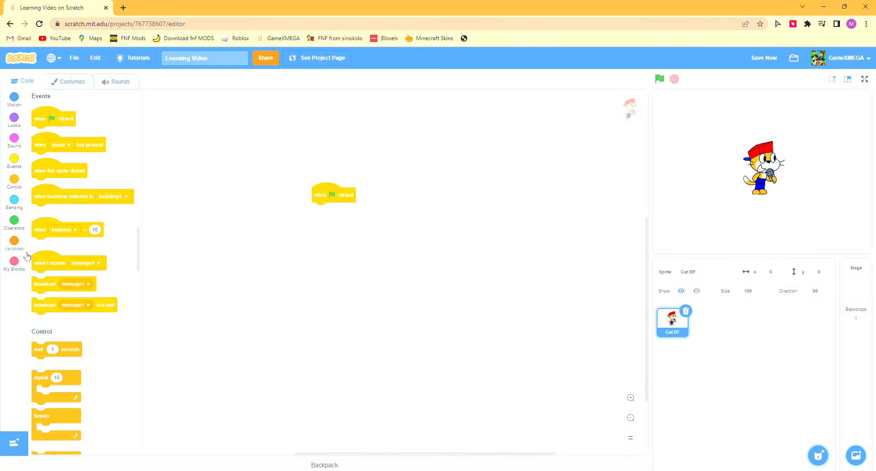
Step: Create a custom block named 'Idle' from My Blocks
left_click(14, 263)
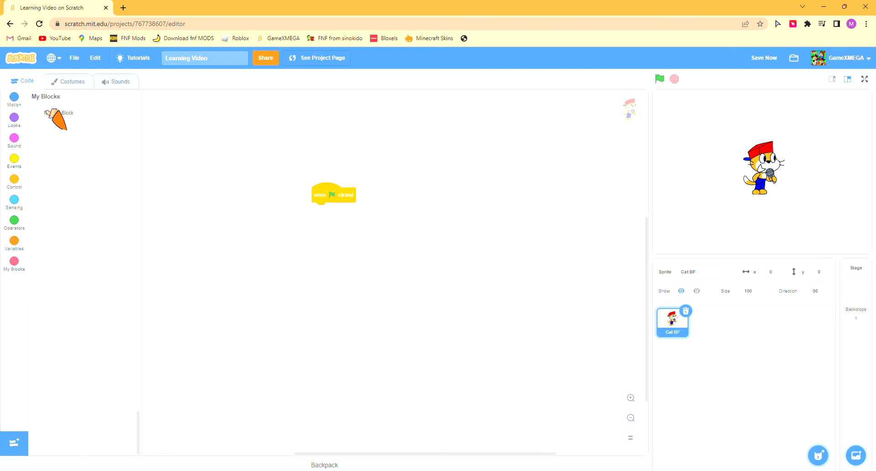
left_click(58, 112)
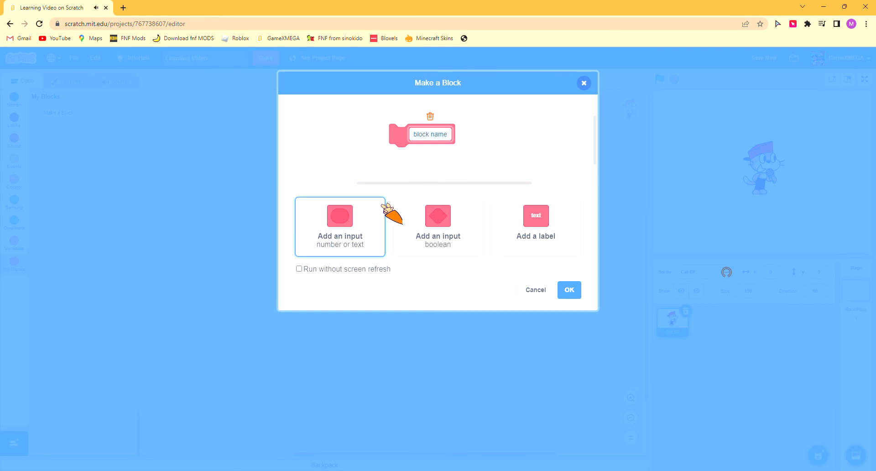
type("Idle")
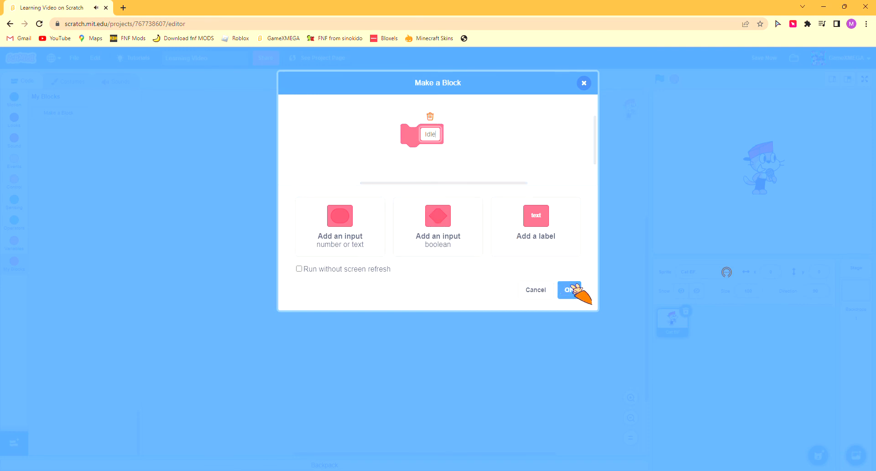
left_click(569, 290)
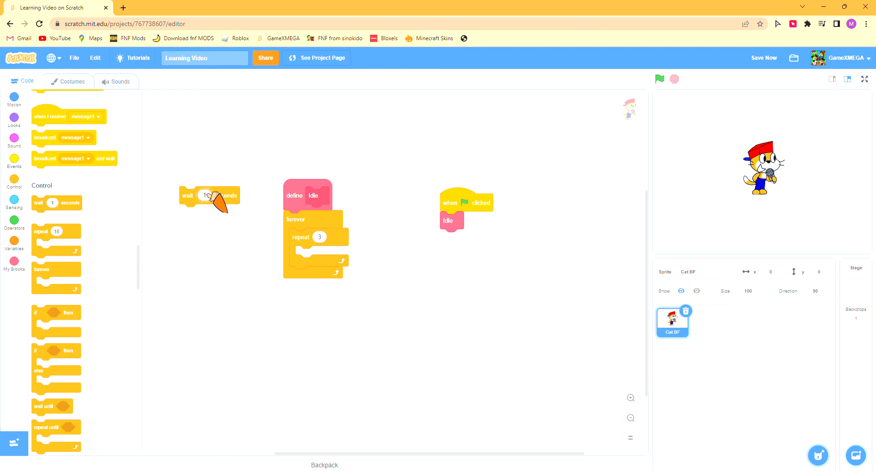
Step: Add the wait blocks and a switch to the Idle costume inside the Idle loop
left_click_drag(210, 195, 313, 254)
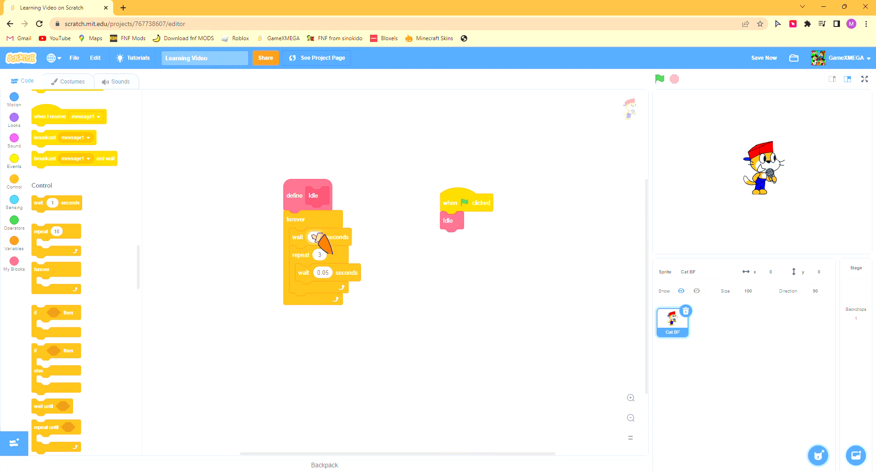
left_click(14, 117)
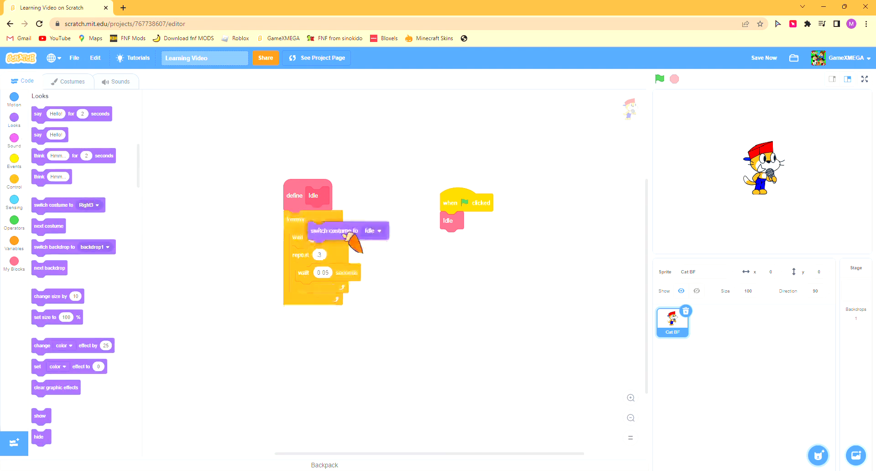
left_click_drag(347, 230, 316, 236)
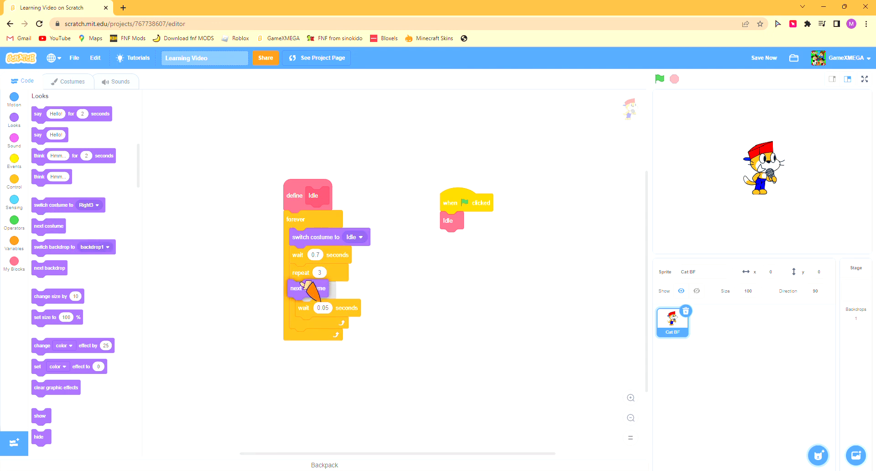
Step: Run the project and check the idle animation in full-screen stage view
left_click(660, 79)
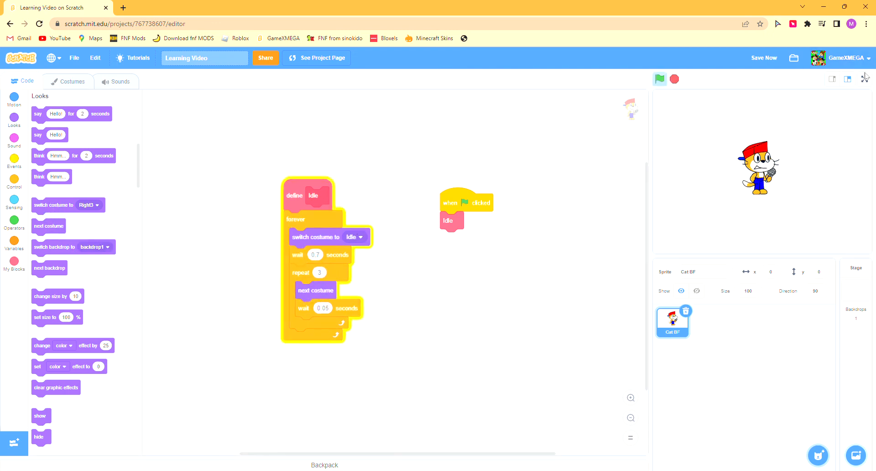
left_click(864, 78)
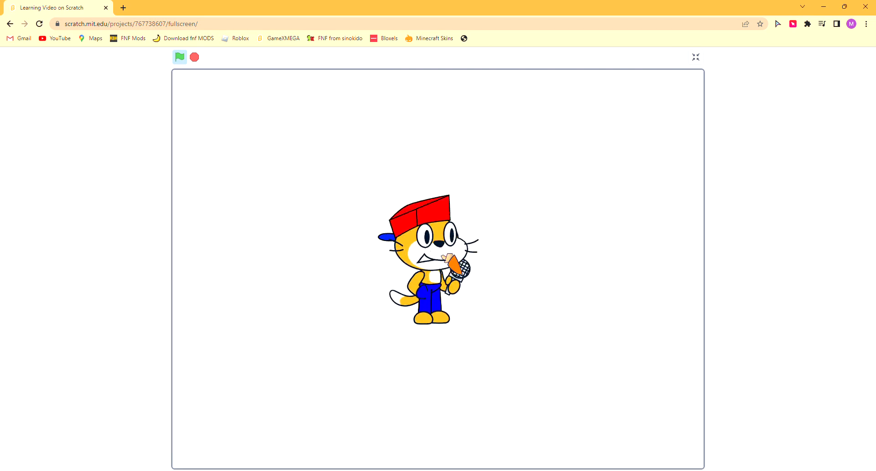
left_click(695, 56)
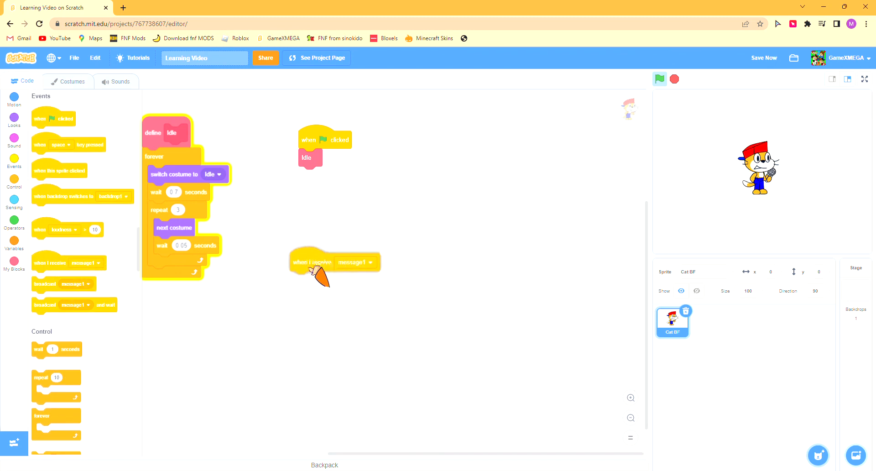
Step: Create a new 'Left' message for the 'when I receive' hat
left_click(354, 271)
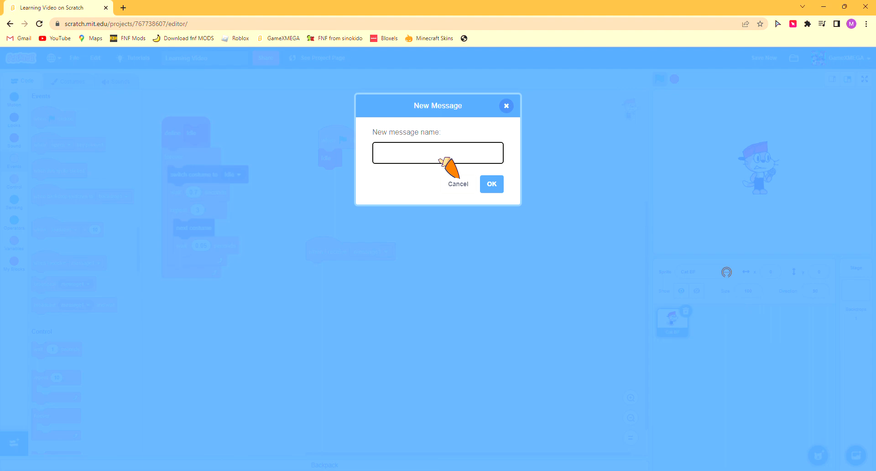
type("Left")
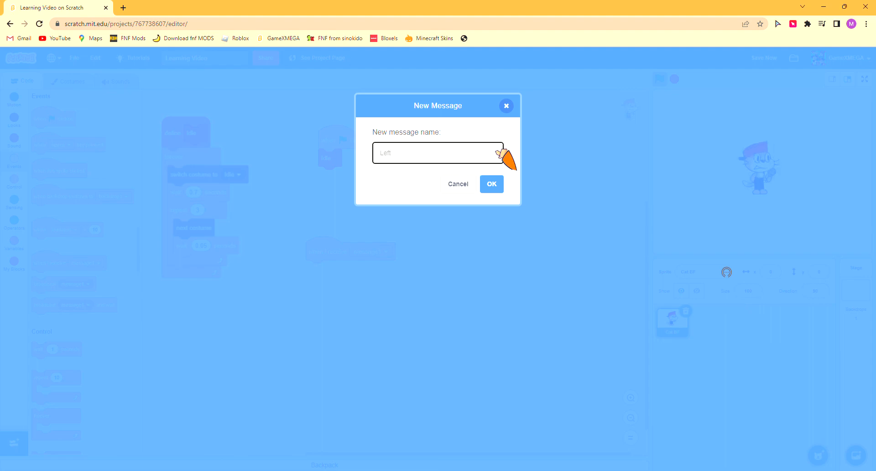
left_click(491, 184)
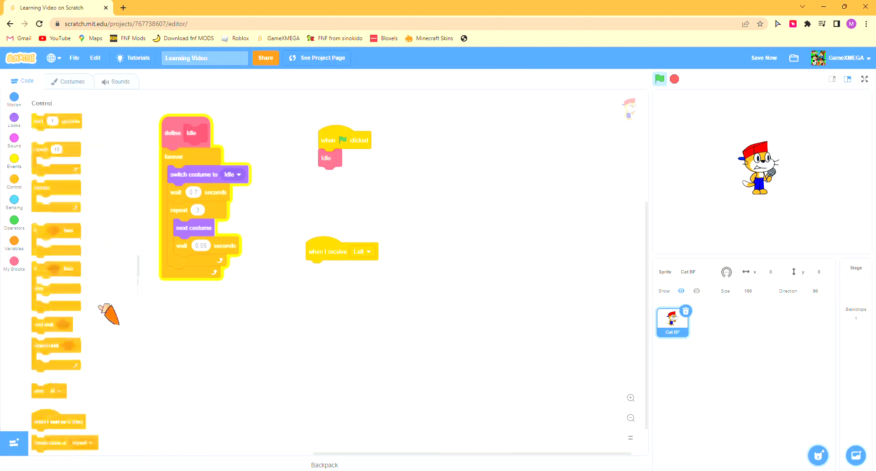
Step: Attach waits after the Left costume switch and test-run the Left animation script
scroll("down", 3)
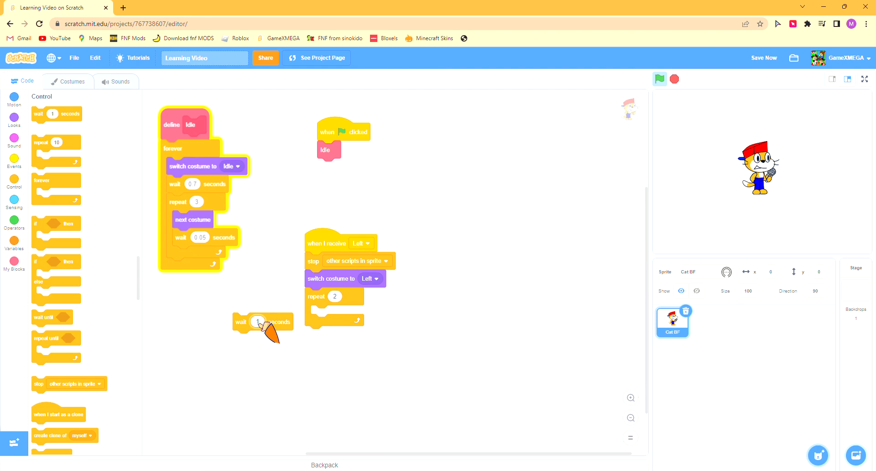
left_click_drag(263, 321, 313, 292)
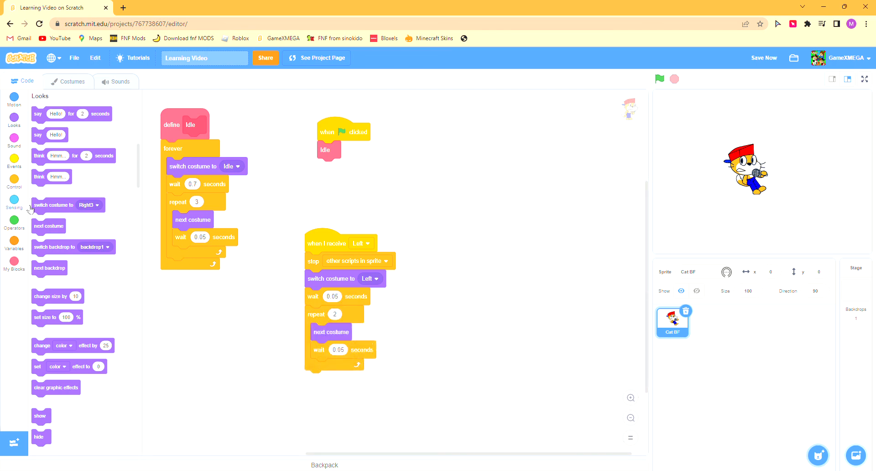
left_click(13, 179)
type("0.3")
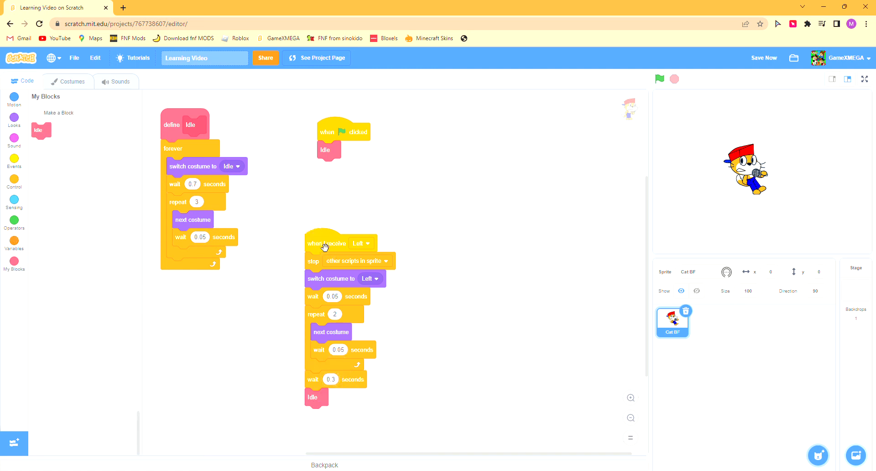
left_click(660, 79)
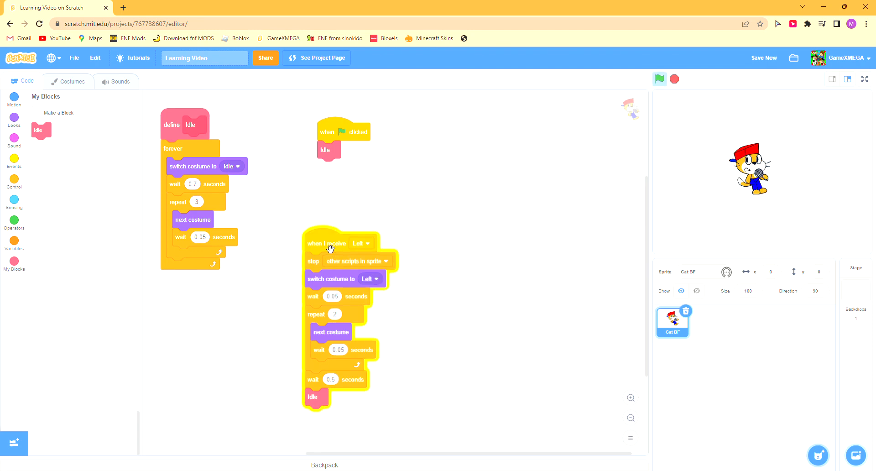
Step: Duplicate the Left script into Down, Up and Right versions with matching messages and costumes
right_click(329, 242)
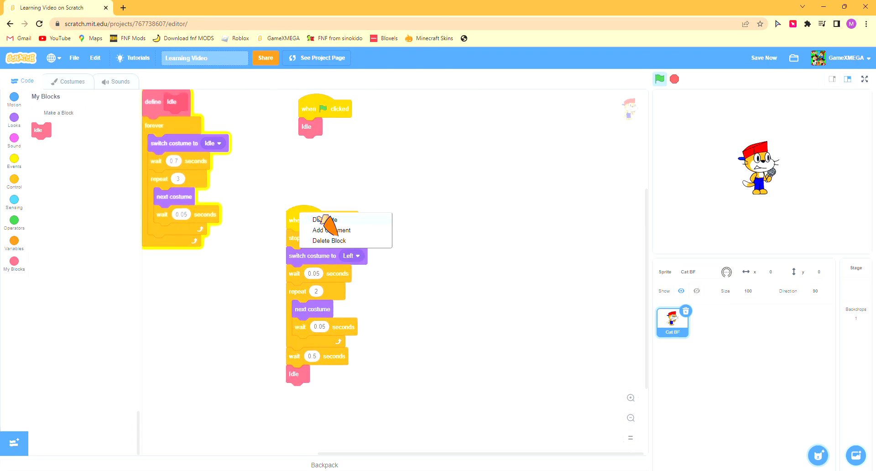
left_click(430, 234)
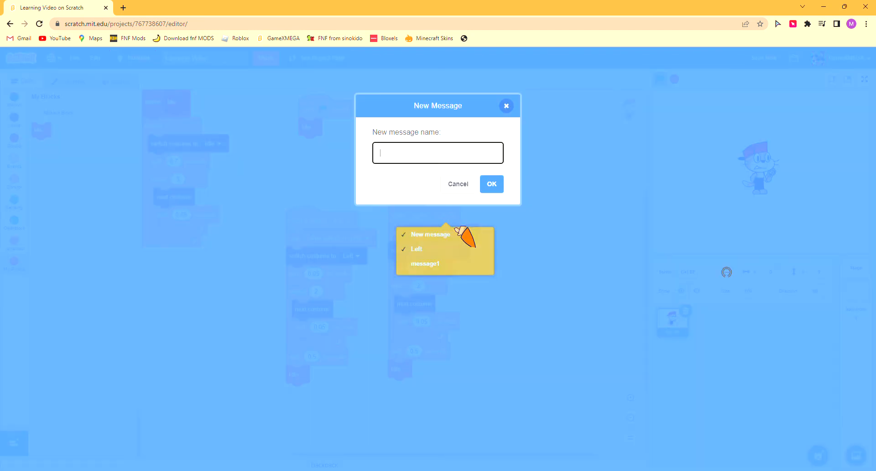
type("Down")
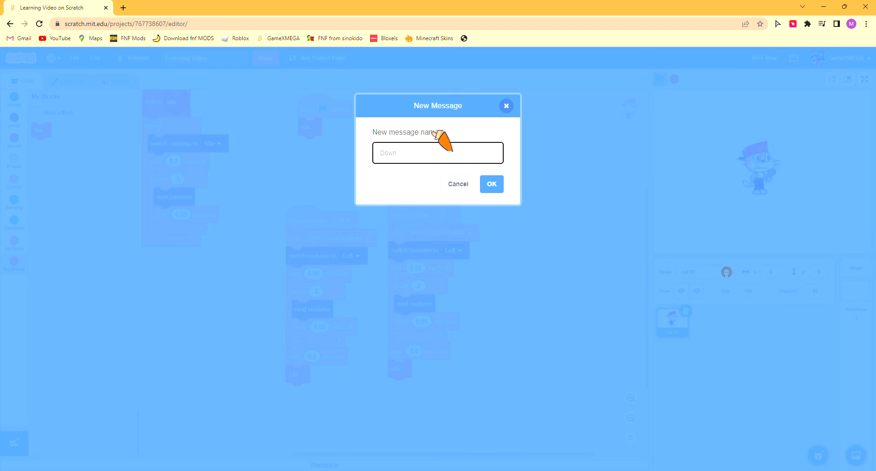
left_click(490, 184)
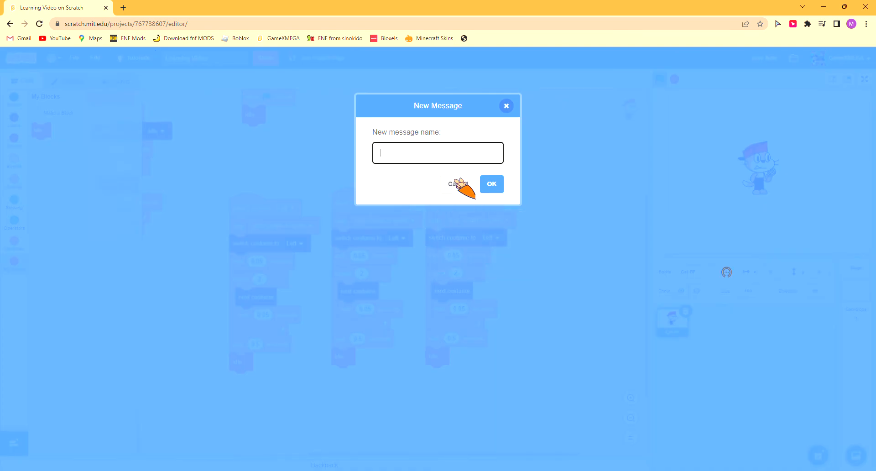
type("Up")
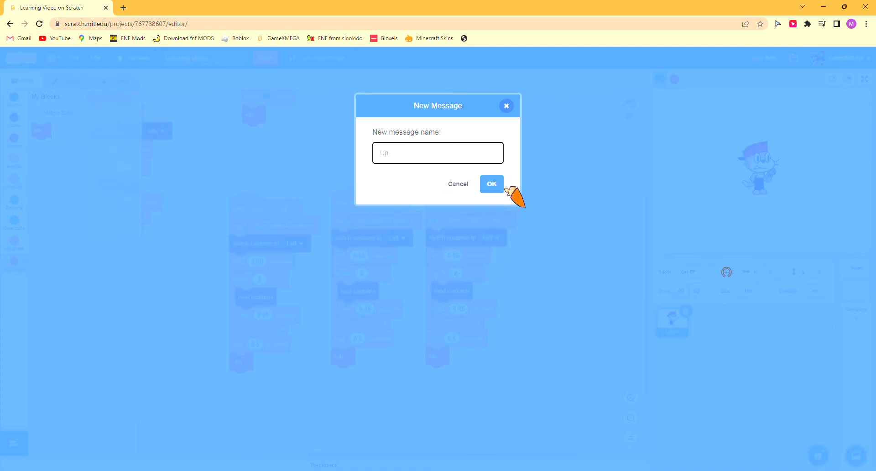
left_click(491, 183)
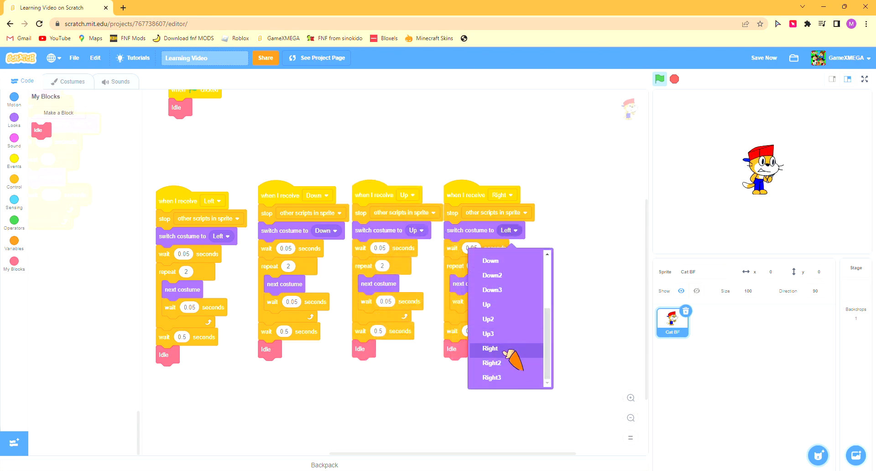
left_click(856, 282)
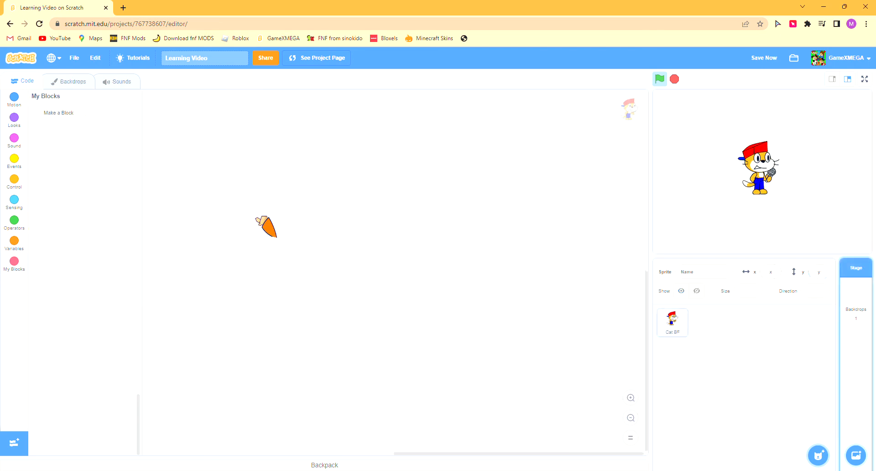
Step: Add a 'when key pressed' broadcast script to the stage and choose its key
left_click(15, 163)
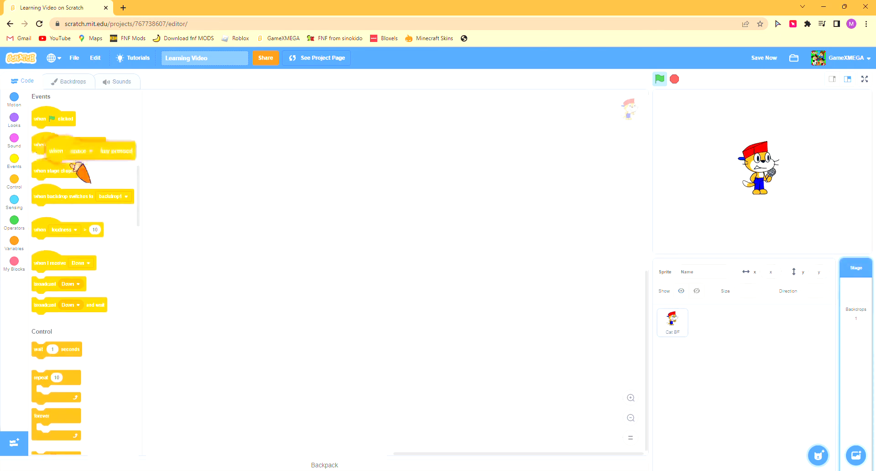
left_click_drag(67, 144, 237, 244)
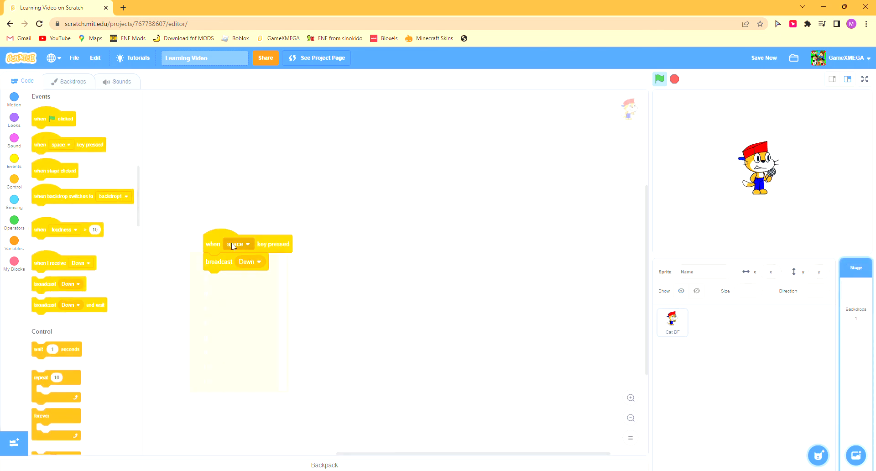
left_click(237, 244)
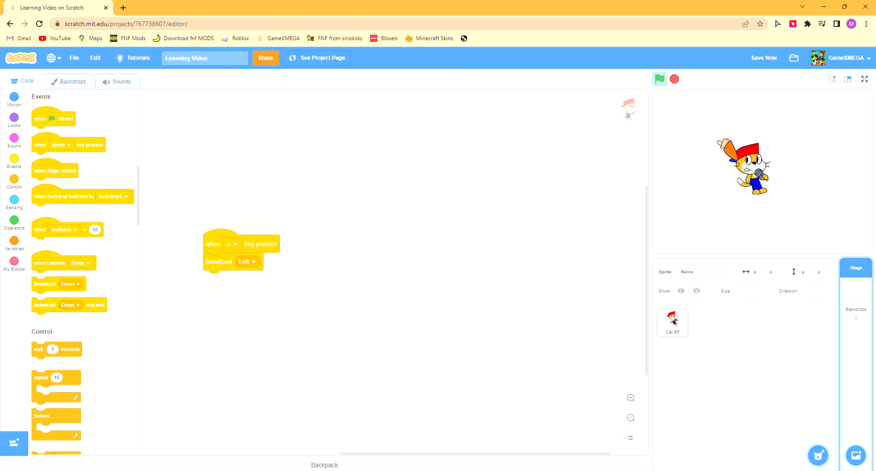
Step: Duplicate the key-press broadcast script, set the fourth to the l key, and go full screen
right_click(241, 244)
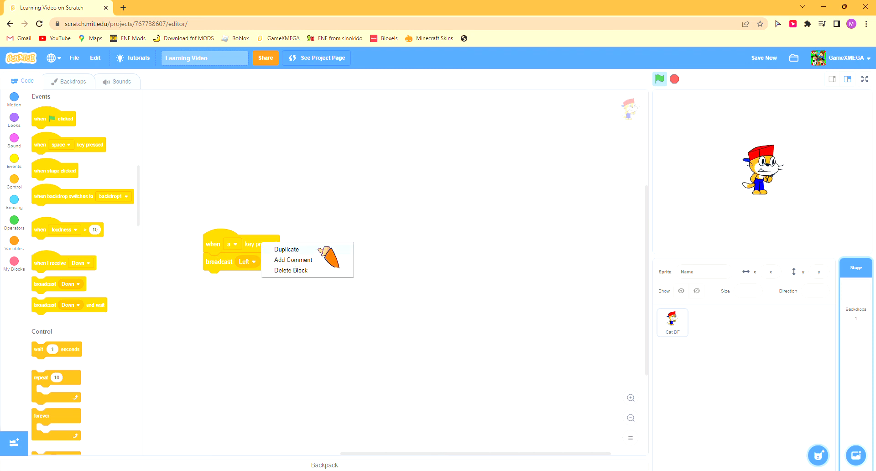
left_click(286, 249)
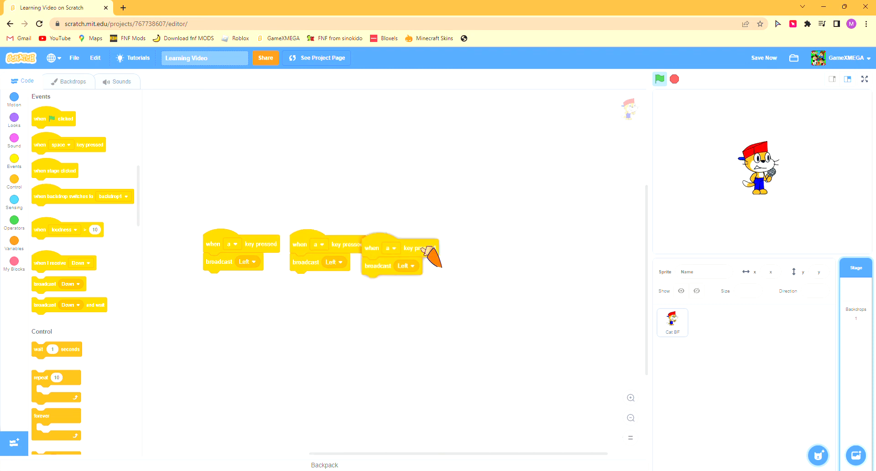
left_click_drag(391, 249, 478, 252)
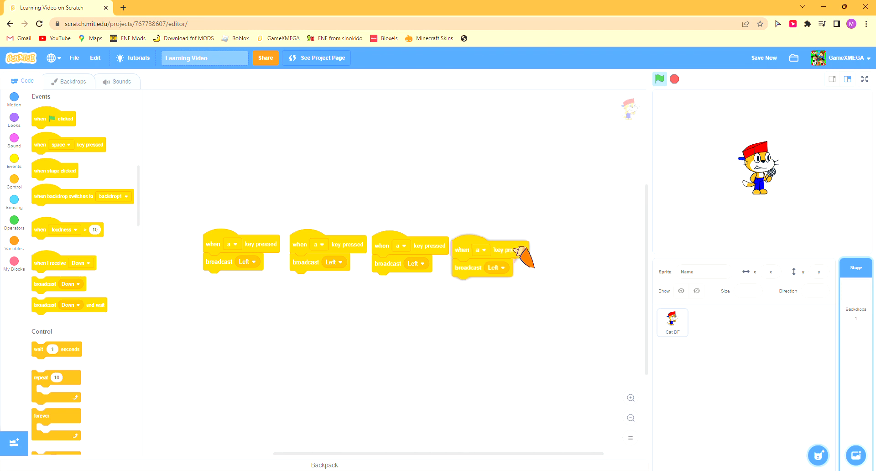
left_click(319, 244)
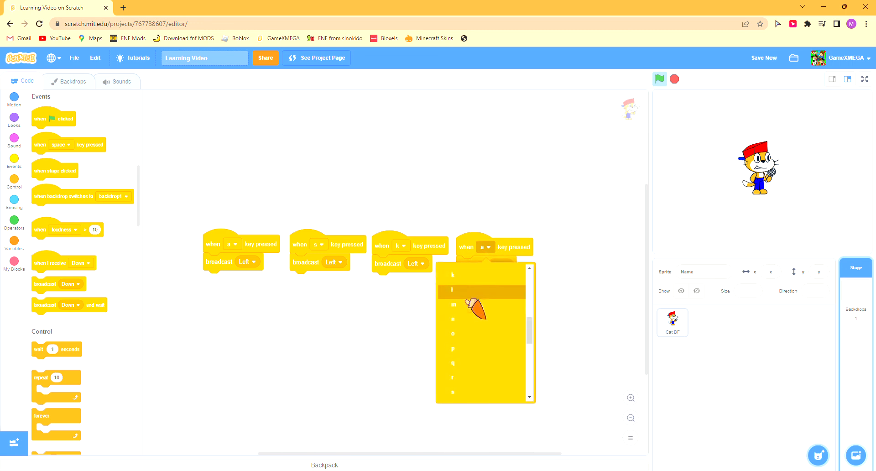
left_click(453, 292)
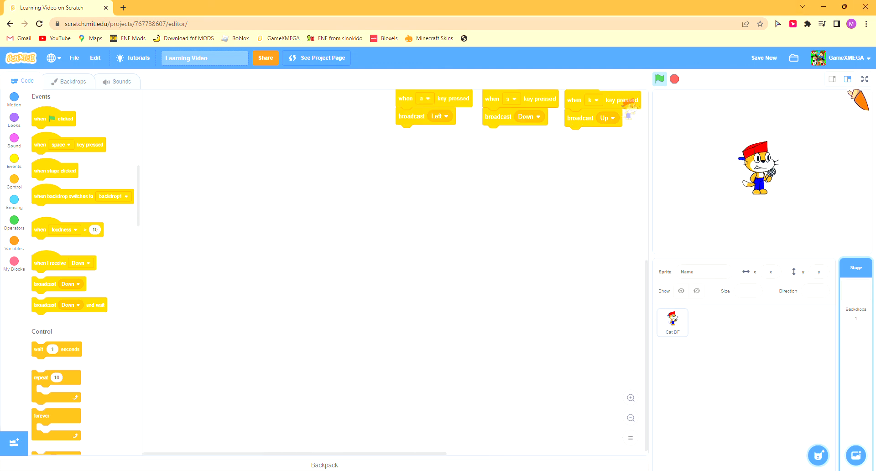
left_click(864, 79)
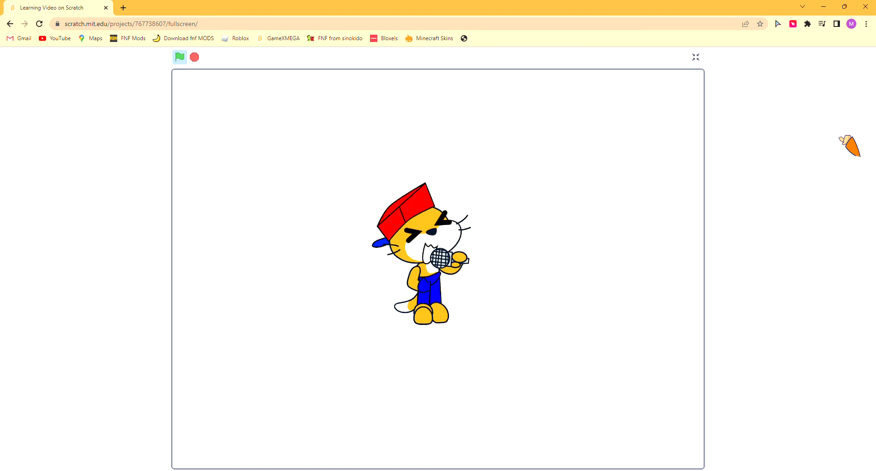
left_click(696, 57)
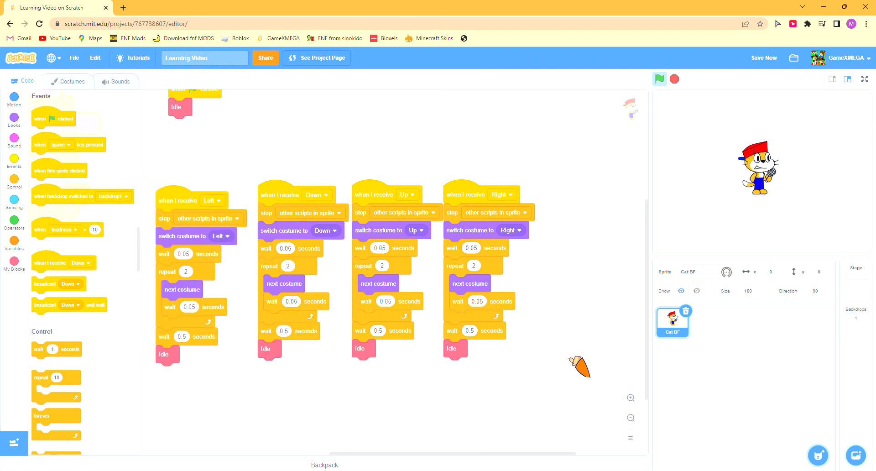
left_click(386, 194)
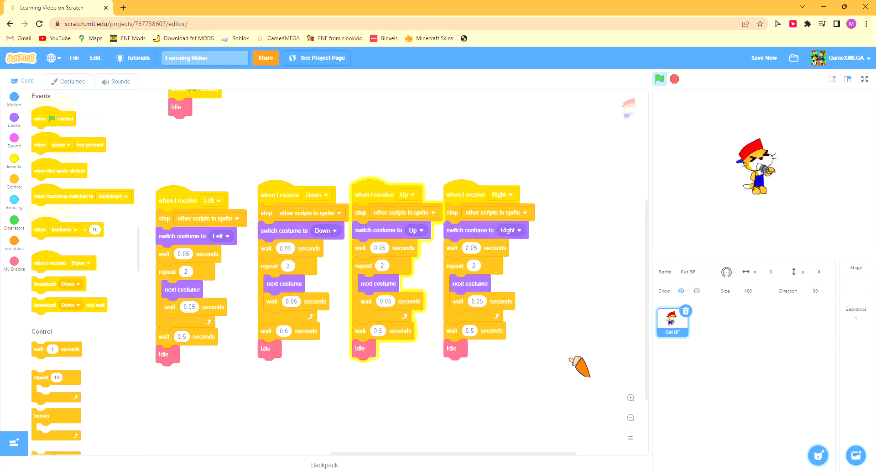
left_click(864, 79)
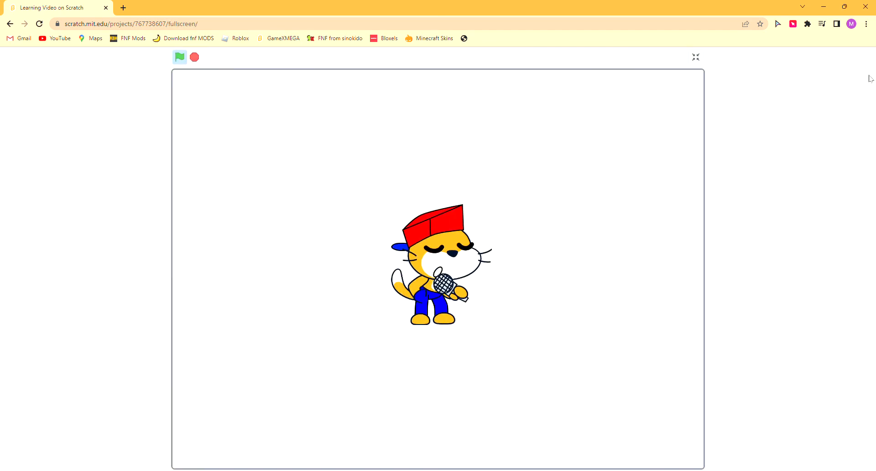